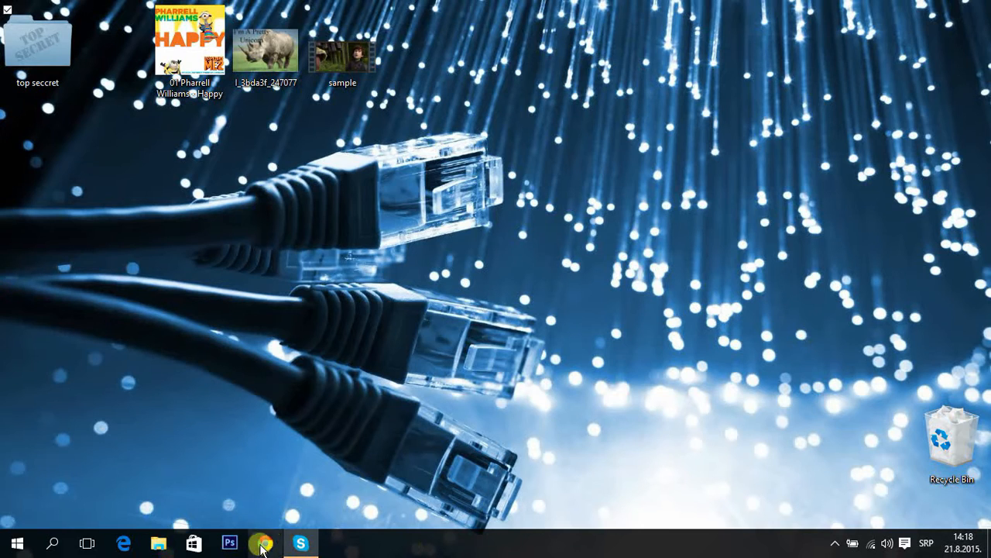
- Launch Chrome and go to the chrome://flags experiments page
left_click(263, 542)
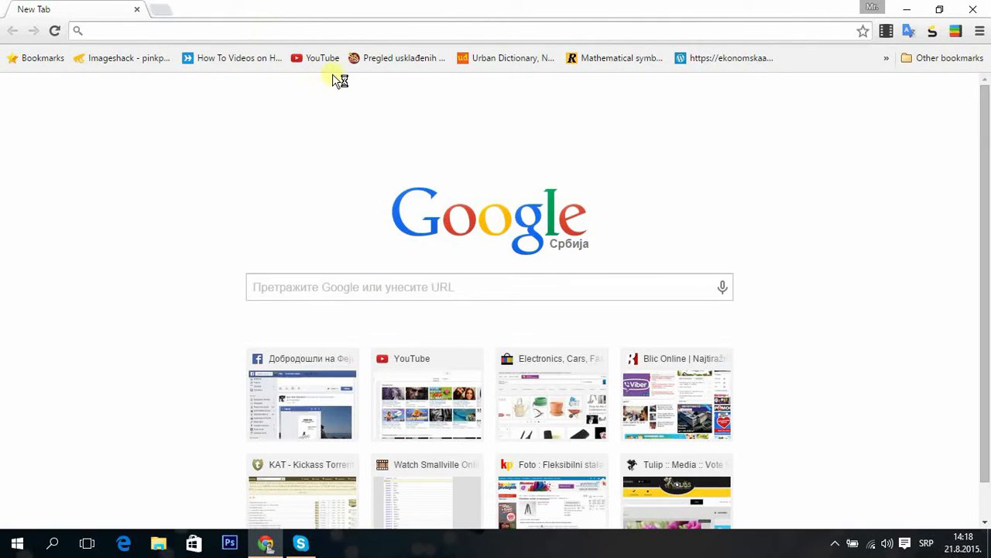
mouse_move(387, 108)
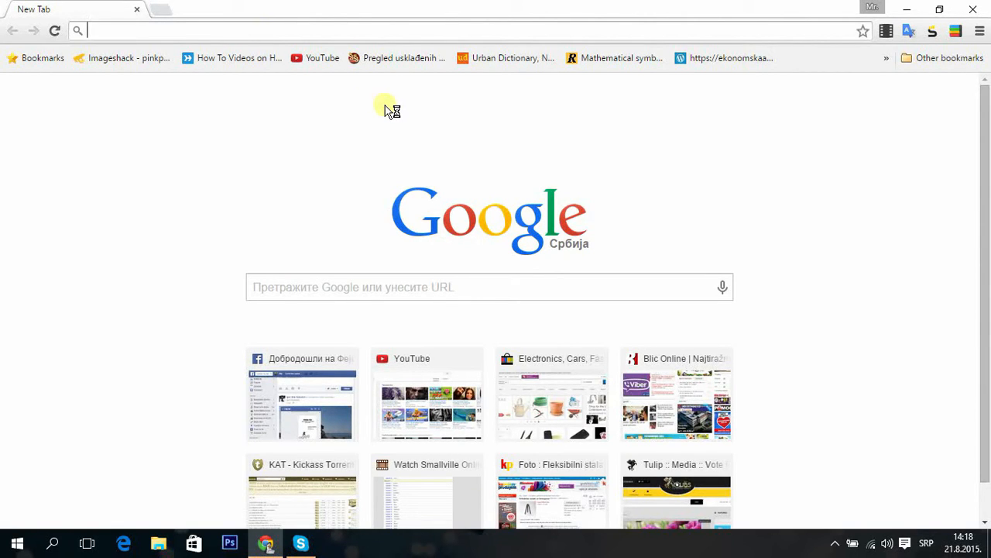
type("chrome://flags")
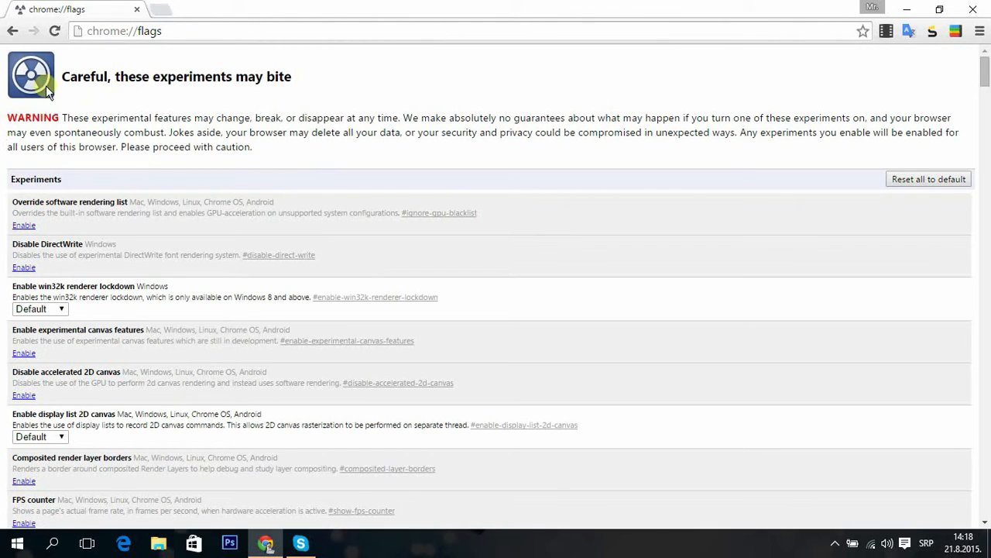
mouse_move(174, 116)
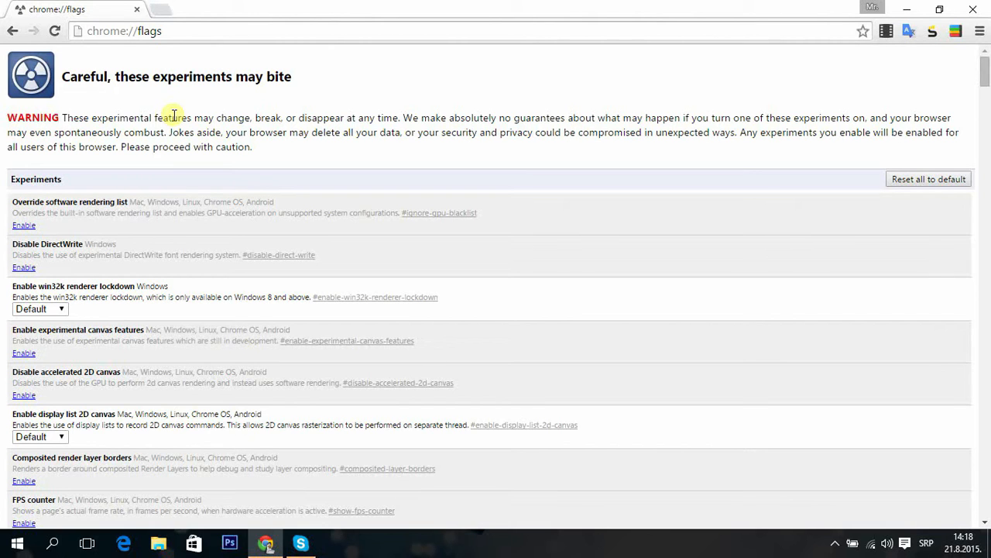
mouse_move(423, 80)
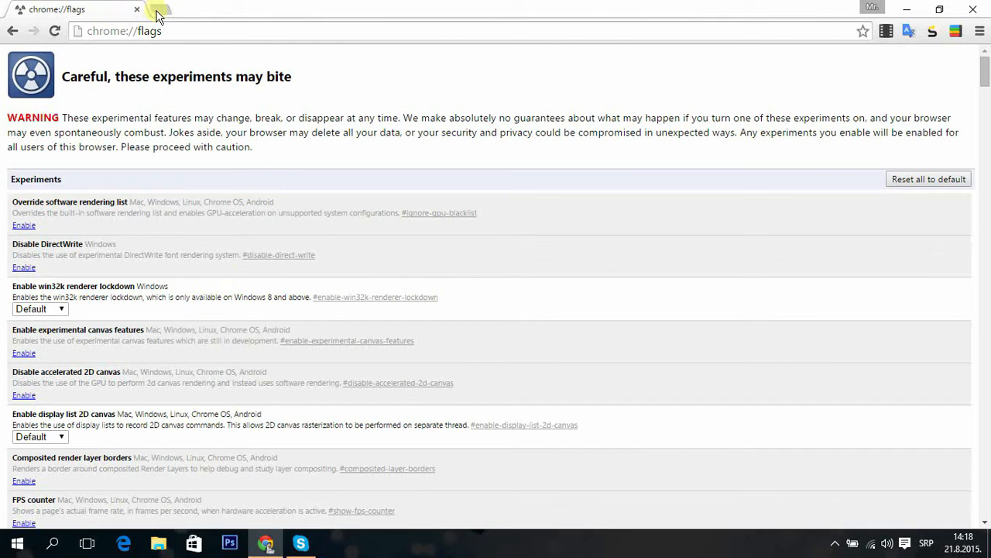
left_click(158, 9)
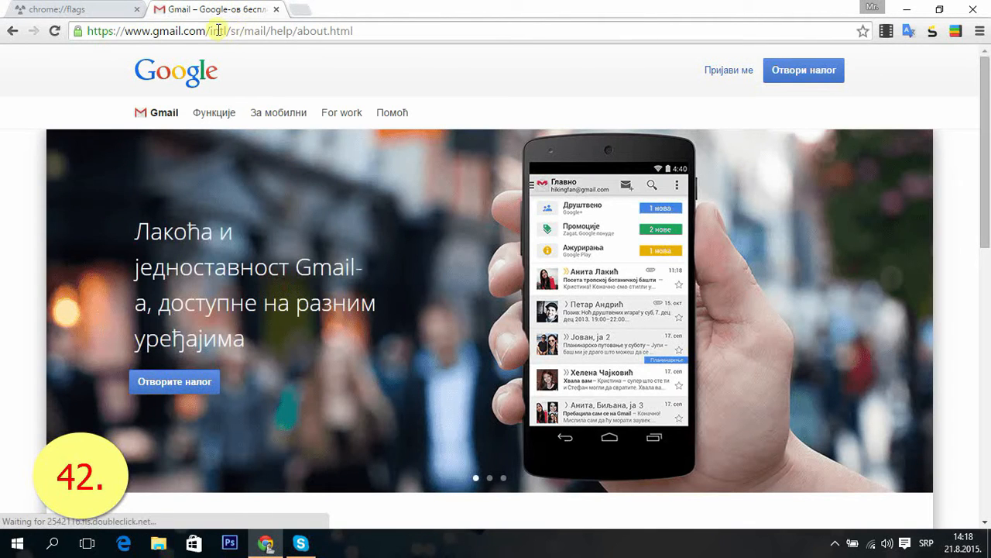
mouse_move(260, 81)
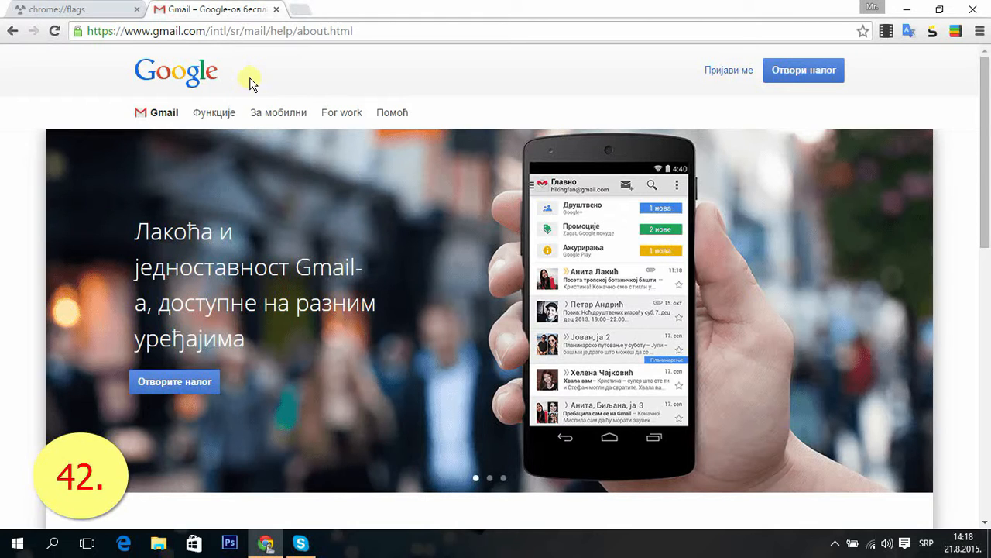
mouse_move(242, 87)
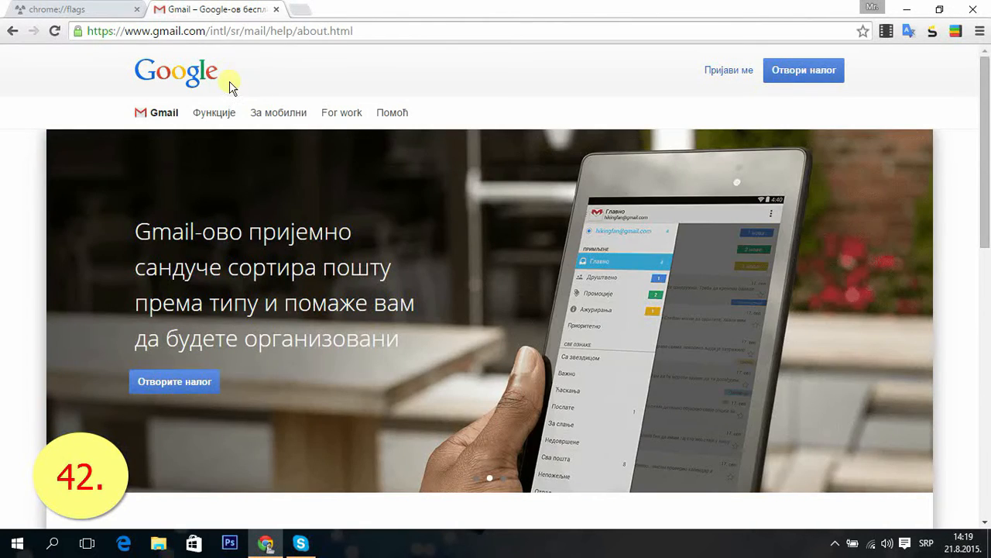
mouse_move(235, 61)
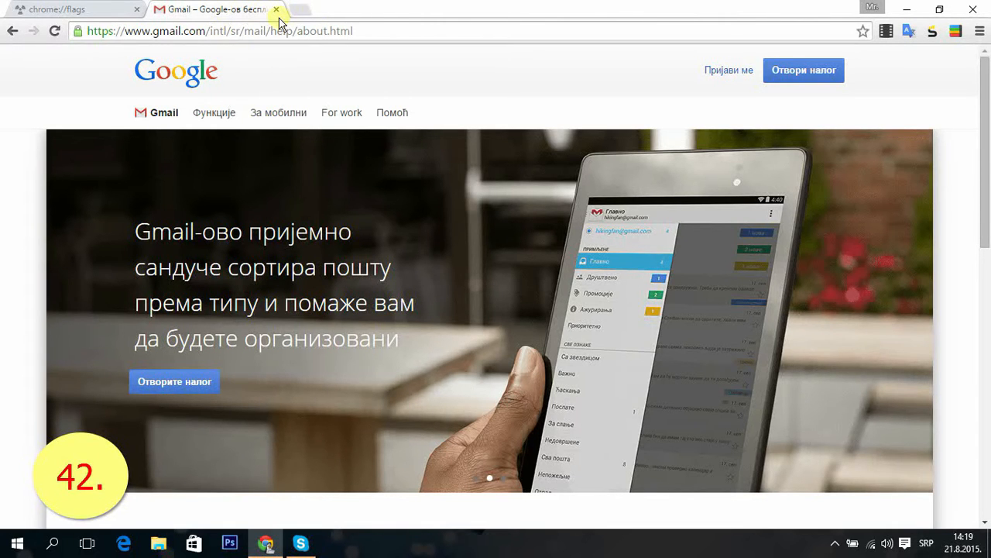
left_click(74, 9)
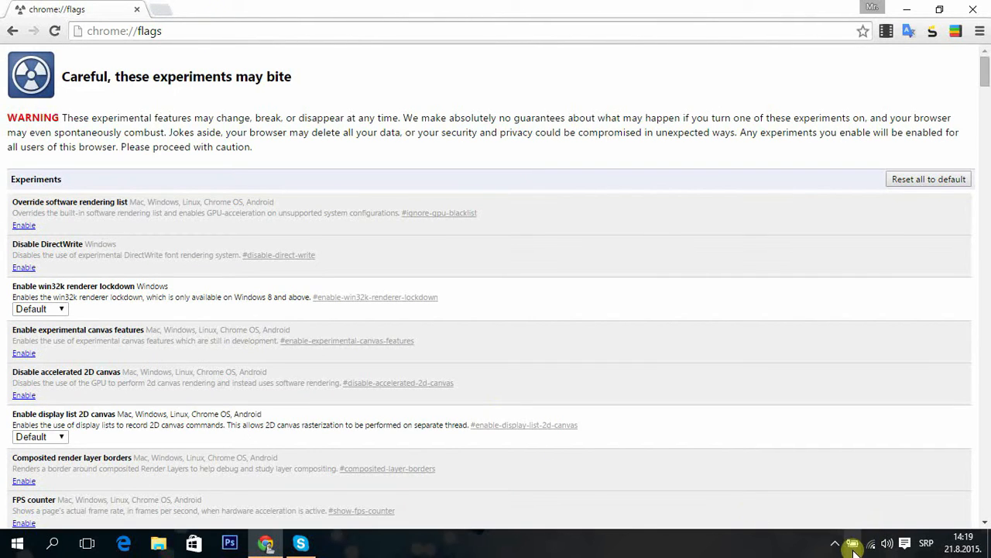
left_click(835, 543)
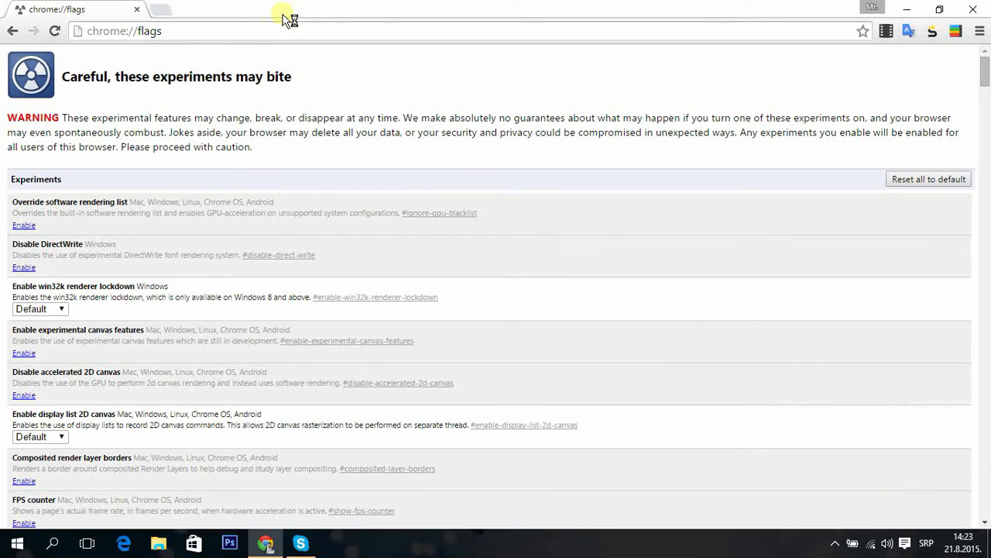
mouse_move(731, 519)
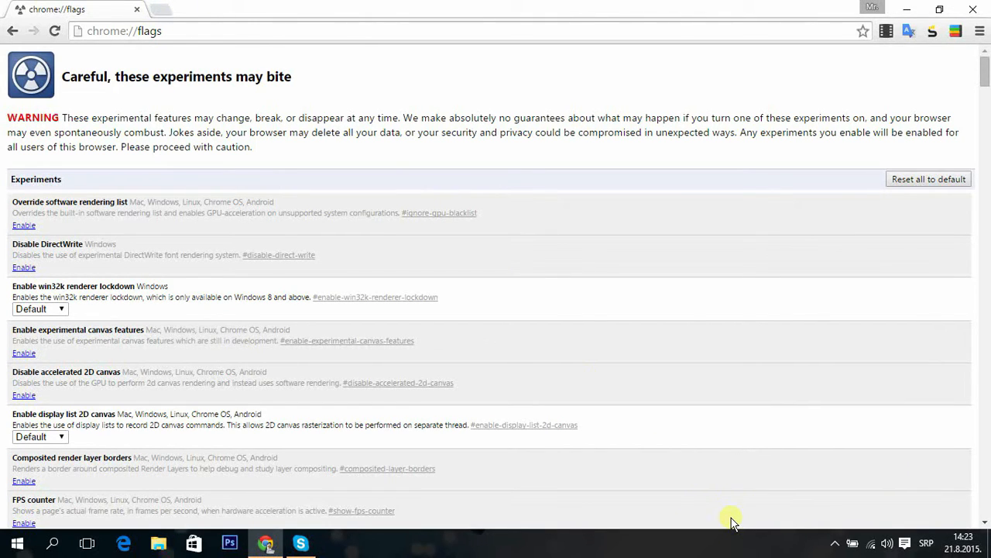
mouse_move(668, 434)
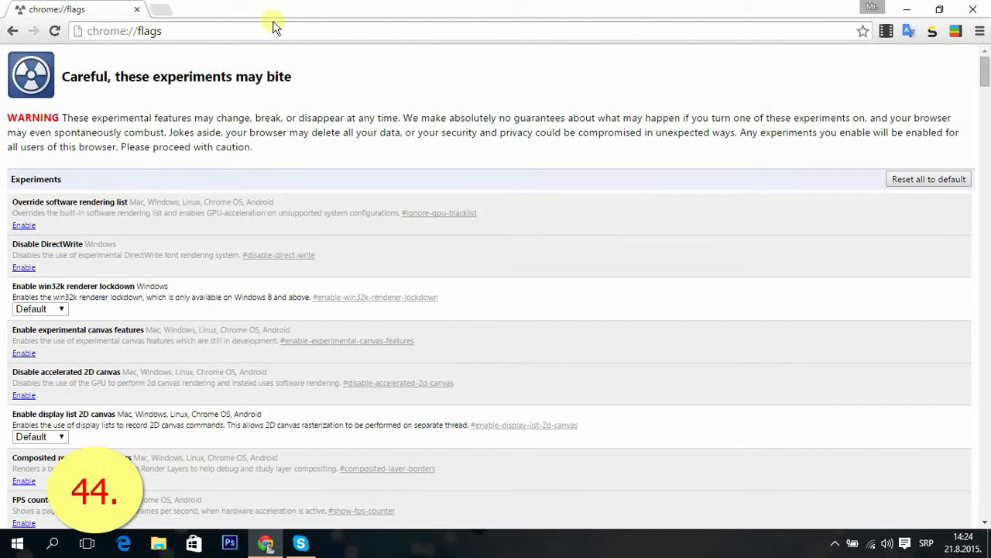
- Enter 3+4 in the omnibox for the instant answer 7, then enter the query 43 m to in
left_click(124, 31)
type("3")
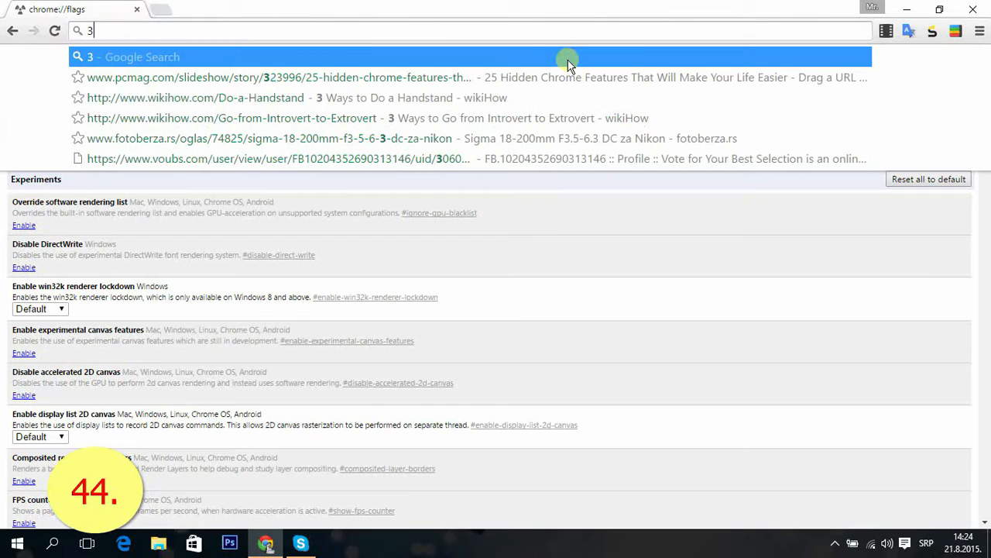
type("+4")
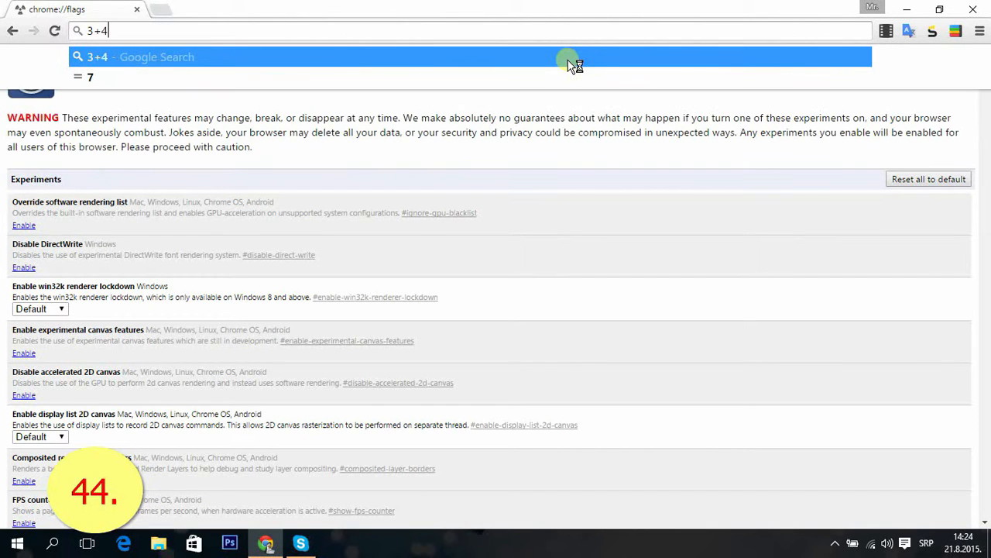
mouse_move(143, 49)
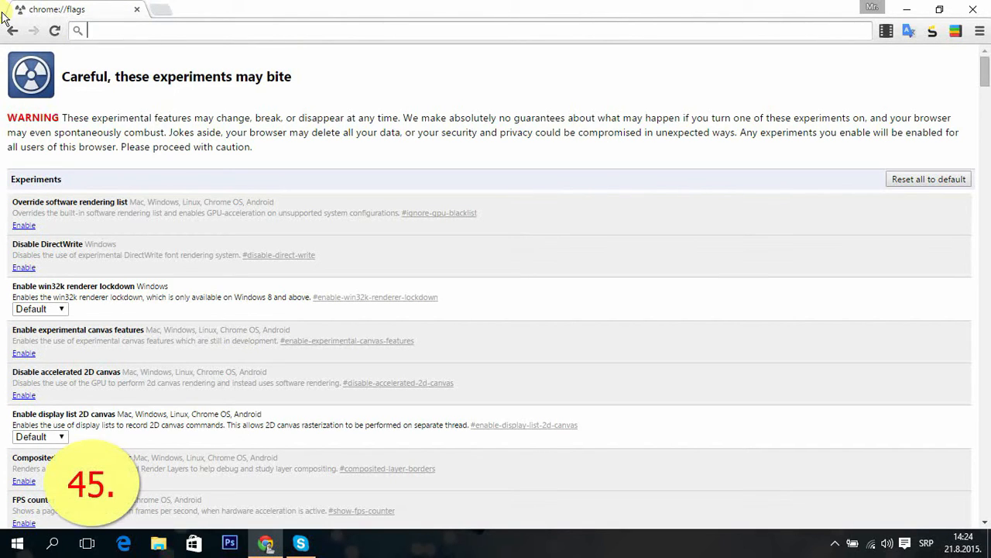
type("43")
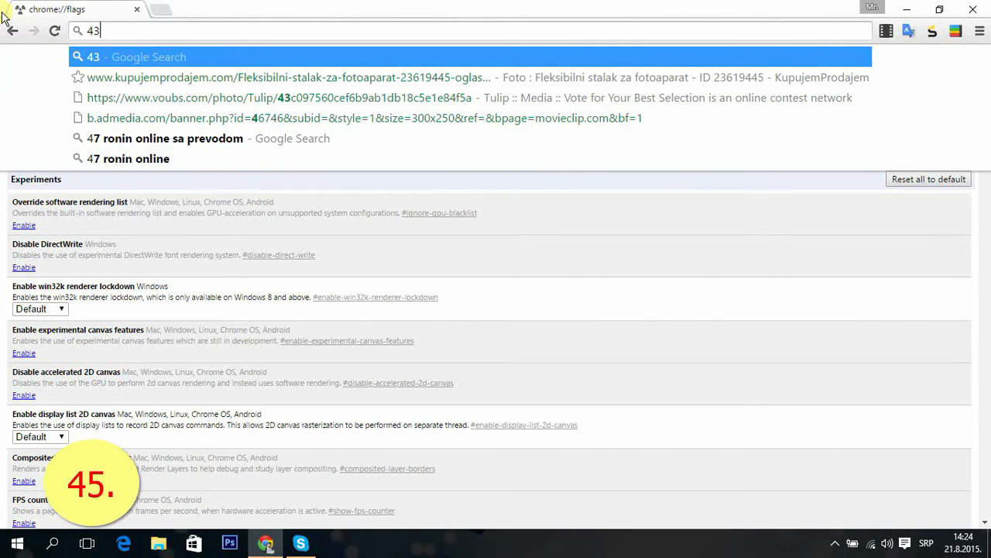
type("m")
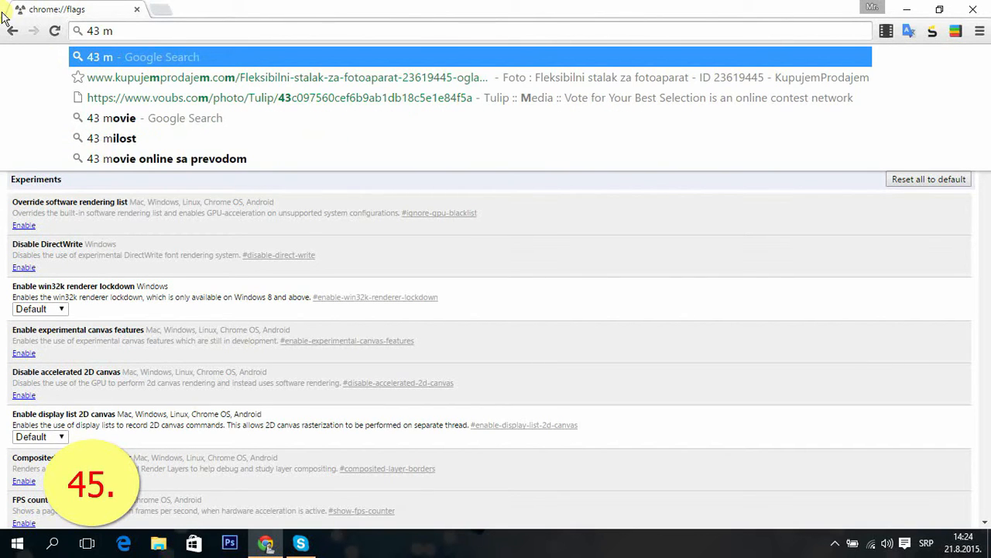
type("to in")
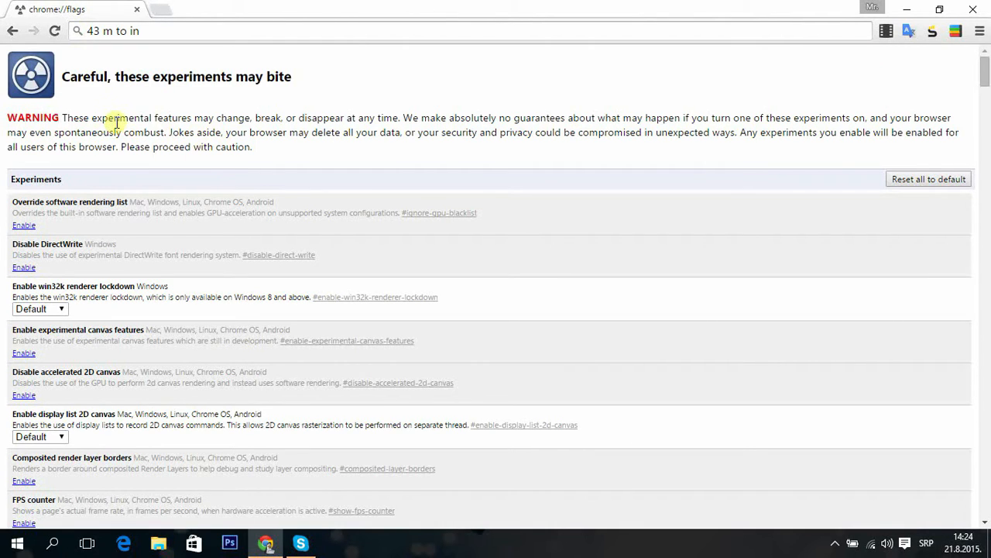
- Select 'may change' in the flags warning text and search it with Google
double_click(124, 118)
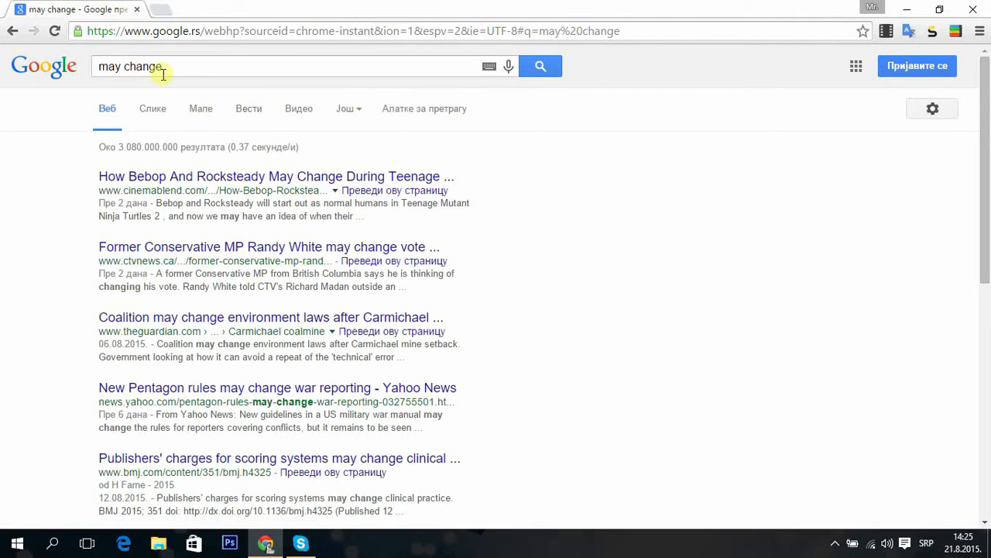
mouse_move(422, 177)
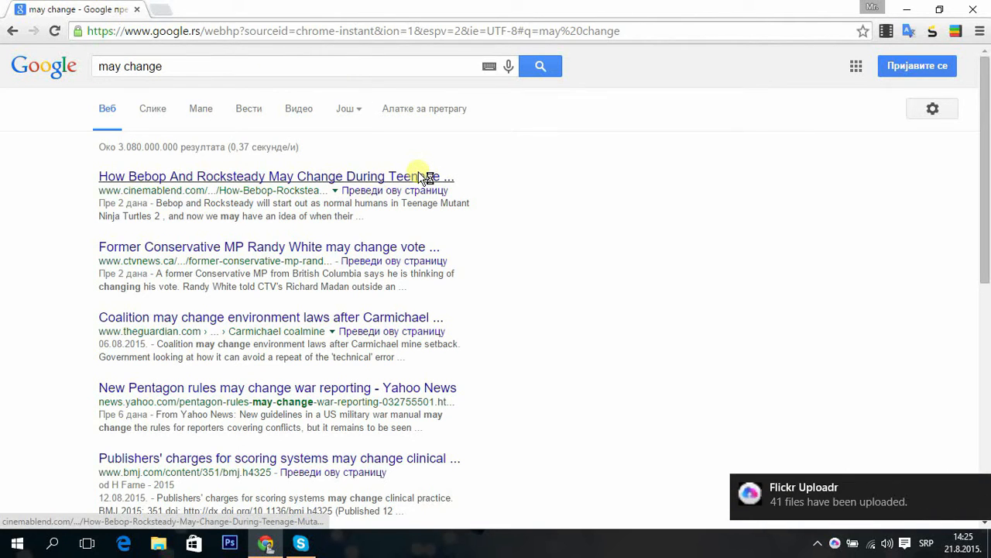
mouse_move(266, 176)
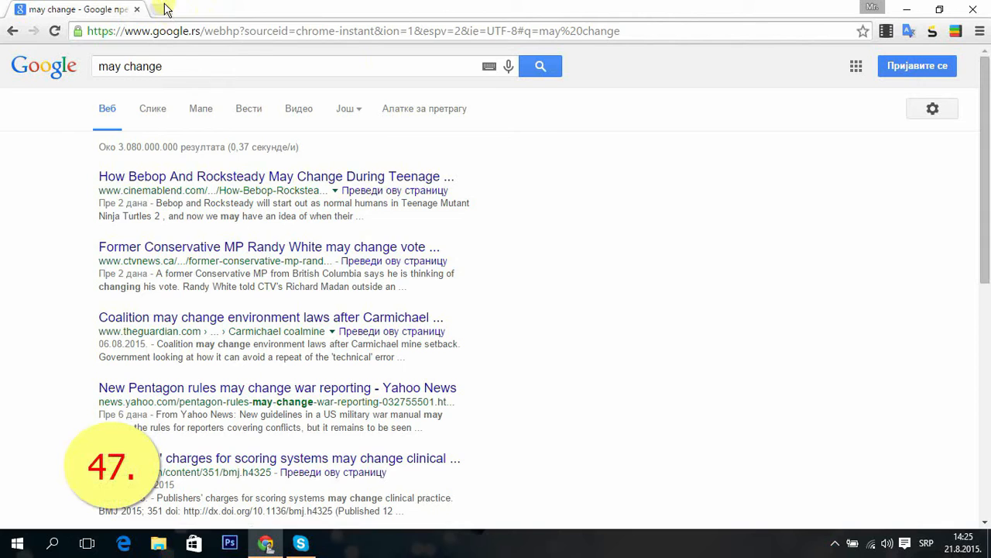
- Try YouTube from a new tab while offline and play the dinosaur game, jumping over obstacles
left_click(164, 9)
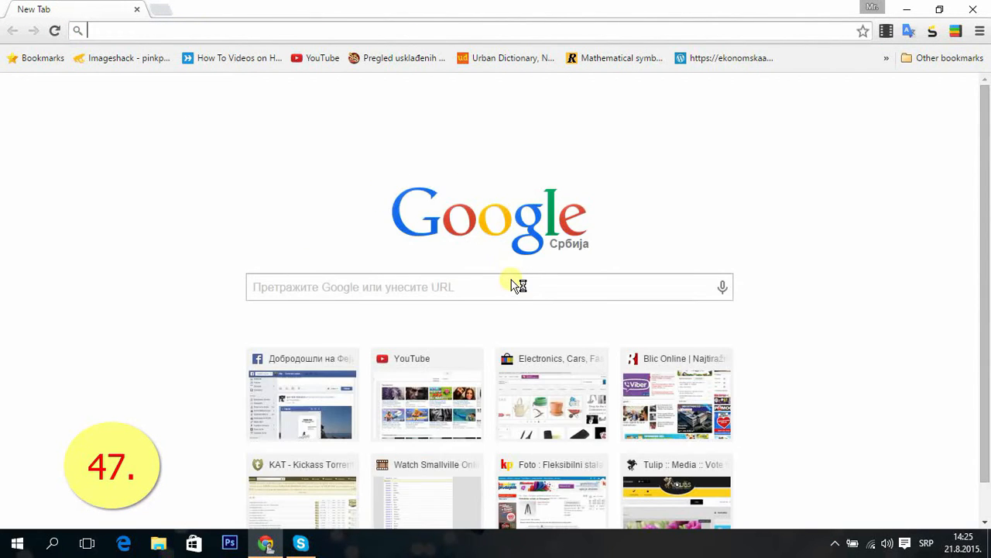
mouse_move(539, 256)
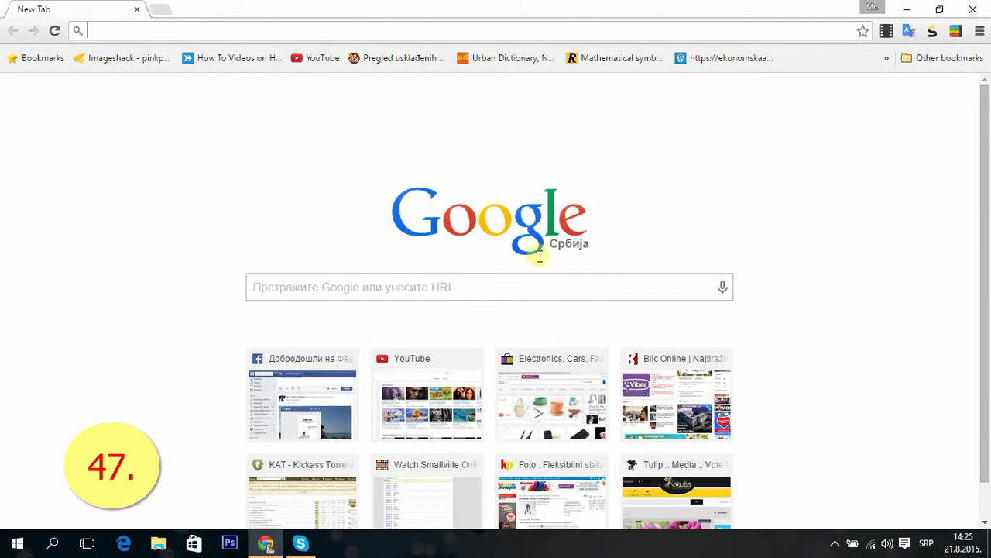
left_click(428, 395)
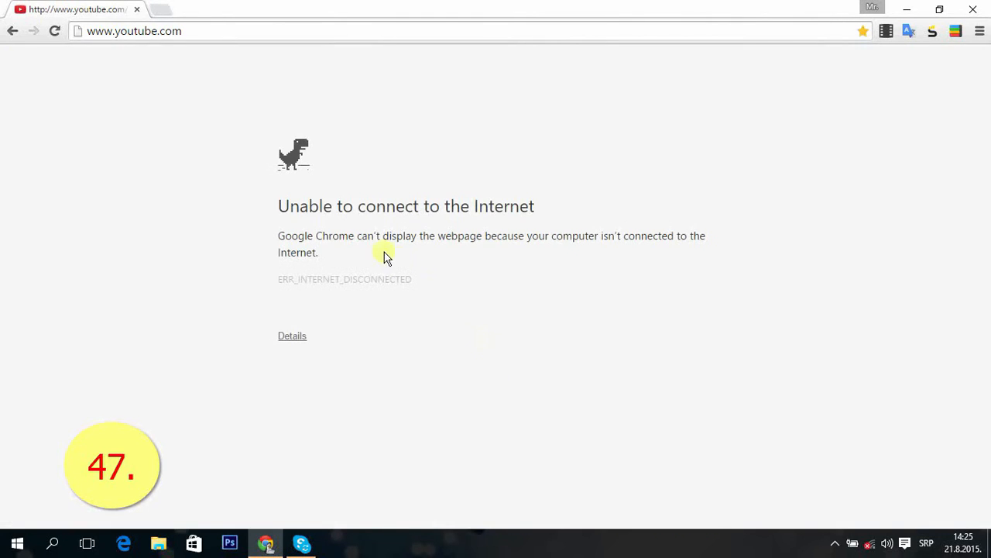
mouse_move(600, 22)
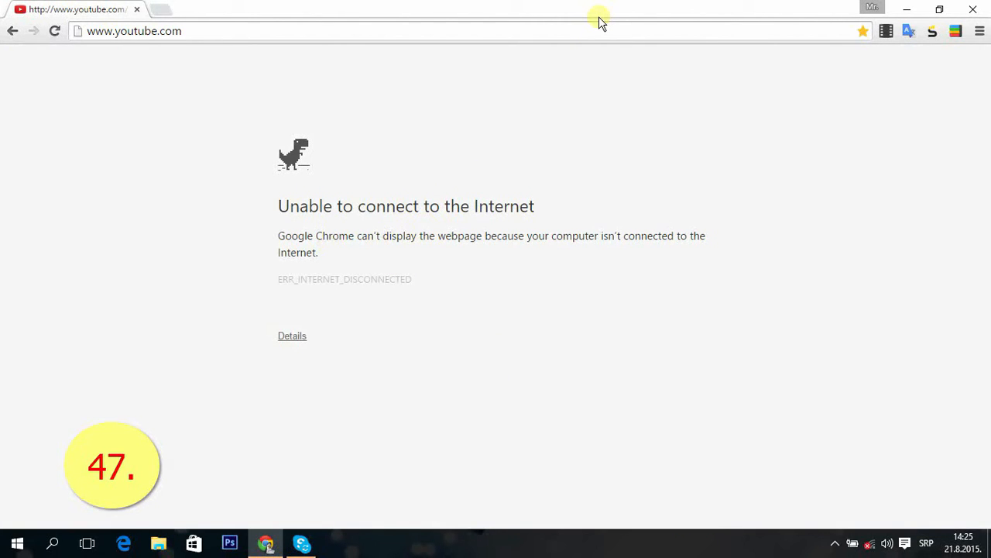
key("space")
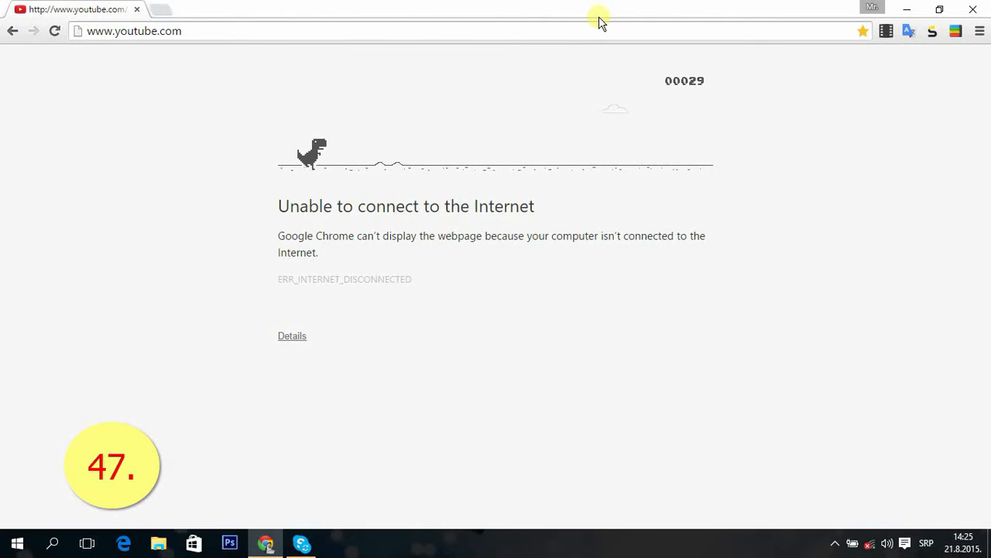
key("space")
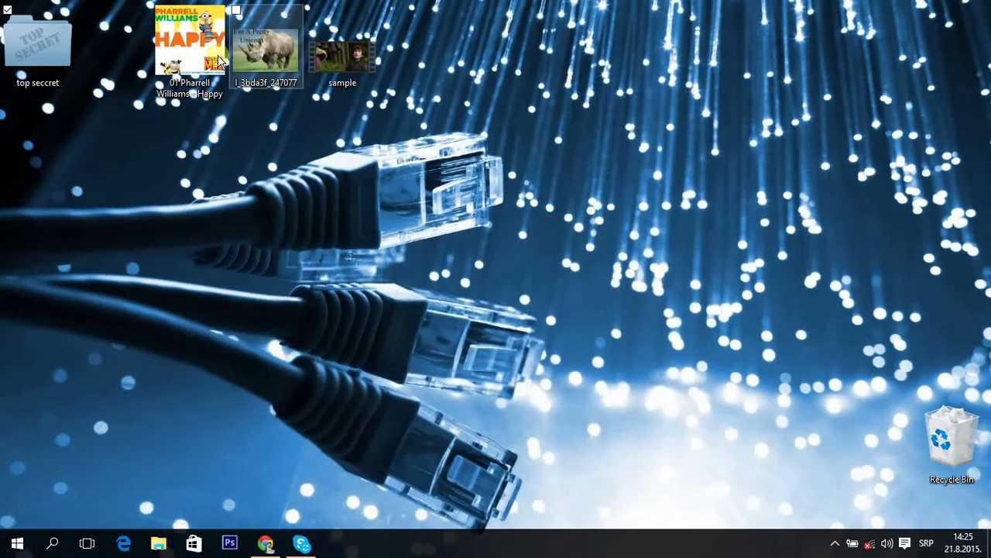
- Drag the desktop rhino image l_3bda3f_247077.jpg into Chrome so it opens from its file:/// path
left_click_drag(189, 43, 313, 483)
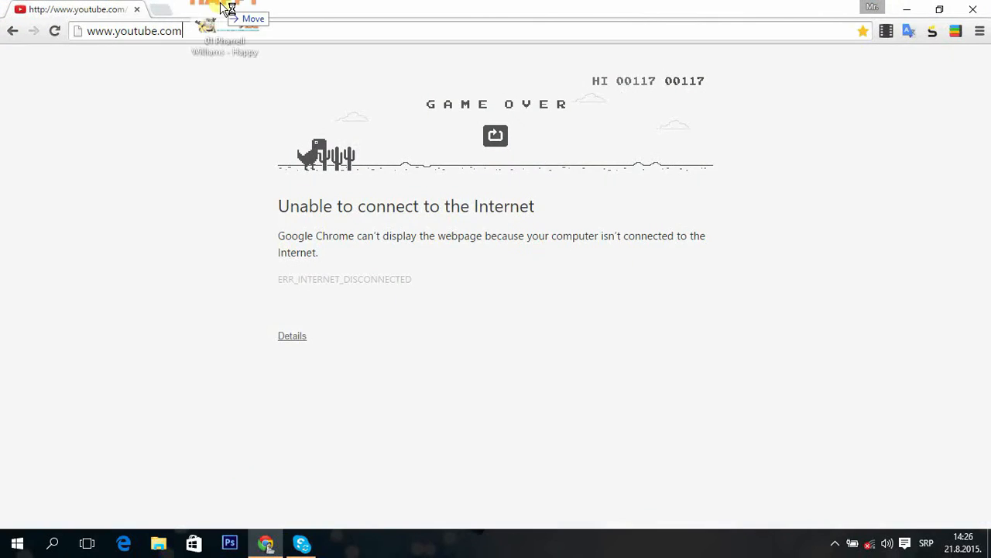
left_click(906, 9)
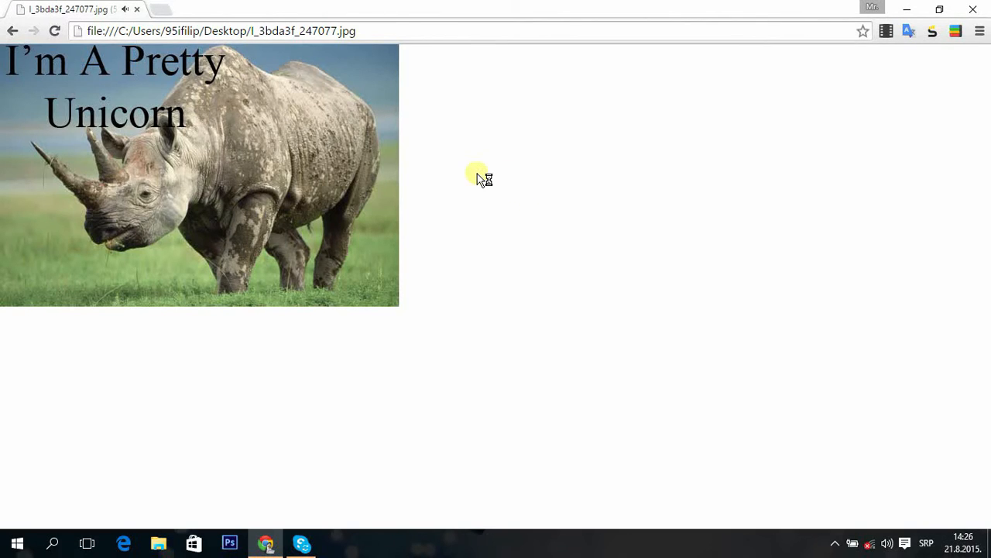
mouse_move(313, 6)
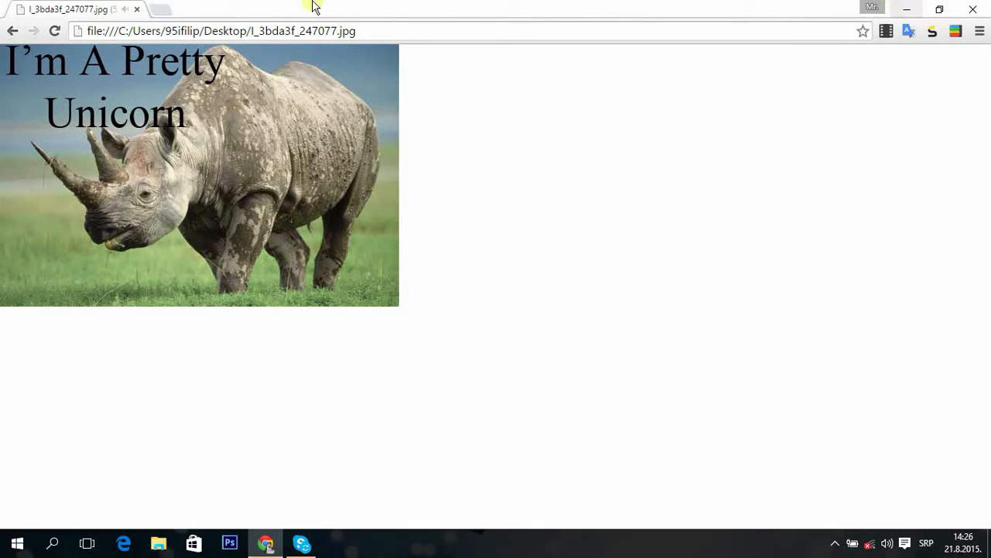
left_click(220, 31)
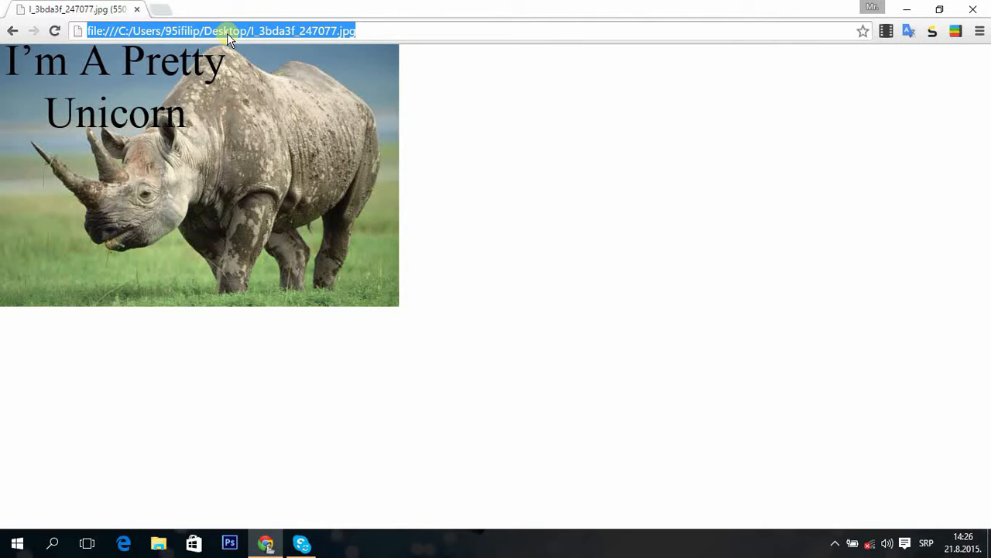
mouse_move(111, 9)
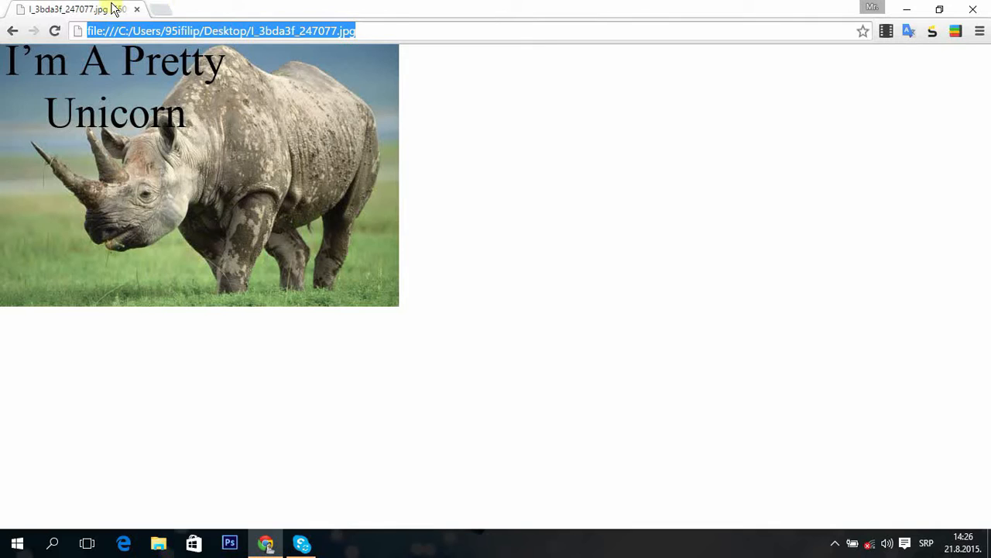
left_click(77, 31)
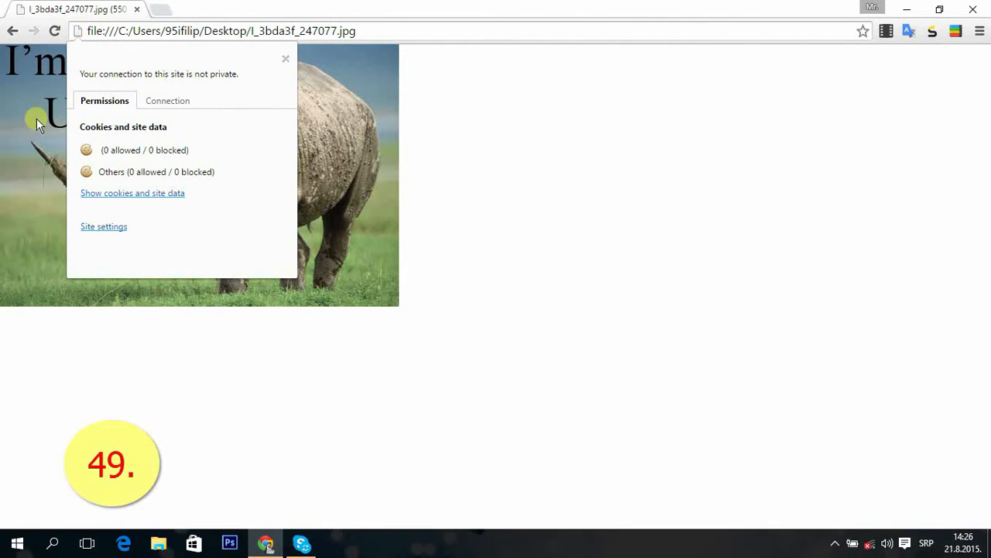
mouse_move(135, 124)
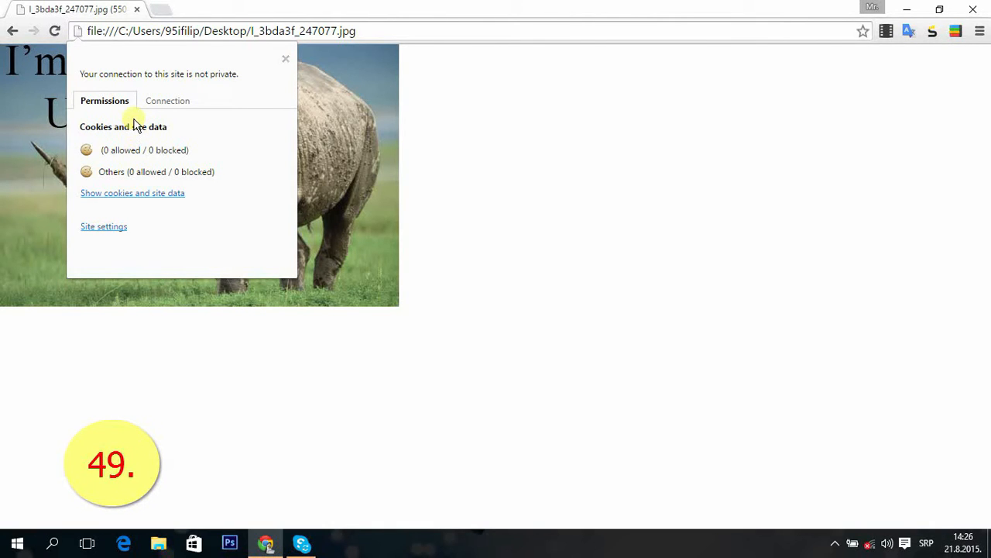
mouse_move(178, 138)
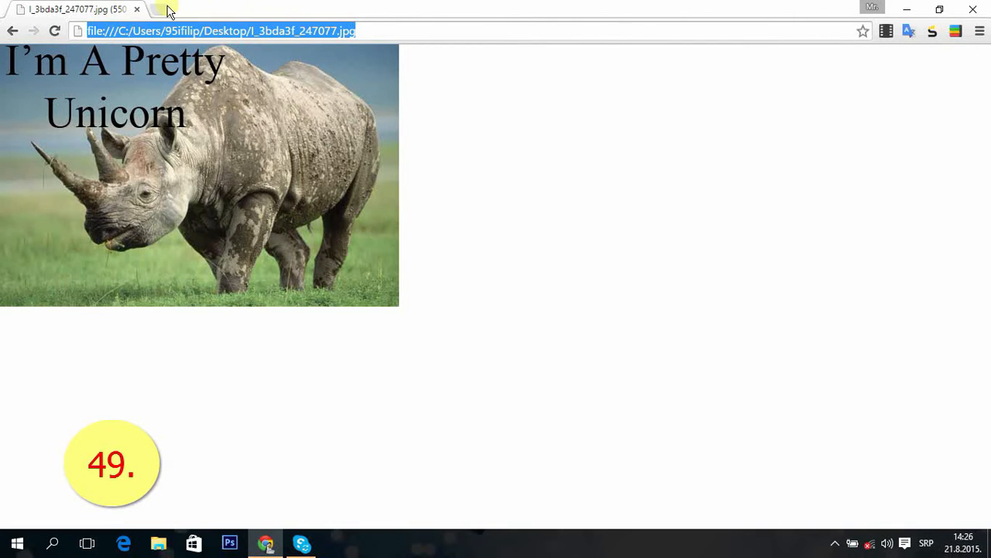
- Load the YouTube bookmark in a new tab, getting the no-internet dinosaur error page
left_click(165, 9)
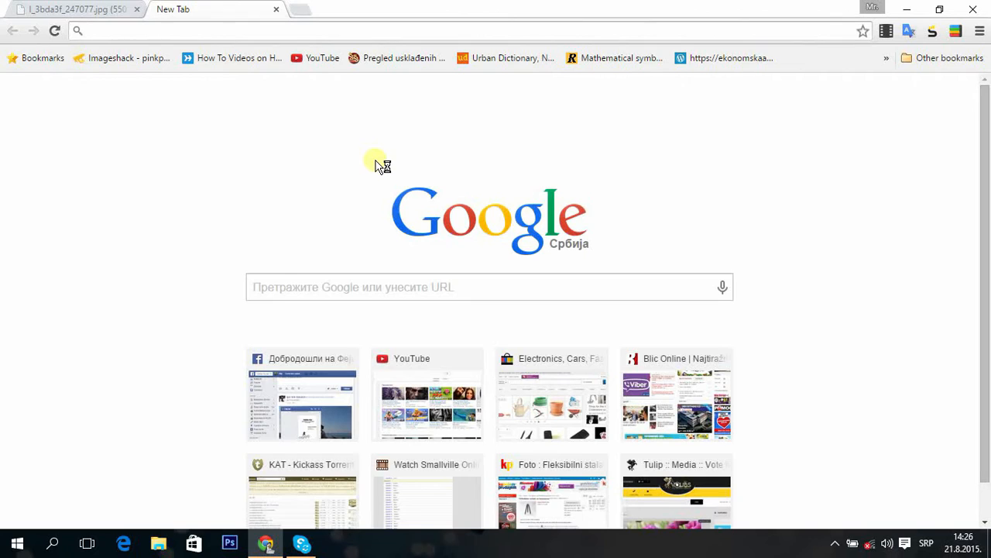
mouse_move(395, 380)
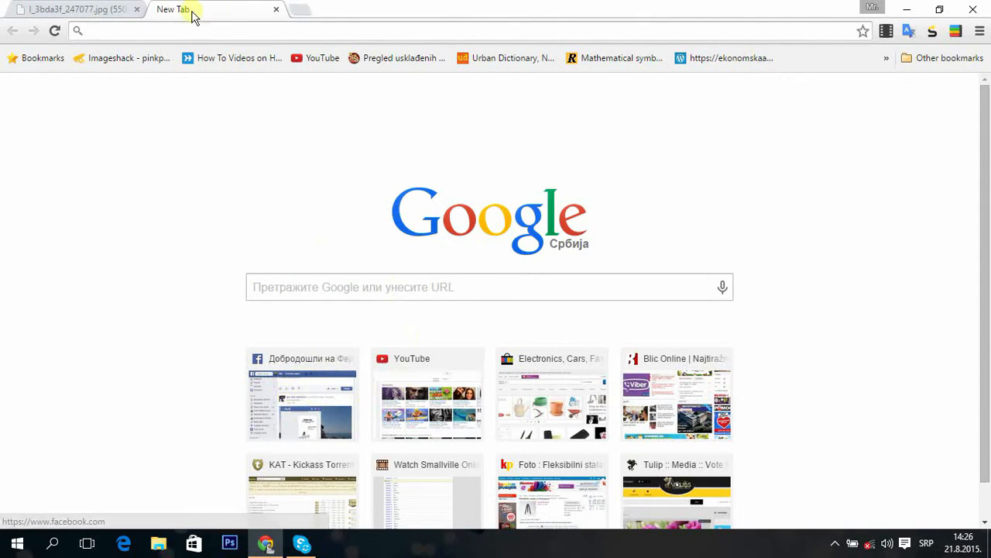
left_click(314, 58)
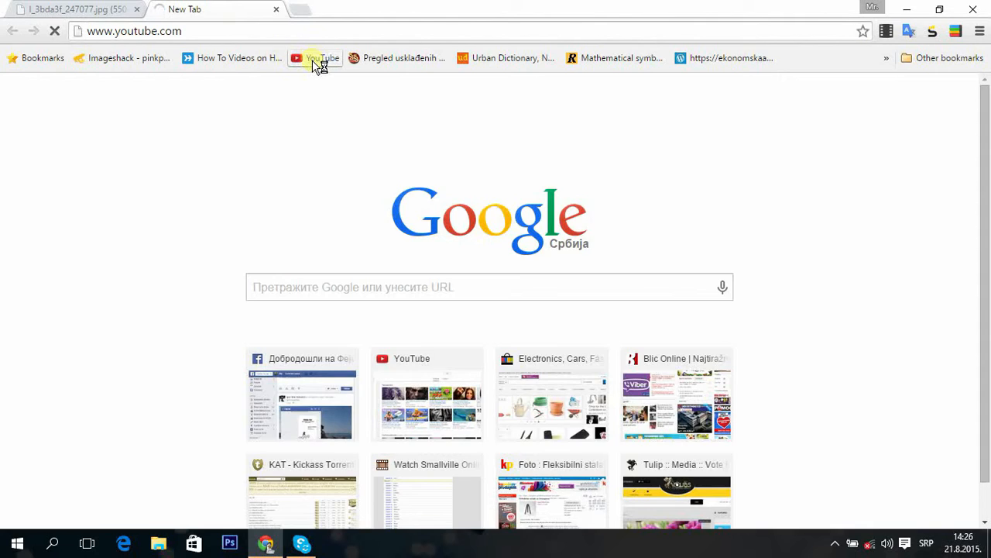
left_click(316, 59)
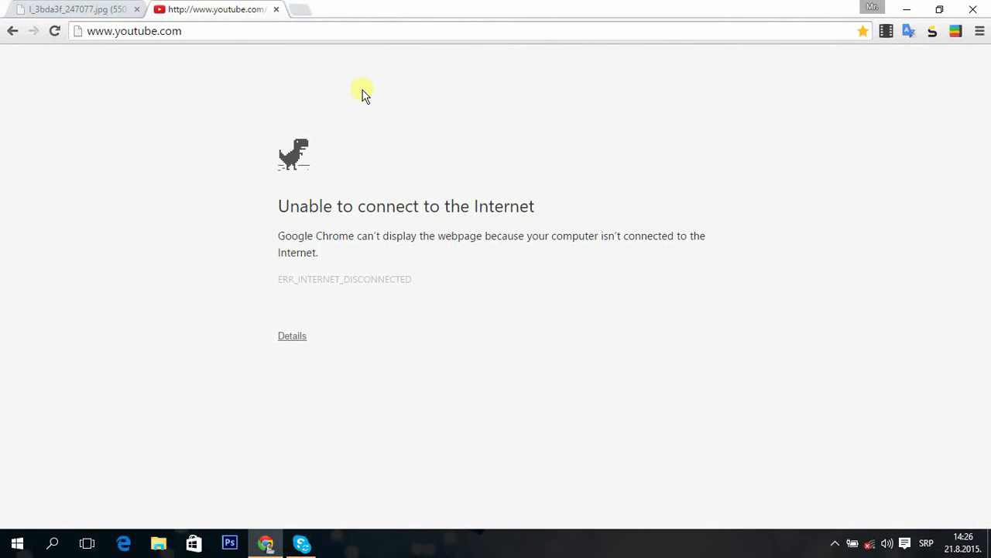
mouse_move(369, 86)
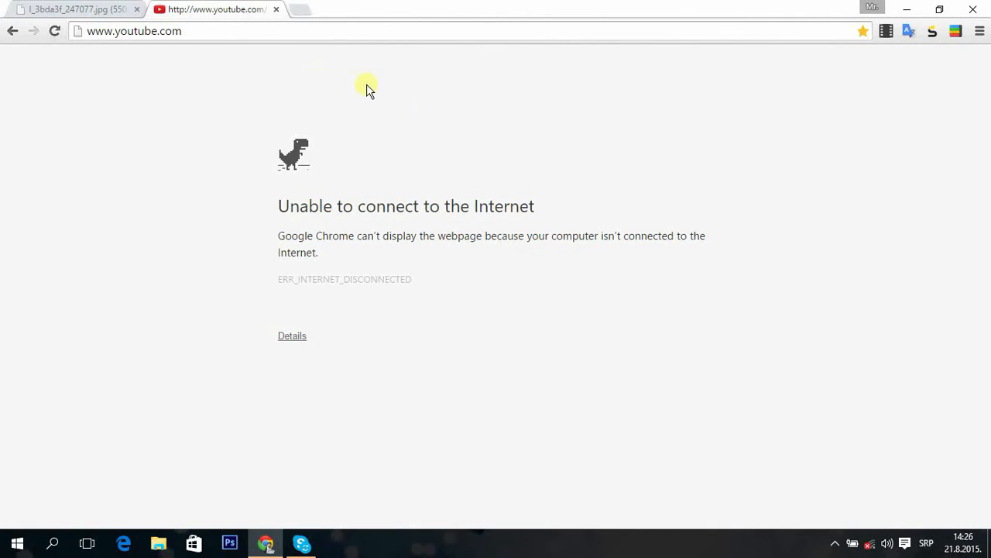
mouse_move(332, 46)
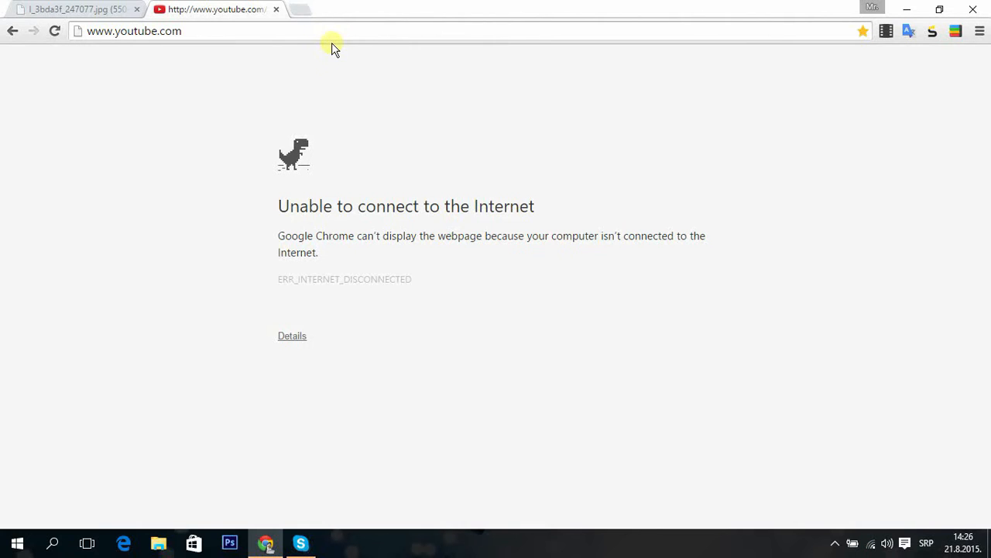
mouse_move(214, 86)
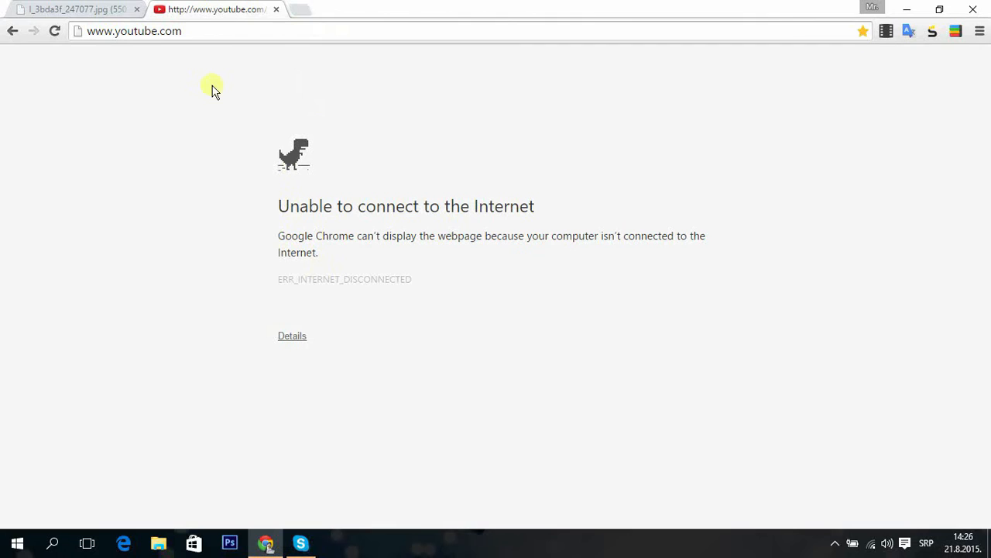
left_click(133, 31)
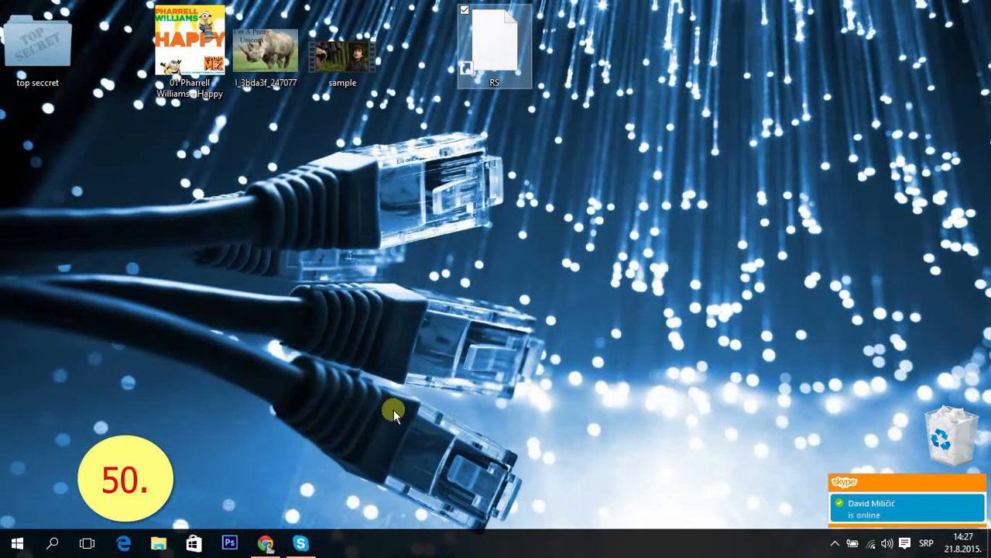
mouse_move(411, 8)
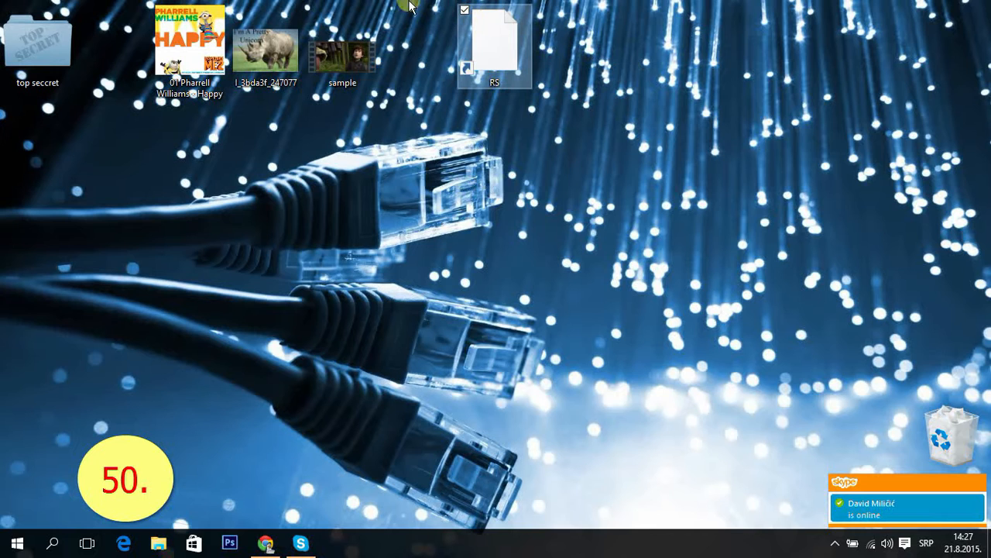
mouse_move(474, 93)
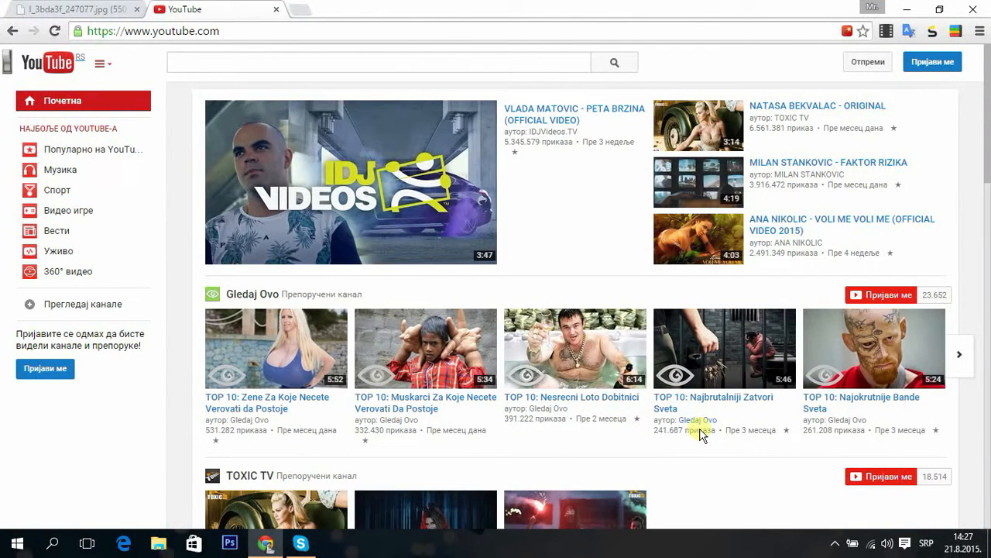
- Reach chrome://extensions via More tools and scroll to the bottom of the extensions list
scroll("down", 3)
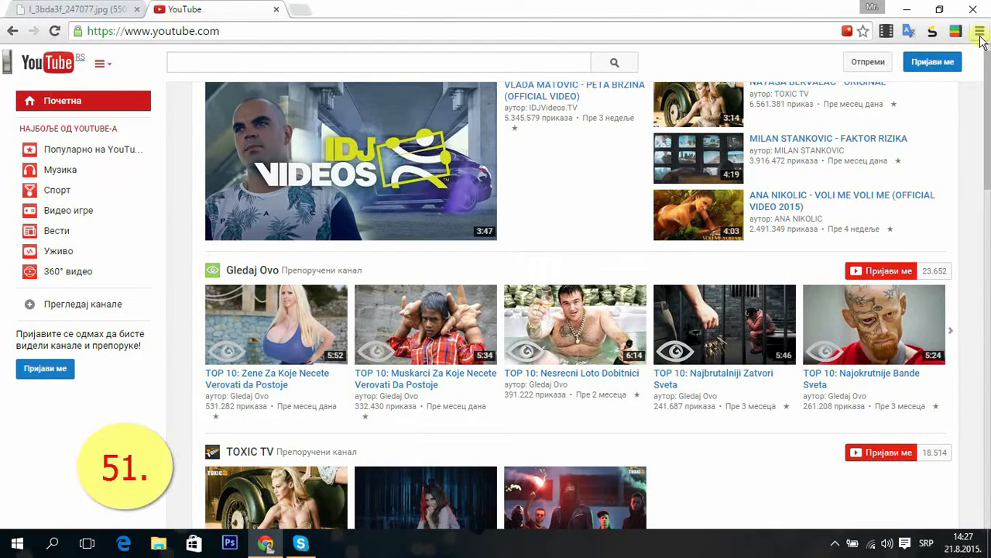
left_click(979, 31)
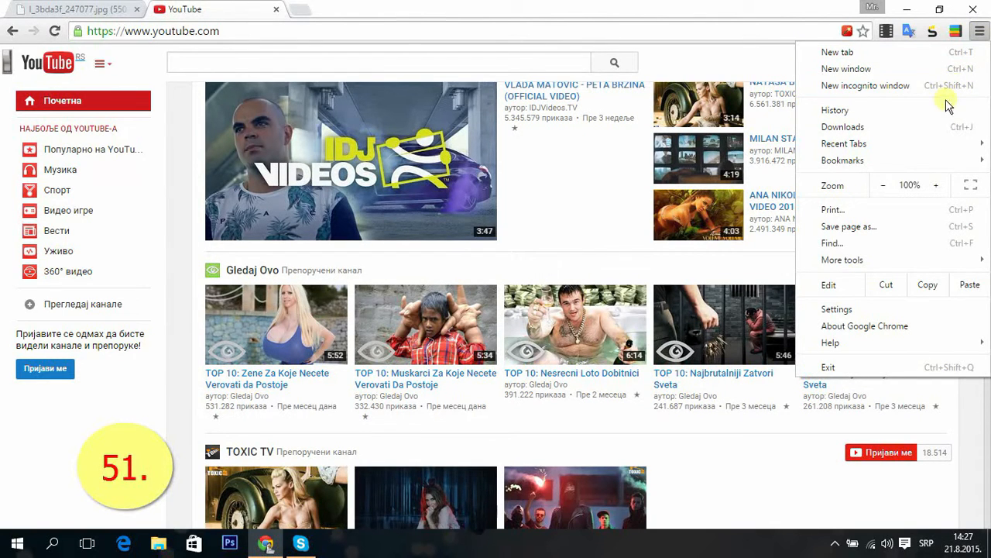
mouse_move(842, 260)
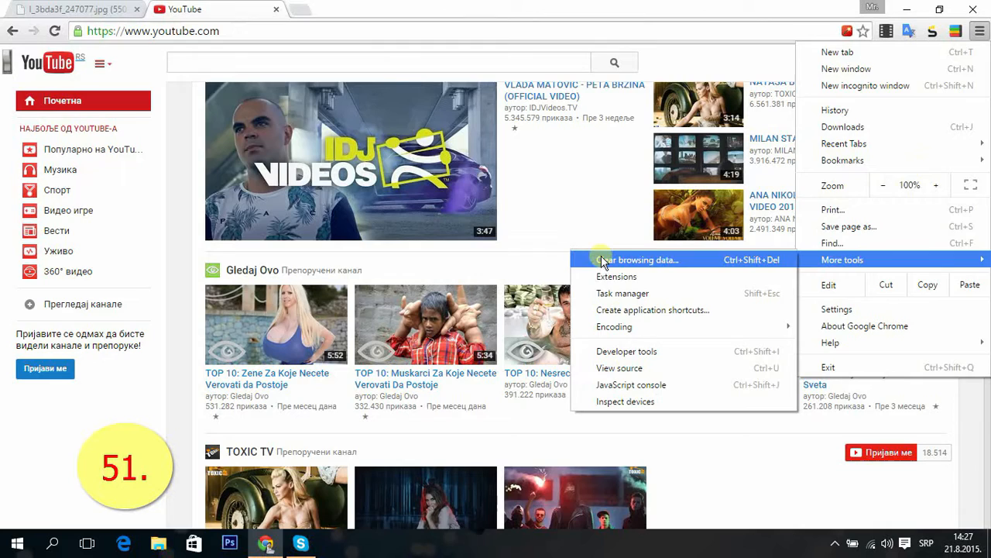
left_click(616, 276)
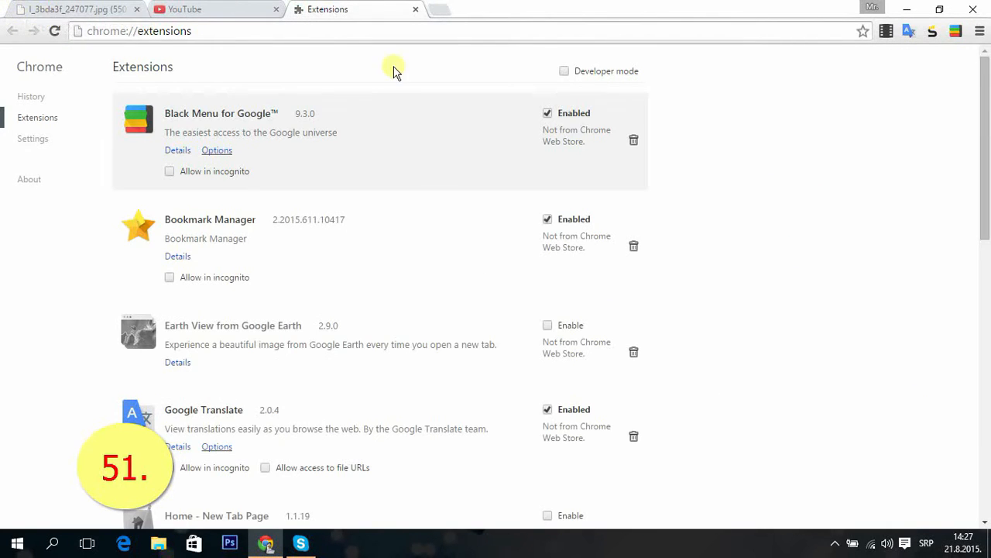
scroll("down", 3)
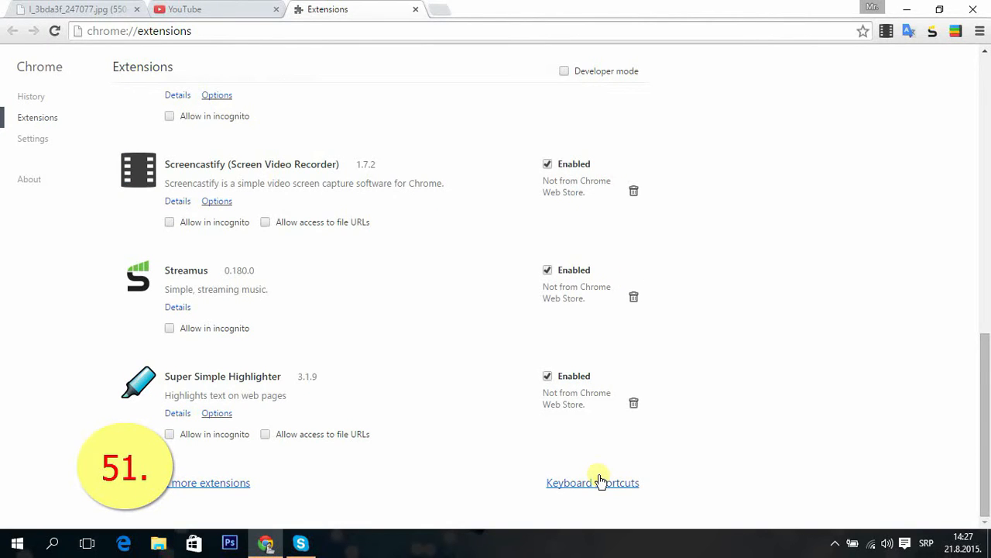
mouse_move(604, 483)
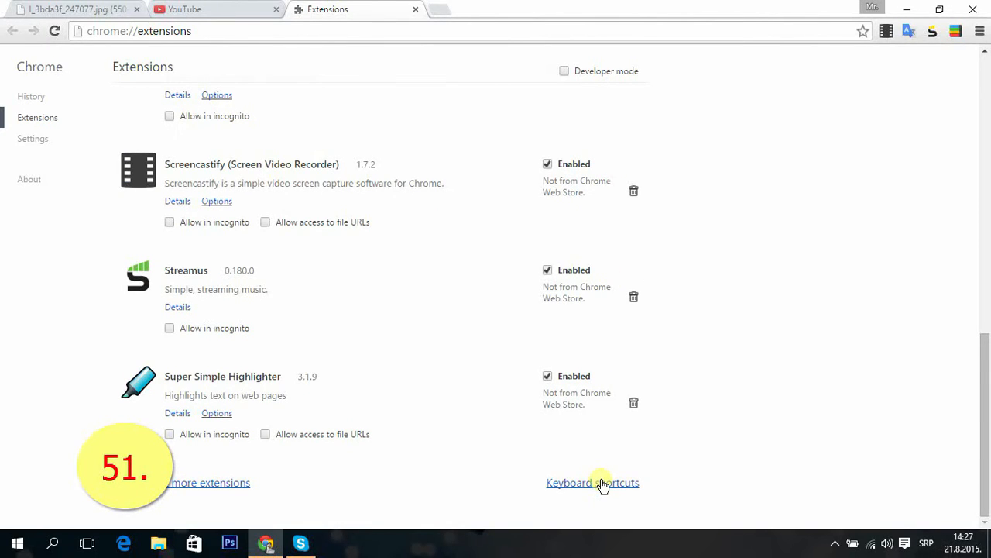
- Re-record the Google Translate activation shortcut as Ctrl+V in the extension keyboard shortcuts dialog
left_click(592, 483)
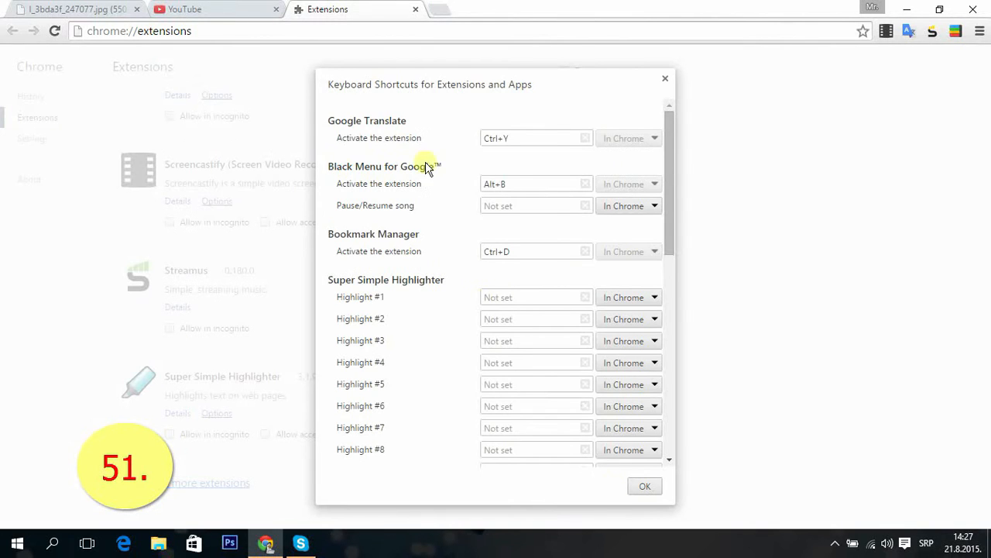
scroll("down", 3)
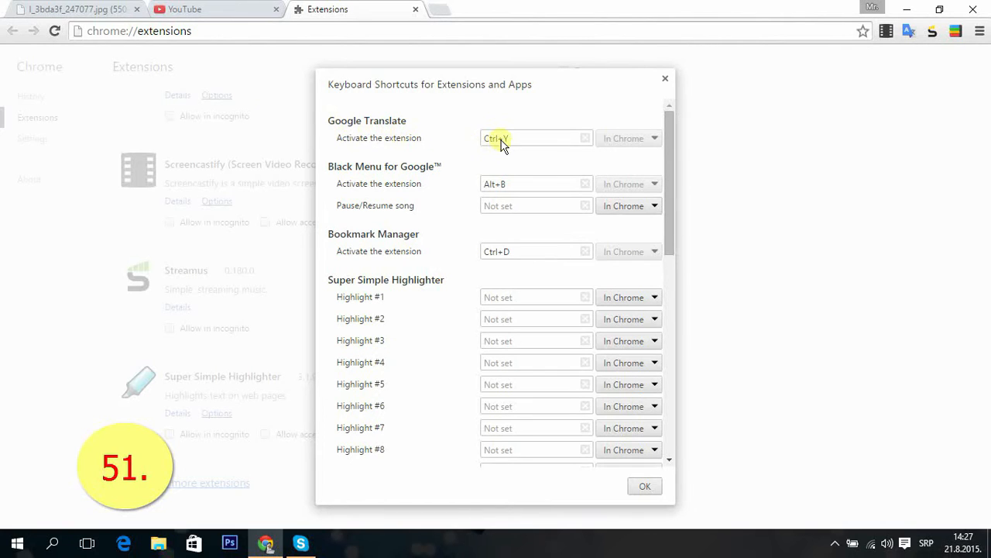
left_click(536, 137)
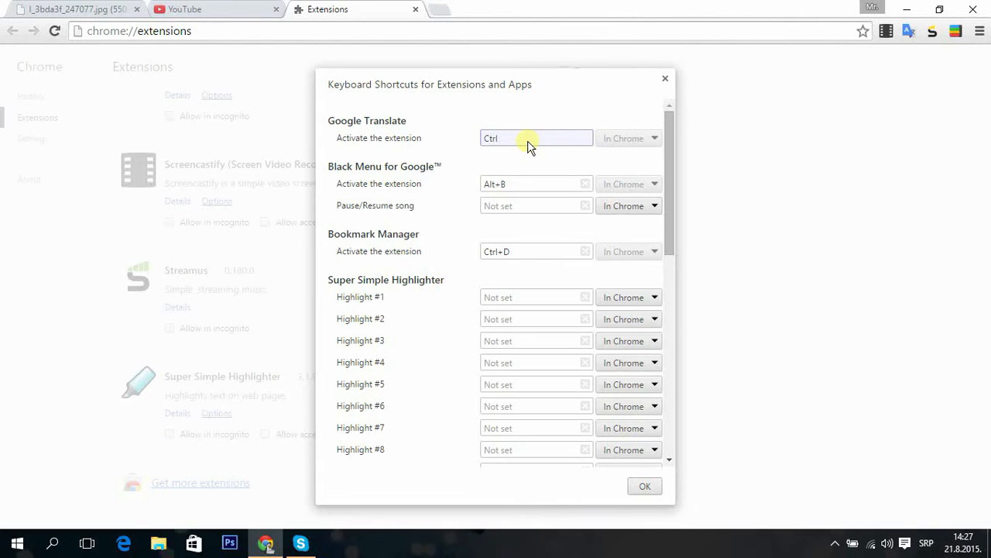
key("v")
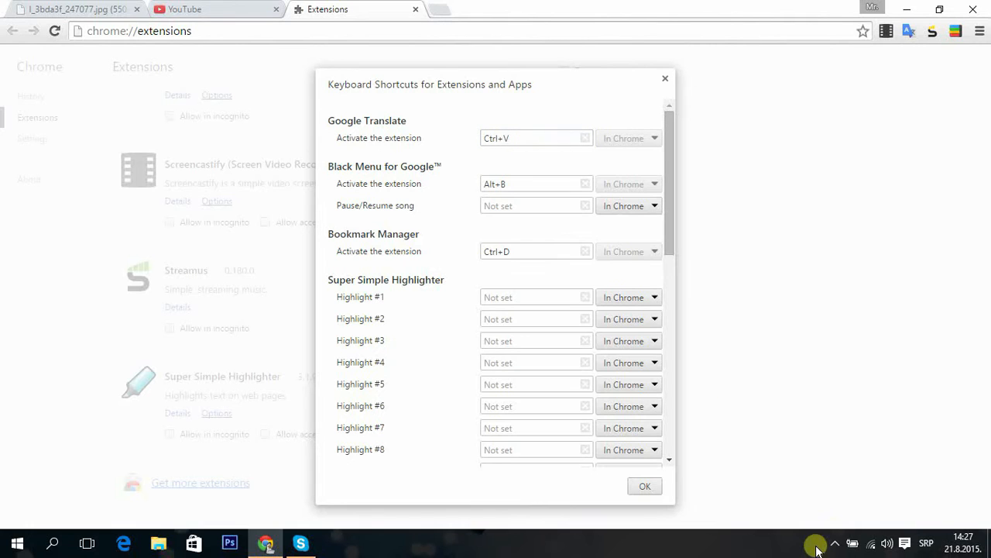
left_click(835, 543)
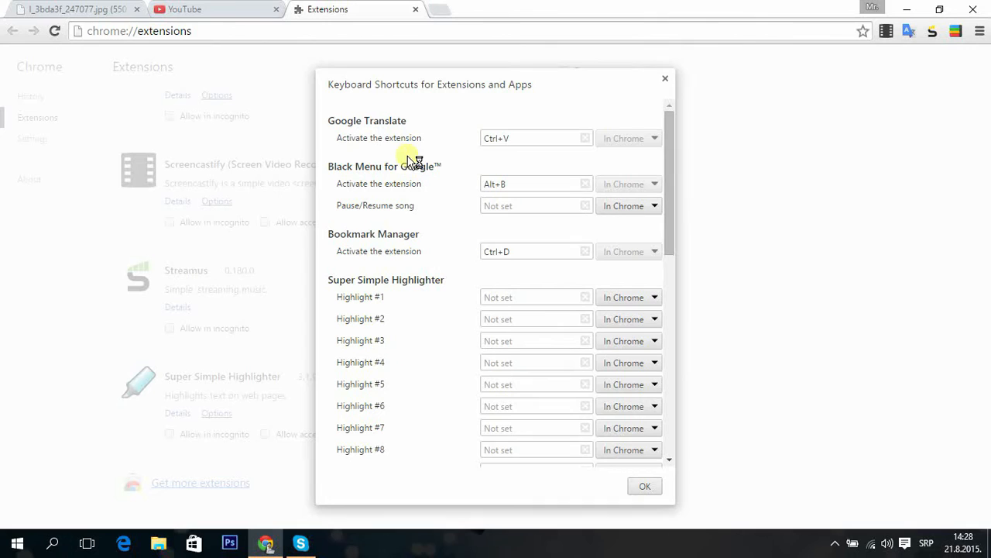
mouse_move(347, 35)
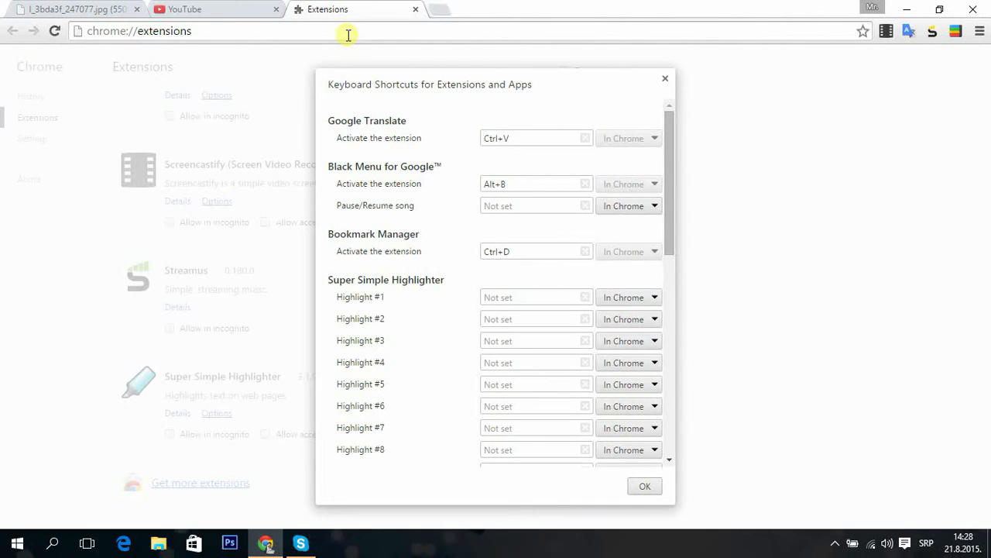
mouse_move(328, 43)
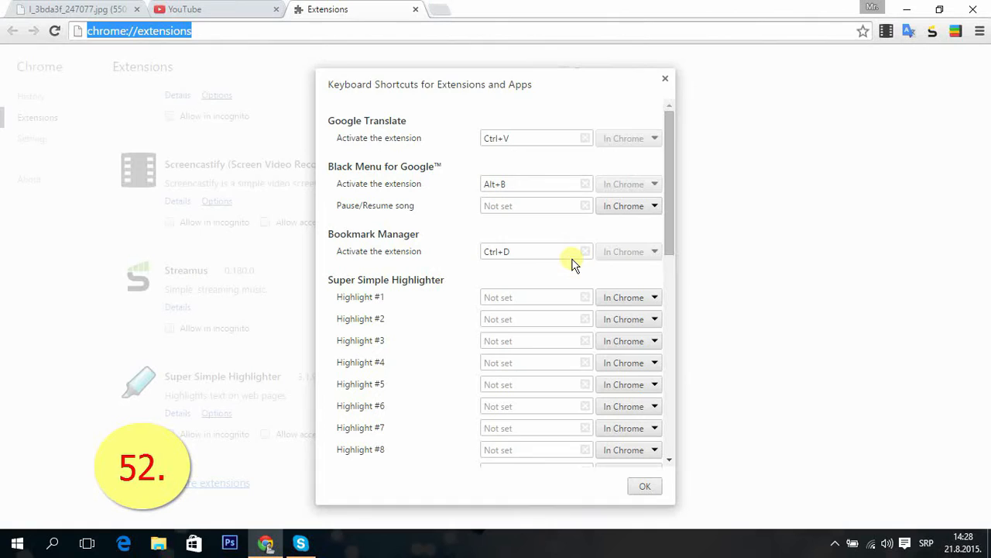
- Show the Index of C:\ listing via c:// in the address bar, then return to the YouTube tab
type("c//")
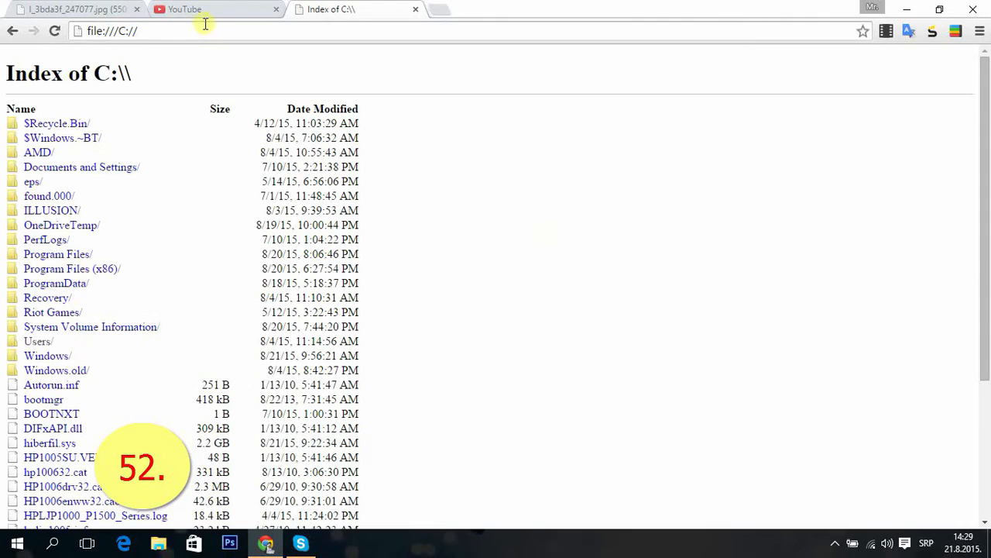
left_click(111, 31)
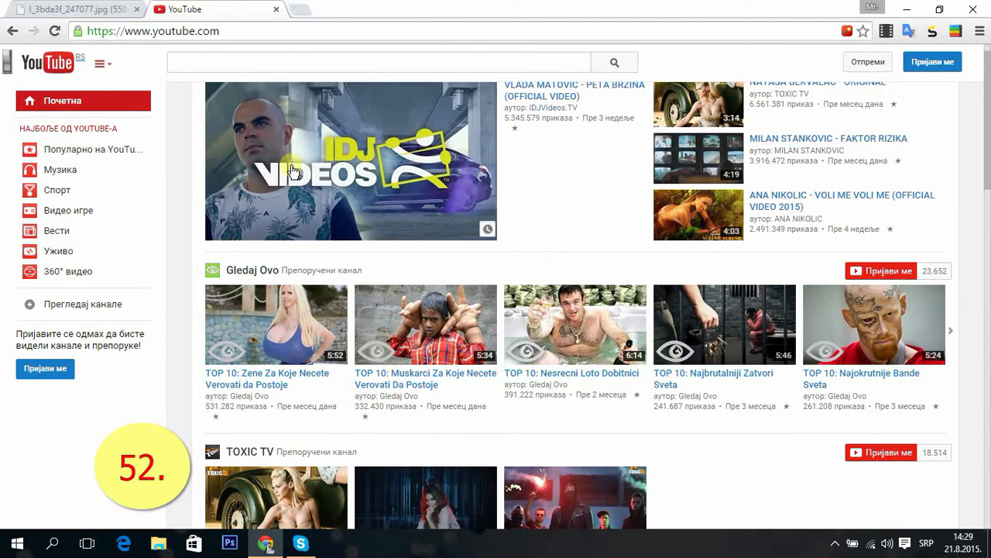
left_click(74, 9)
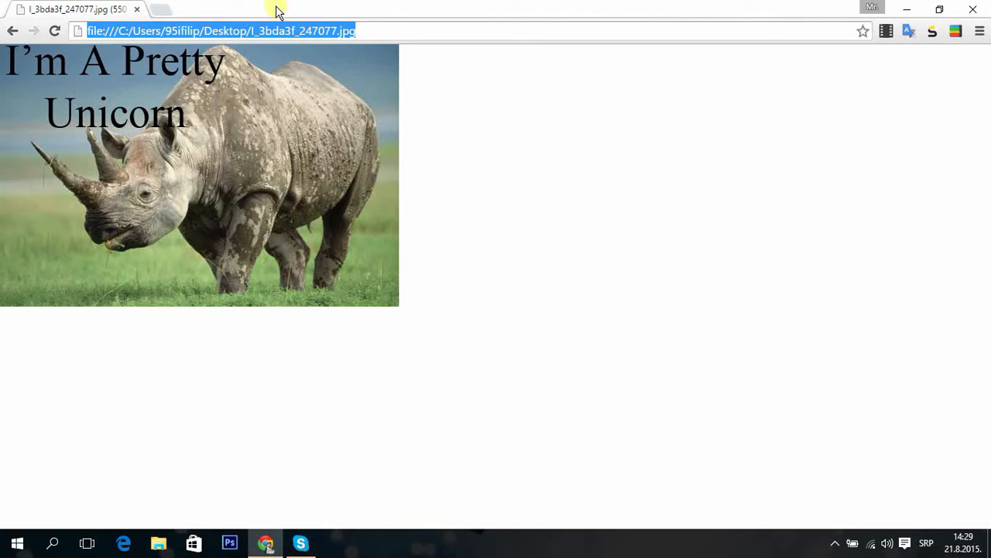
mouse_move(271, 31)
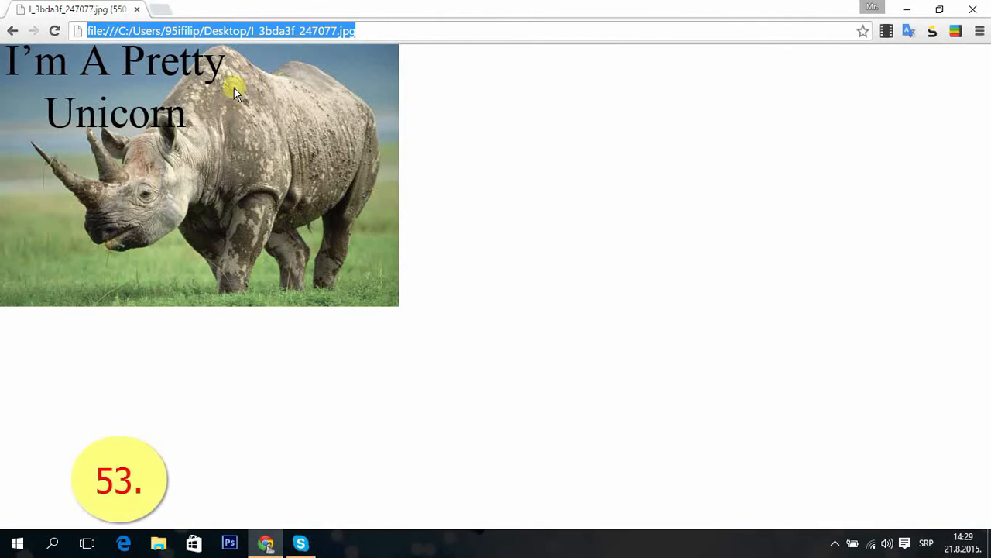
mouse_move(202, 93)
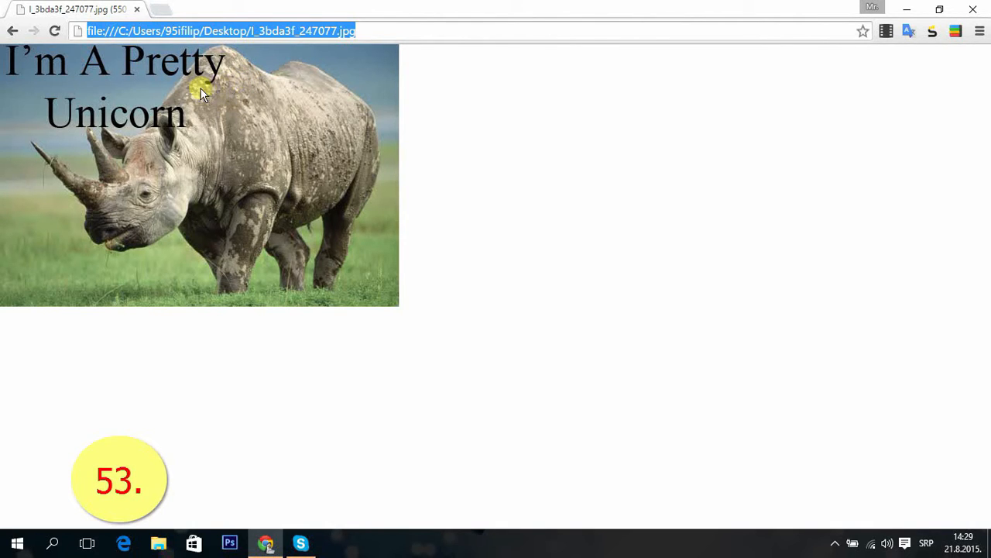
mouse_move(278, 105)
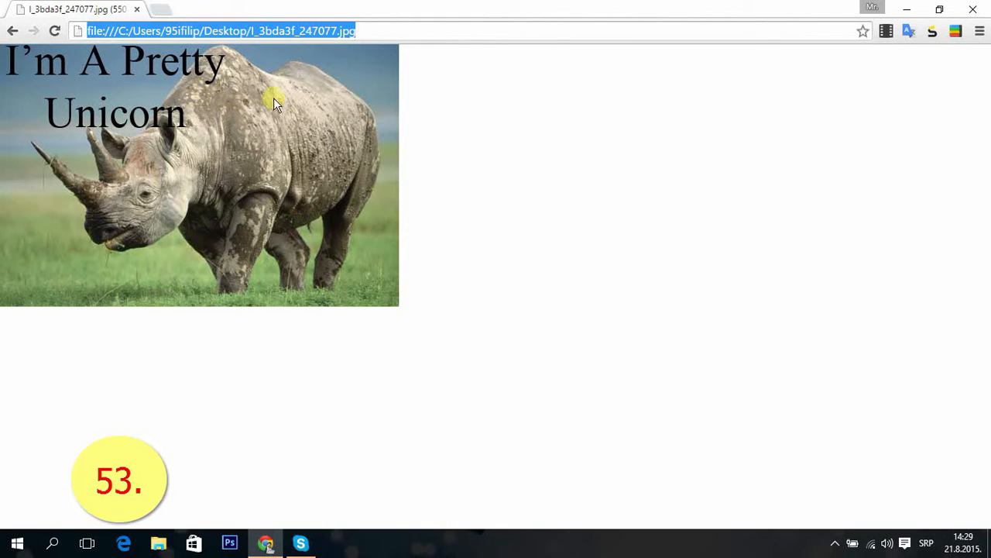
- Reach Manage search engines from the Search section of Chrome Settings
left_click(979, 31)
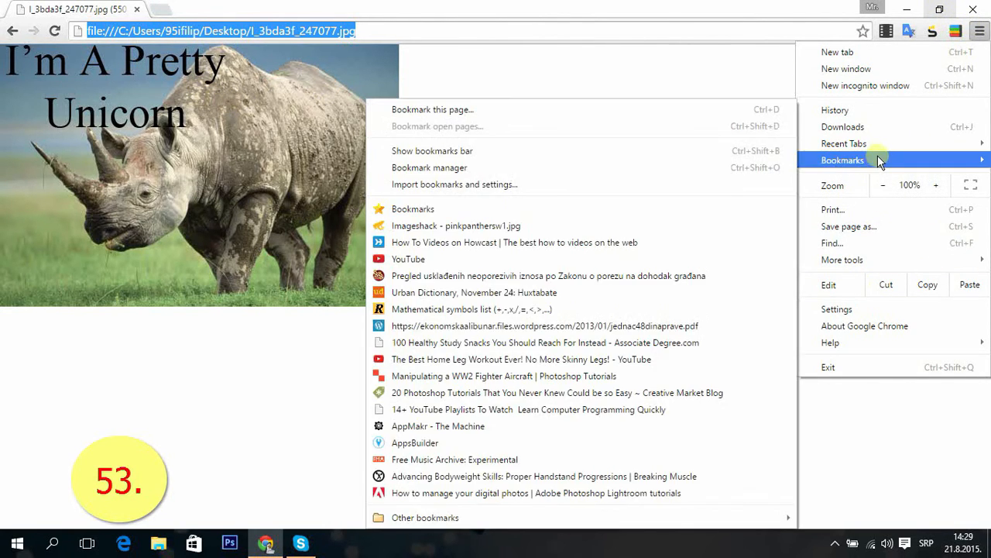
mouse_move(886, 285)
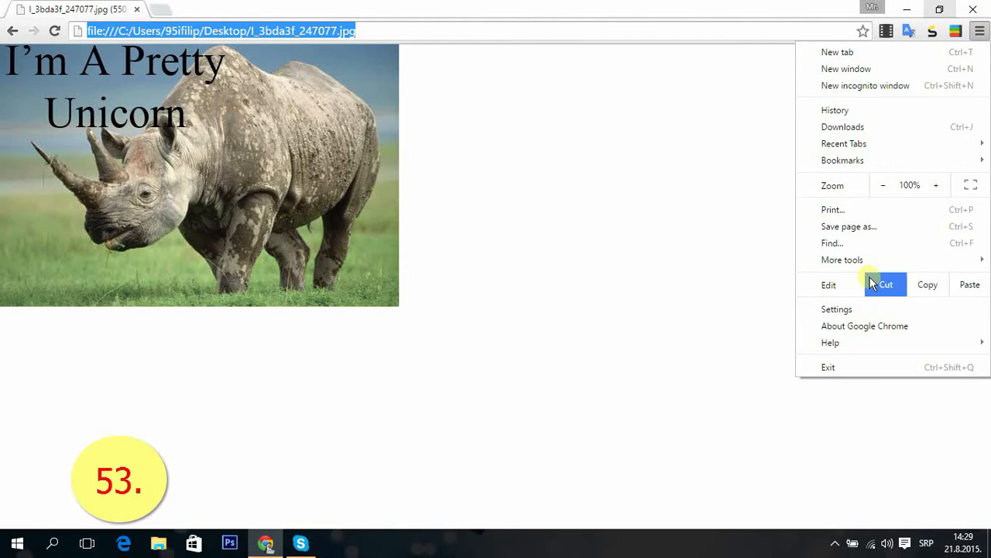
left_click(836, 308)
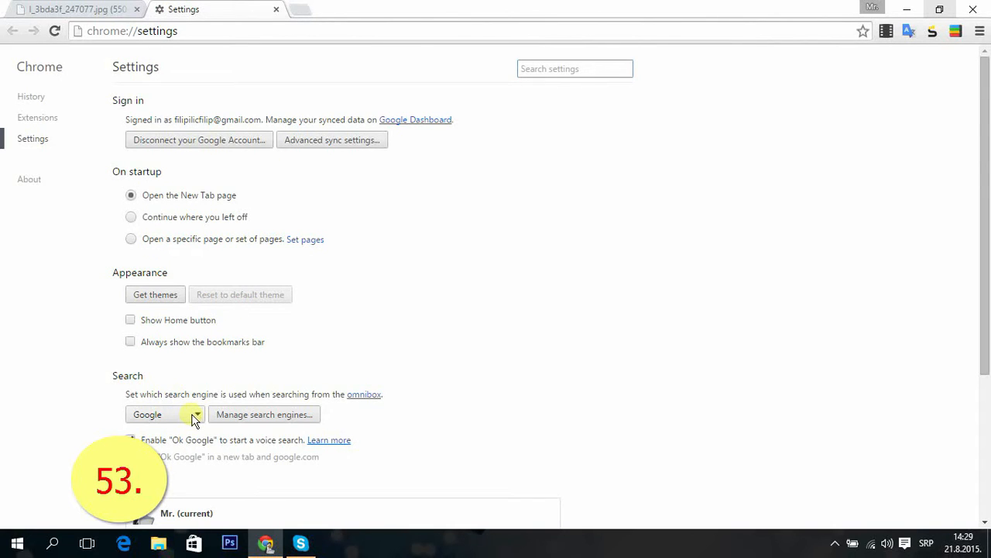
scroll("down", 3)
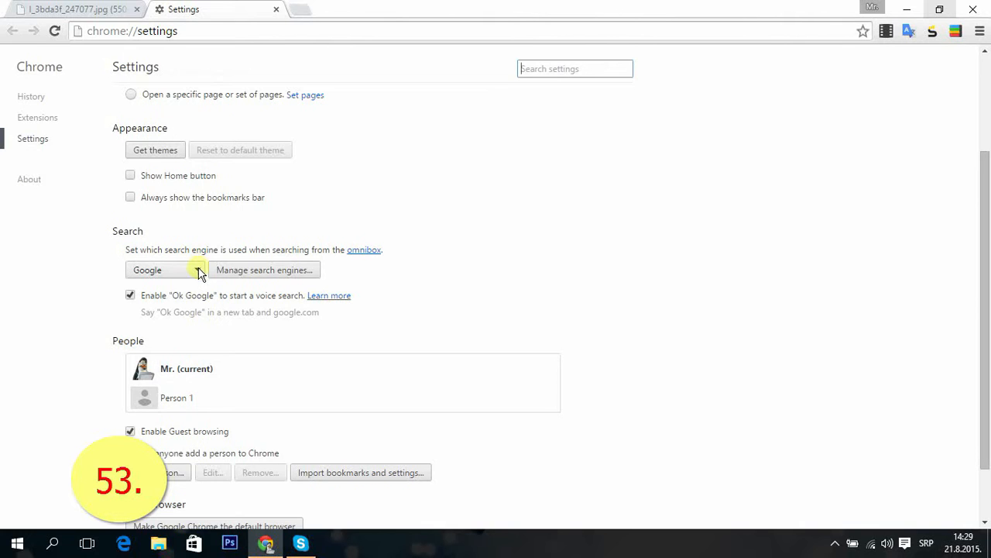
left_click(263, 270)
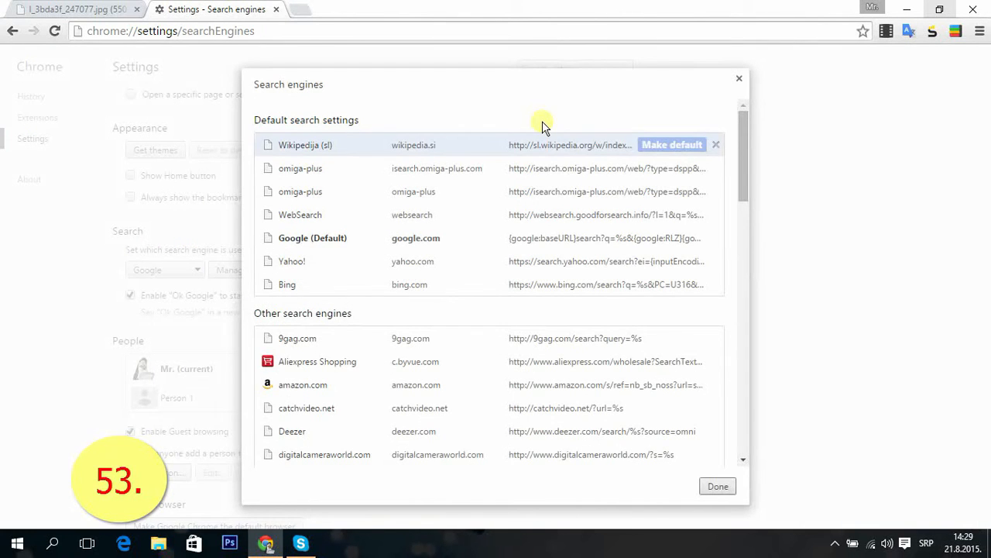
mouse_move(415, 239)
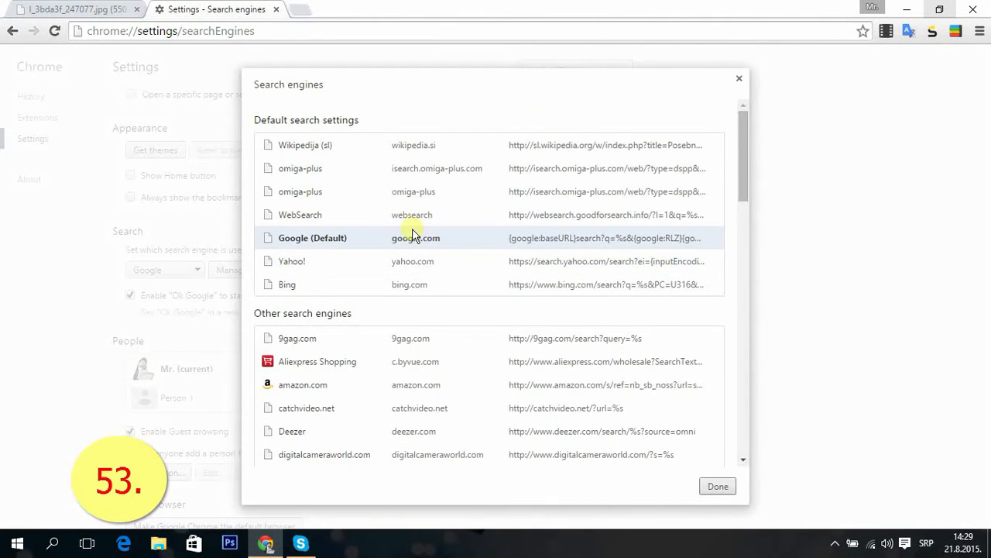
mouse_move(390, 437)
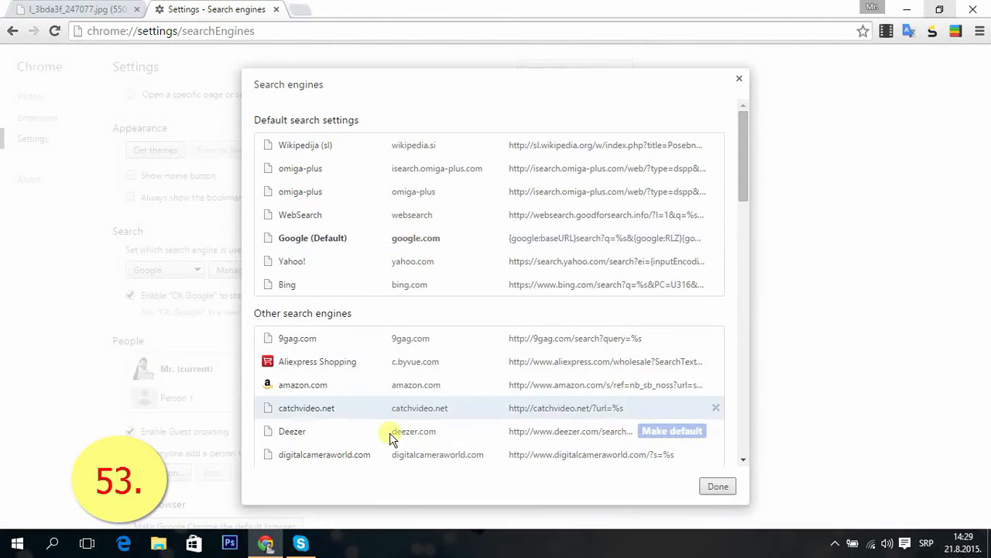
mouse_move(430, 269)
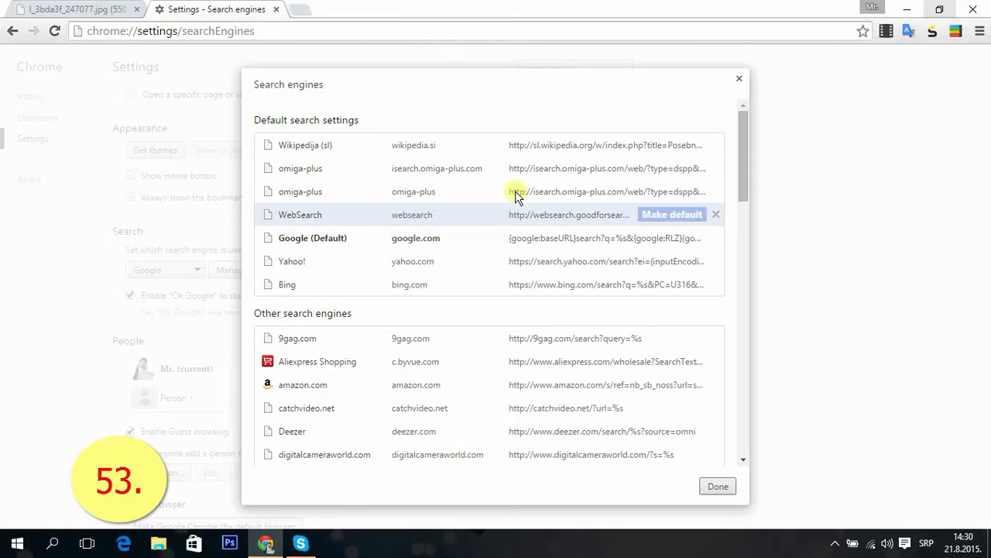
mouse_move(417, 285)
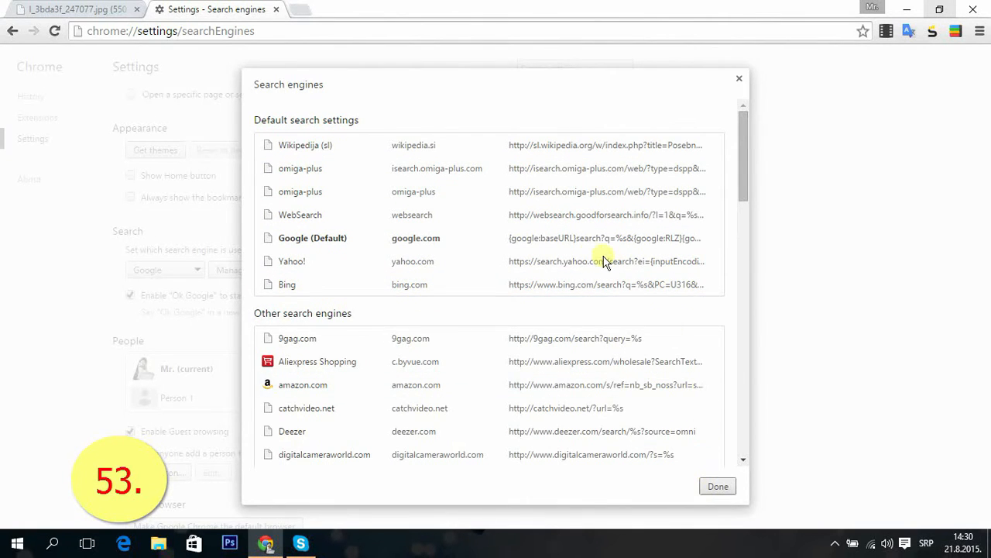
scroll("down", 3)
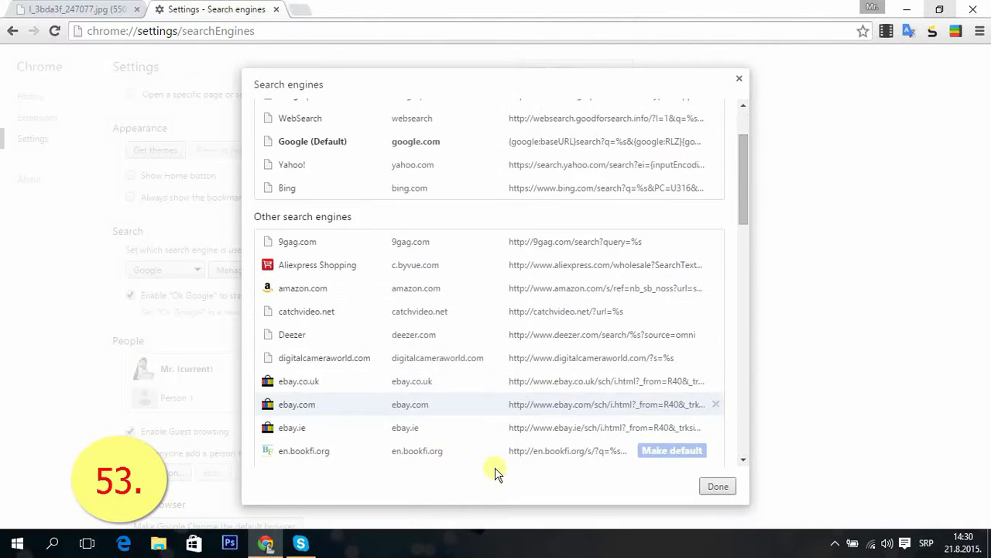
scroll("down", 3)
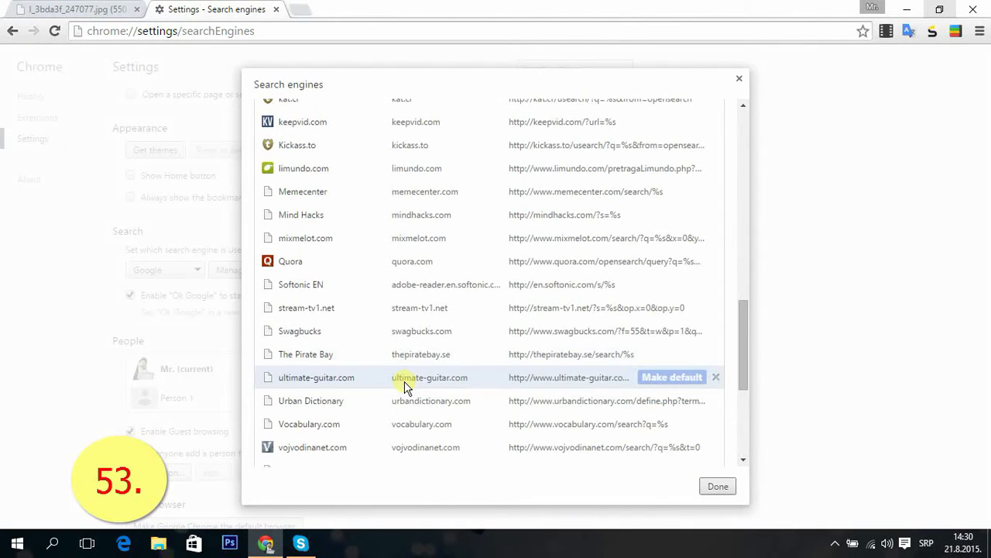
scroll("down", 3)
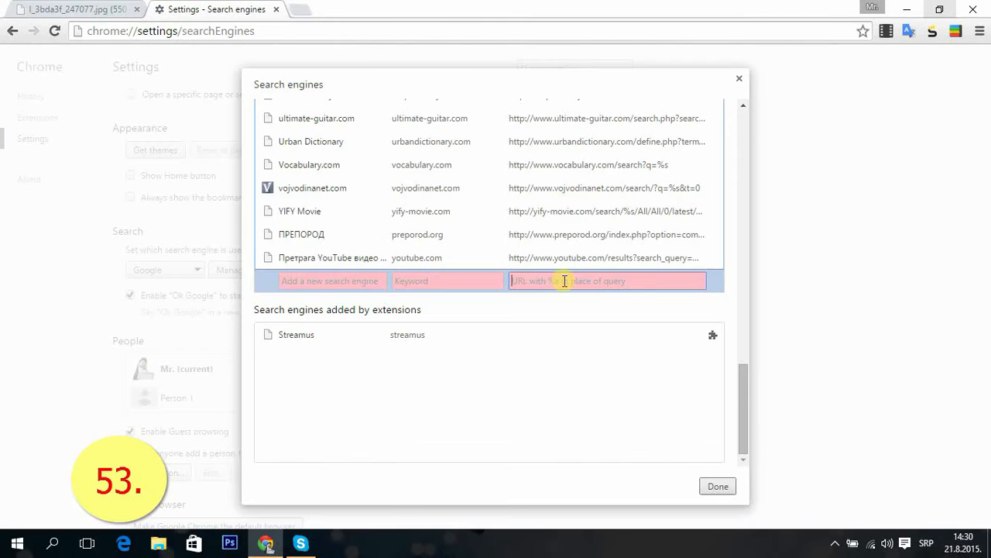
type("http:")
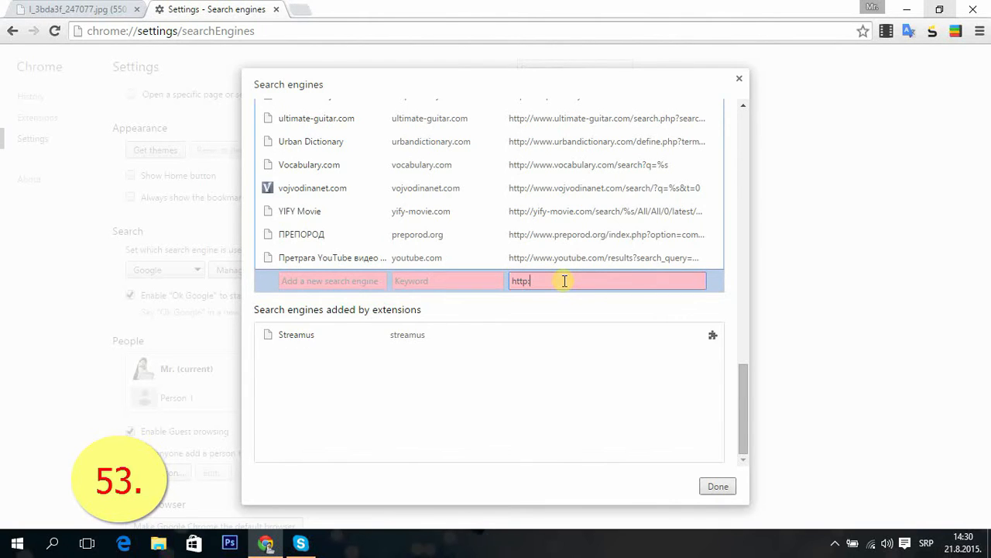
type("//")
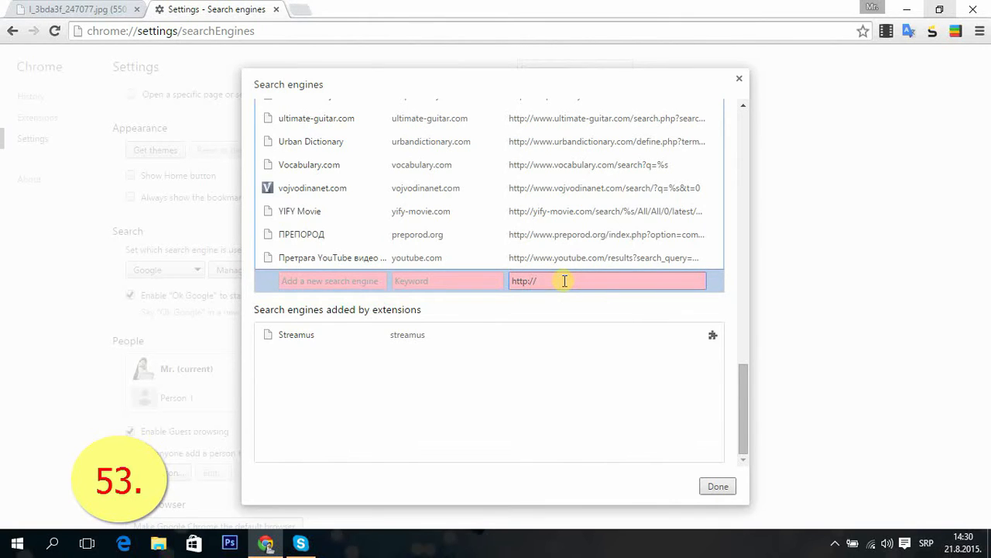
type("mail.")
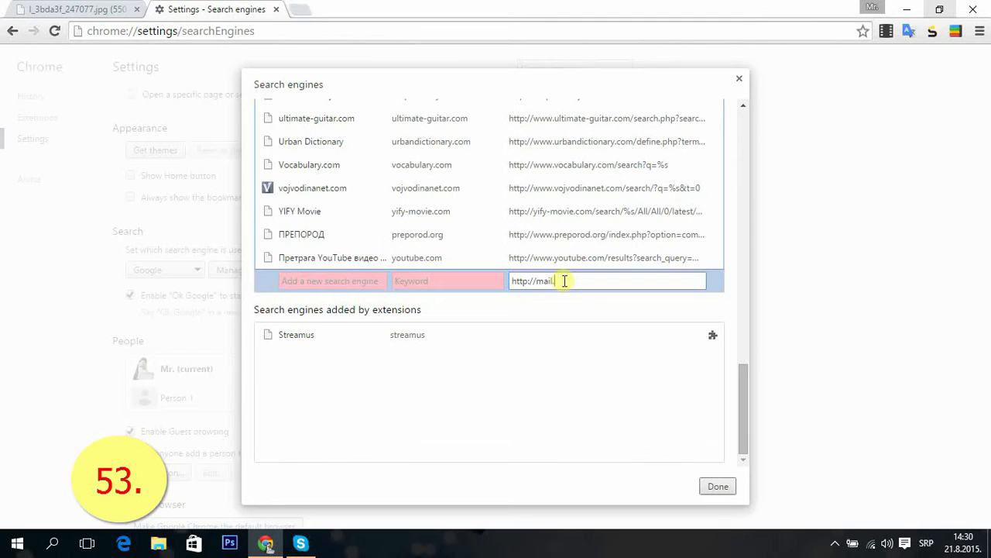
type("go")
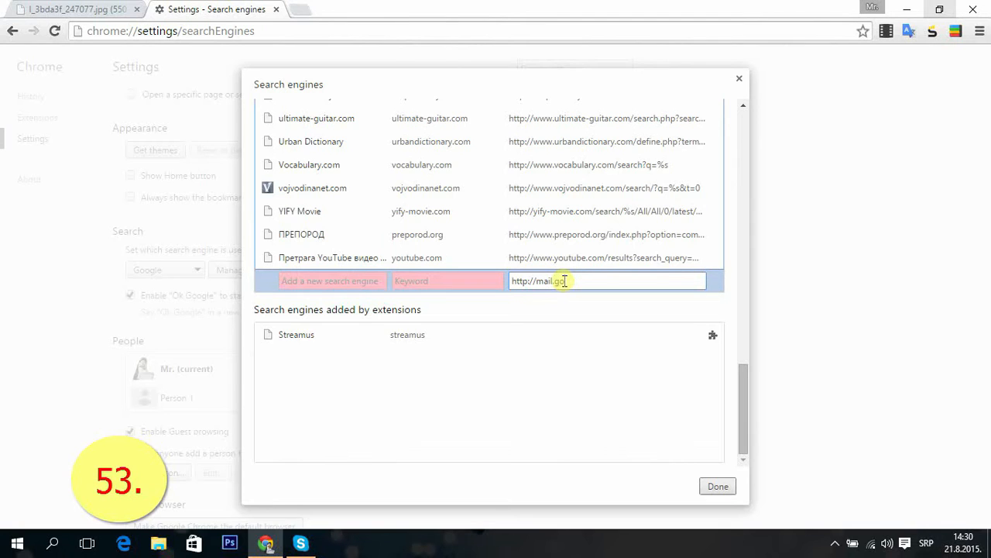
type("ogle")
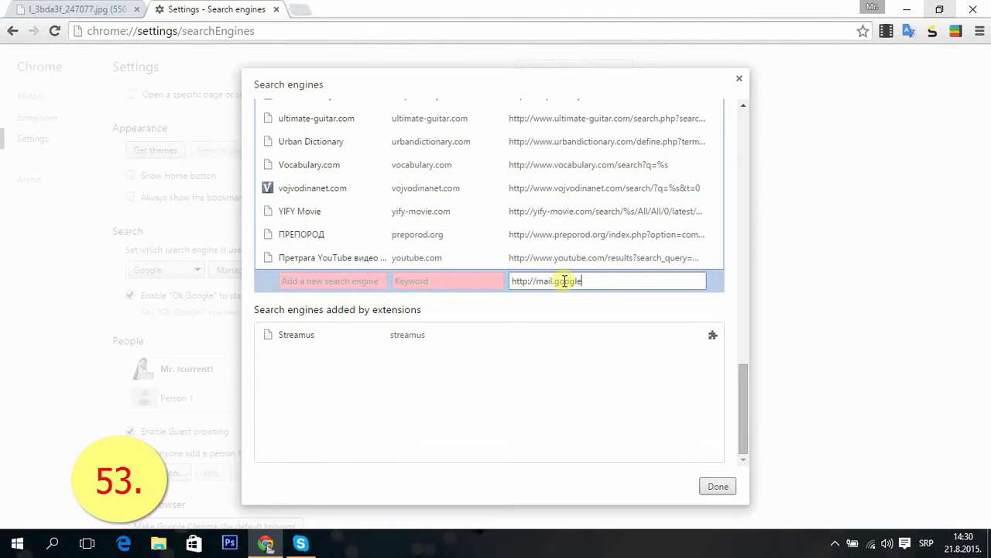
type(".com")
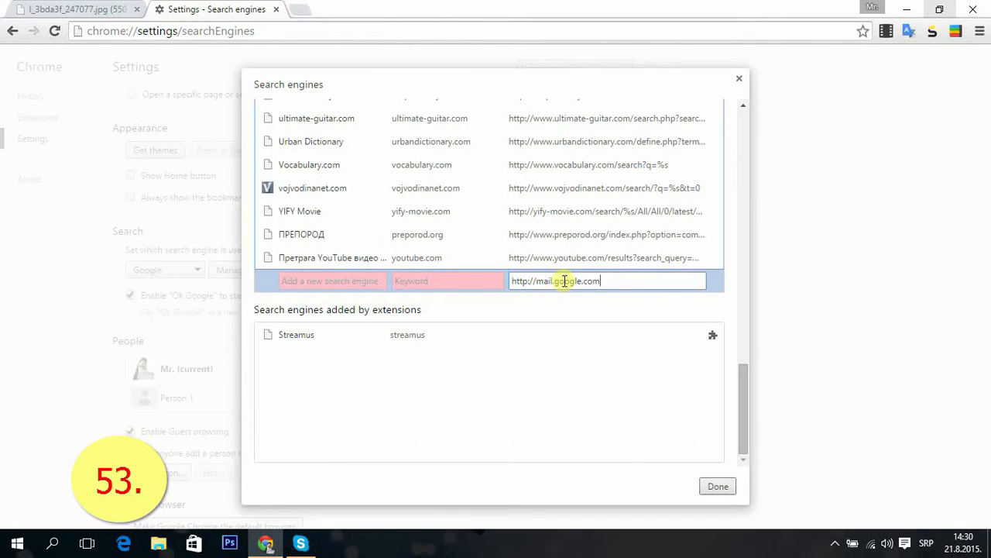
type("/mail")
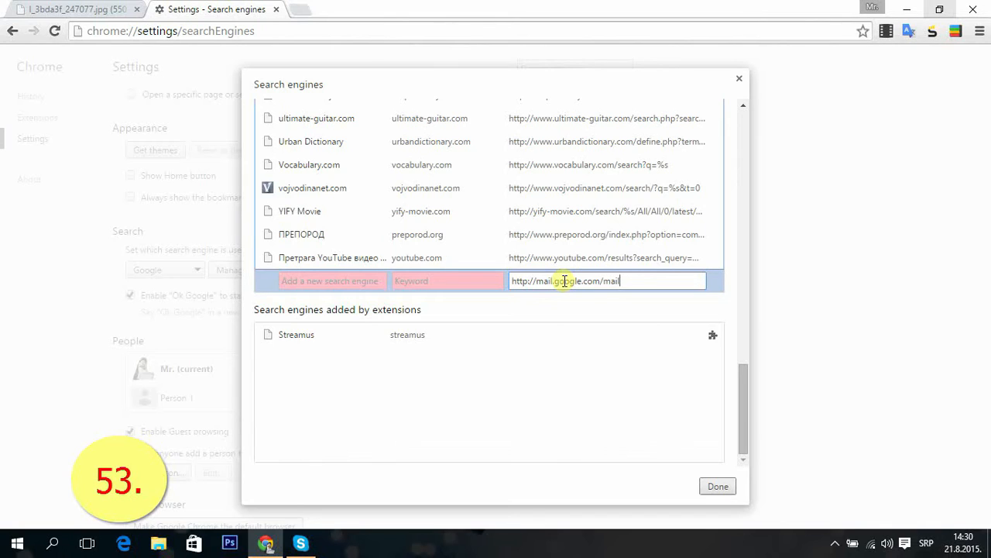
type("ca")
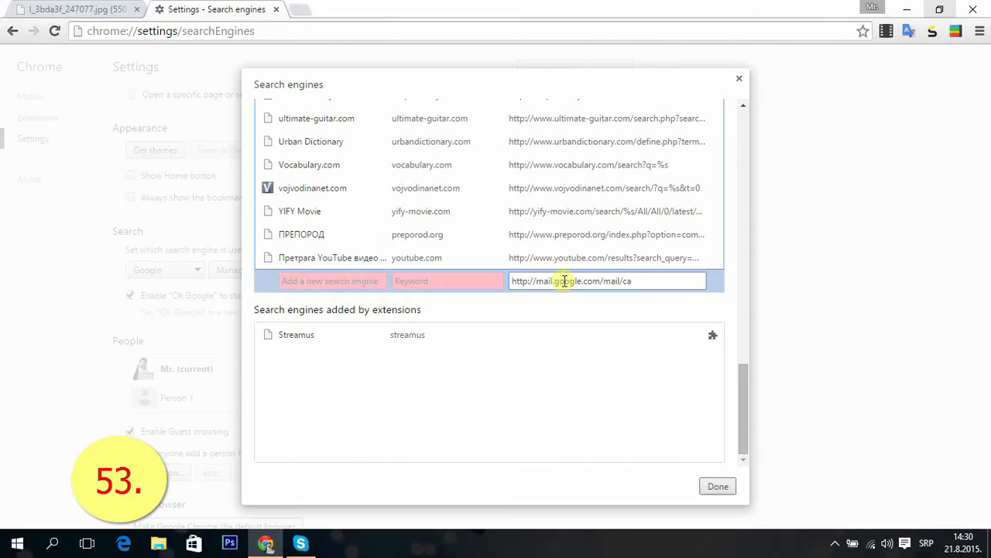
type("/u/")
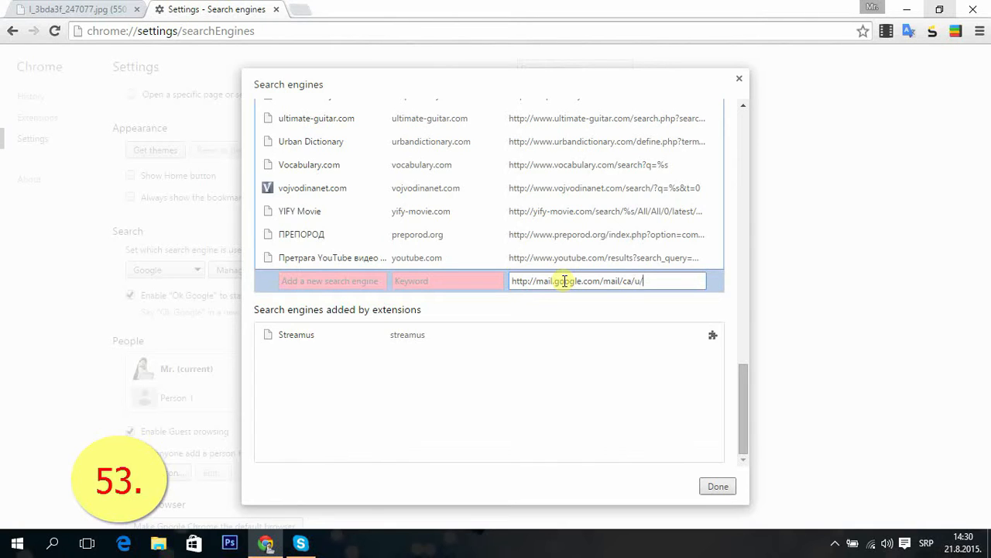
type("0")
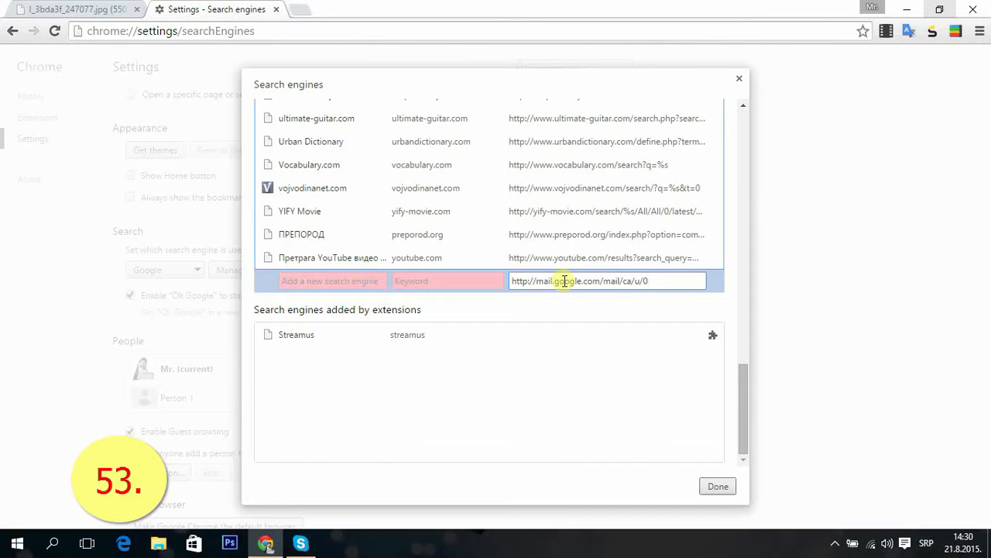
type("/")
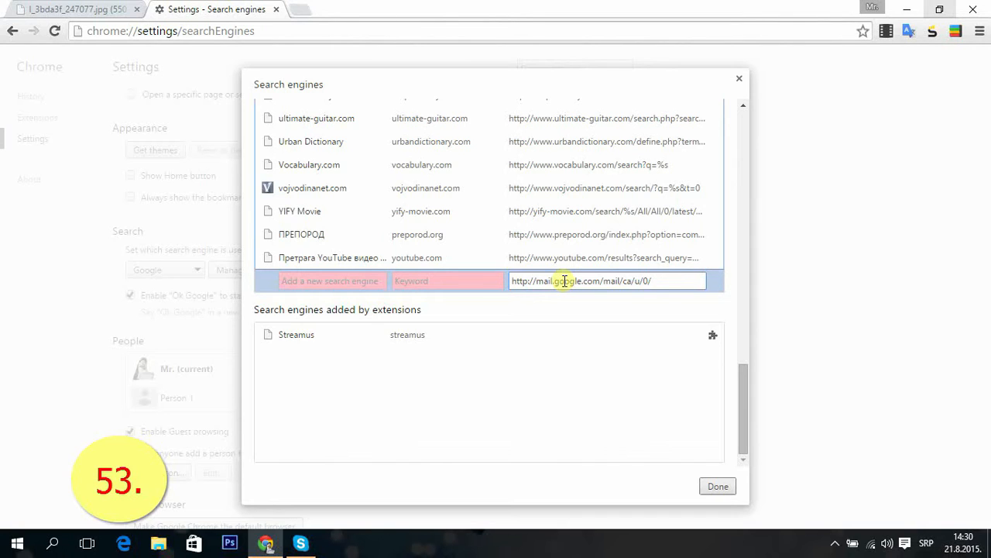
type("#app")
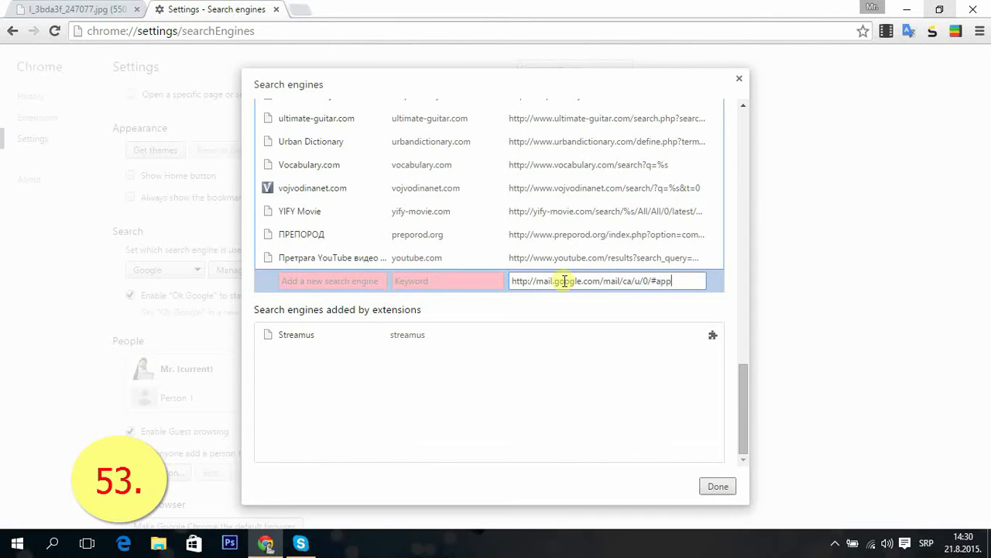
type("s")
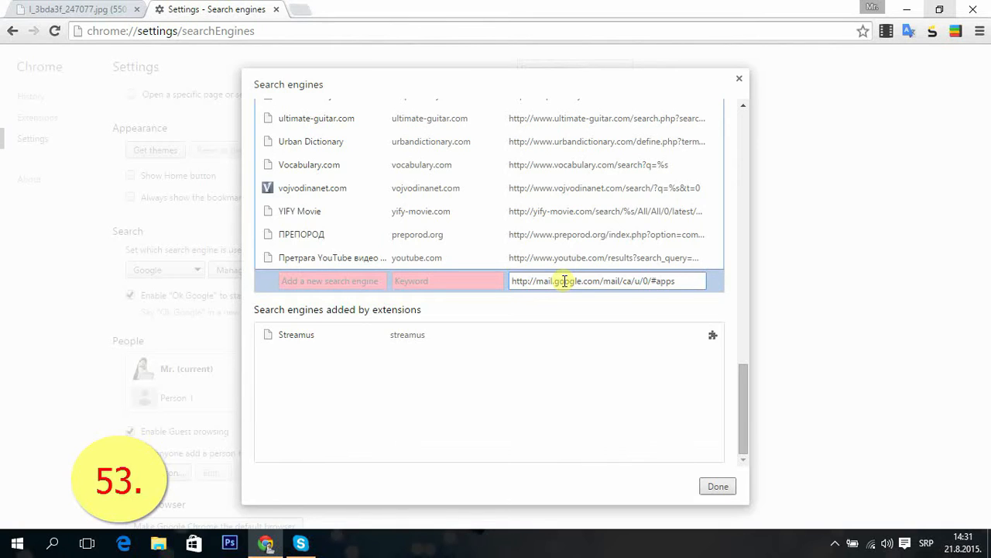
type("/")
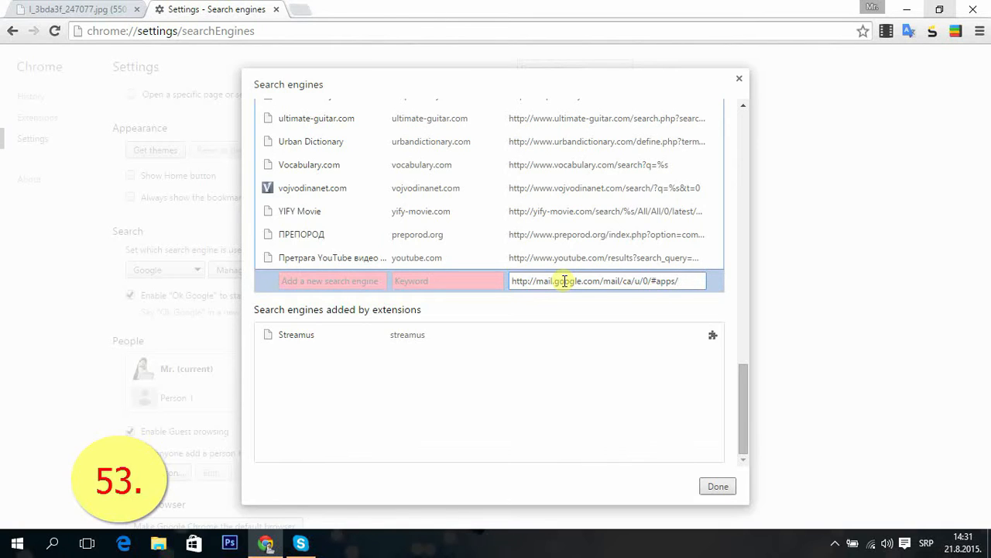
type("%s")
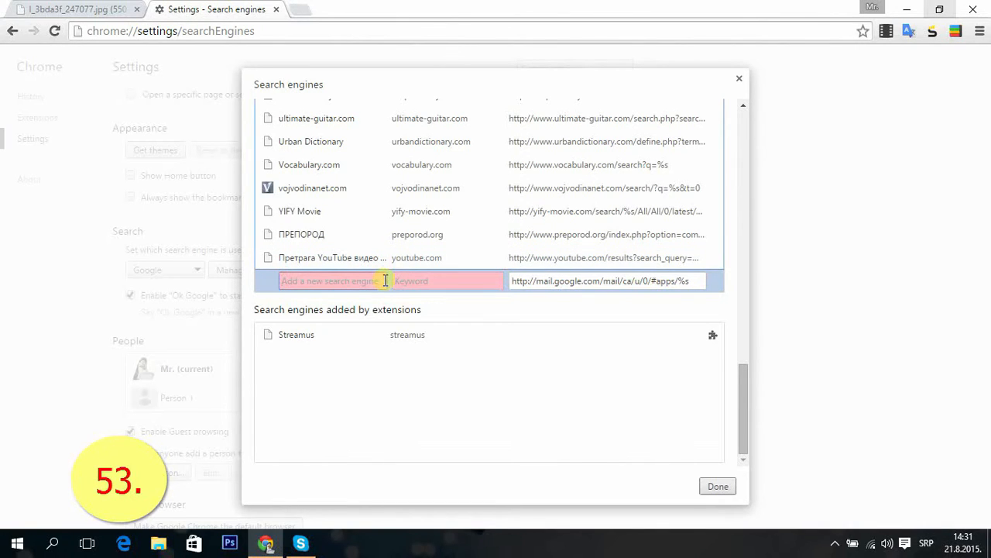
- Name the engine 'gmail search' with keyword 'gm' and finish editing the list with Done
type("gmail")
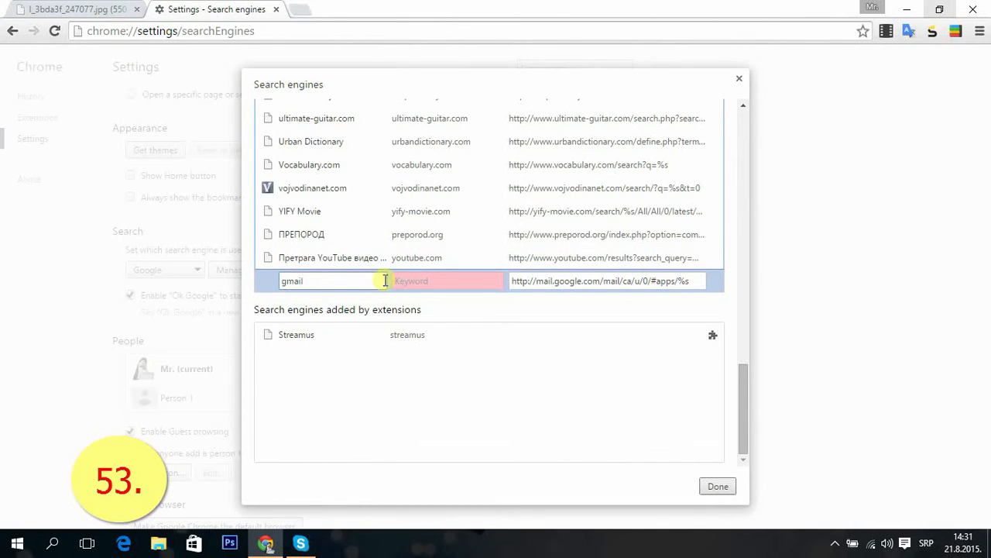
type("search")
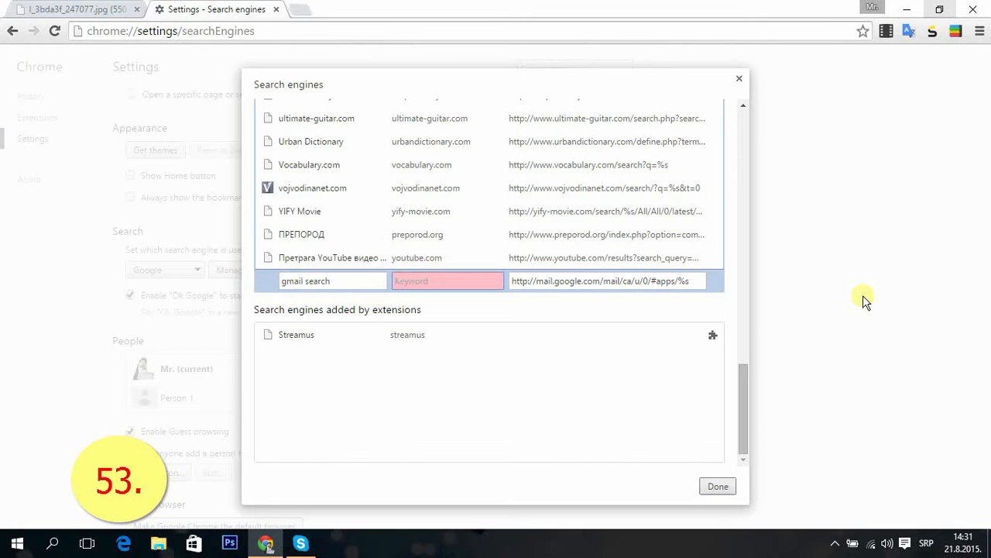
mouse_move(855, 320)
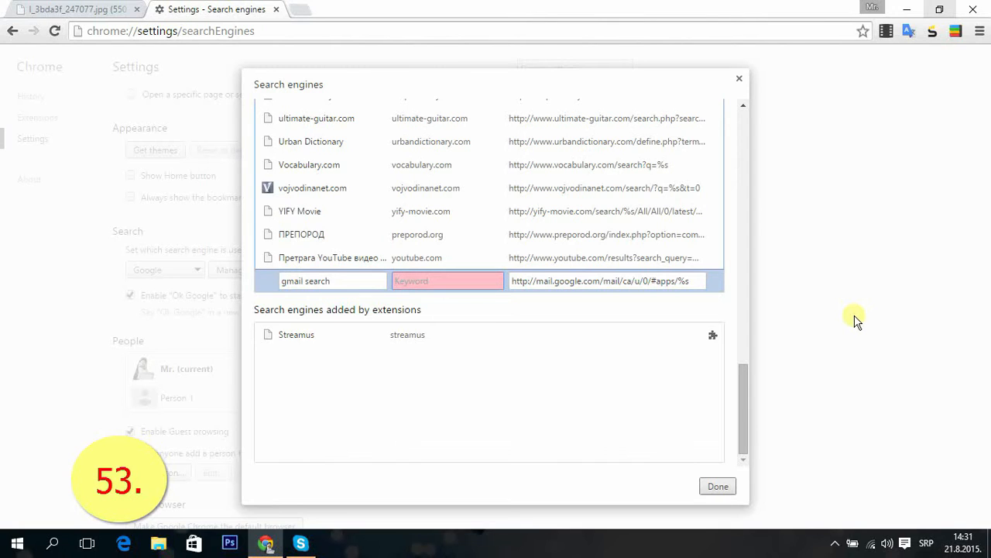
type("gm")
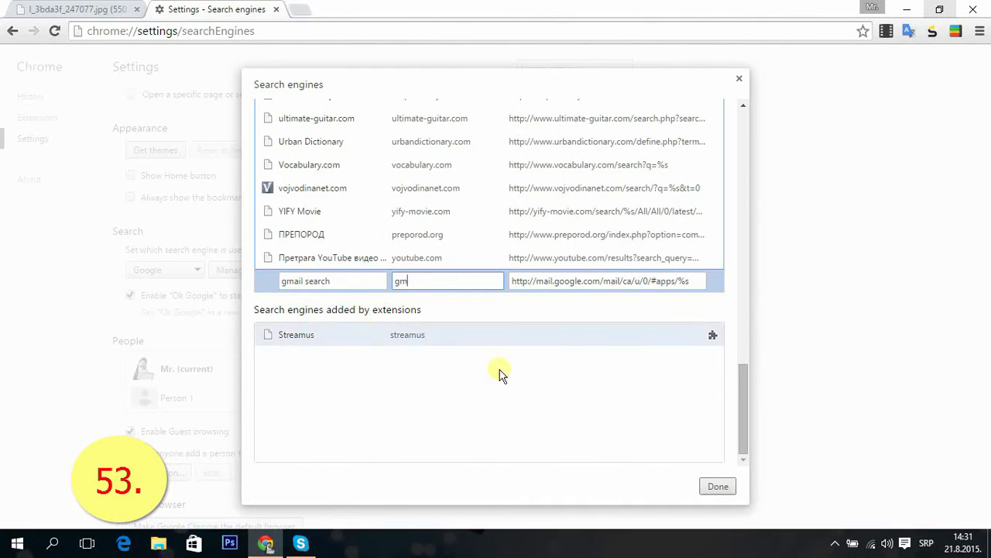
mouse_move(716, 487)
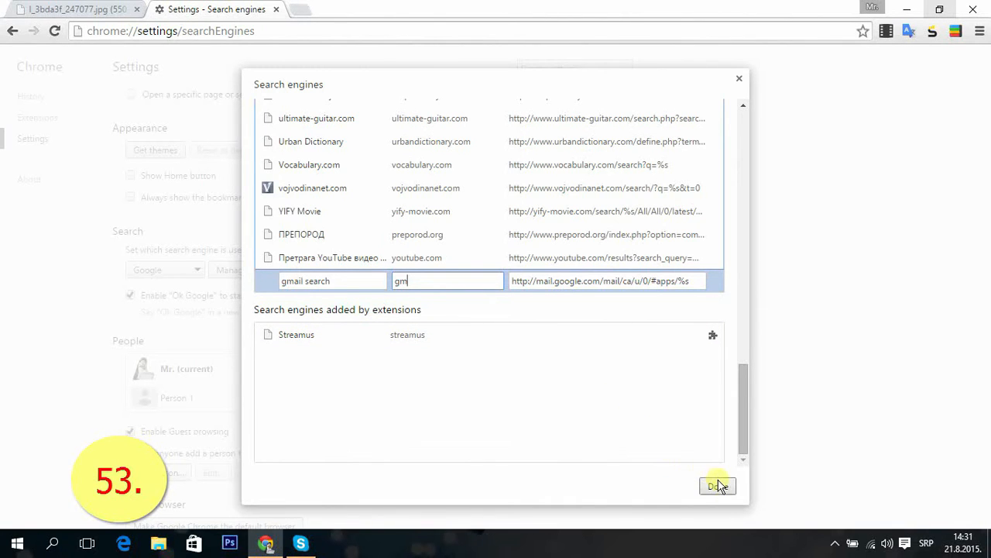
left_click(717, 487)
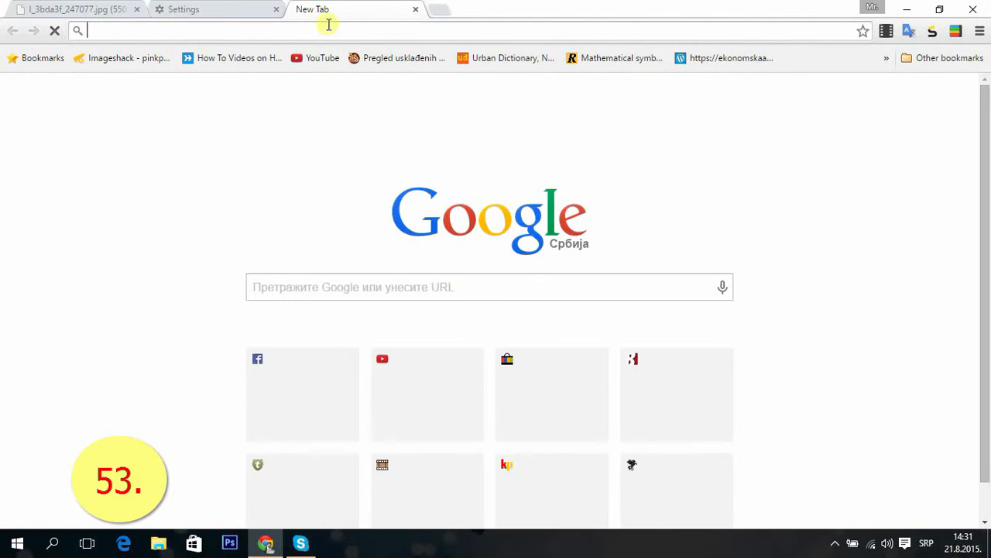
- Search 'gm: filip' from the omnibox, getting ordinary Google results, and select the query box
type("gmail.com")
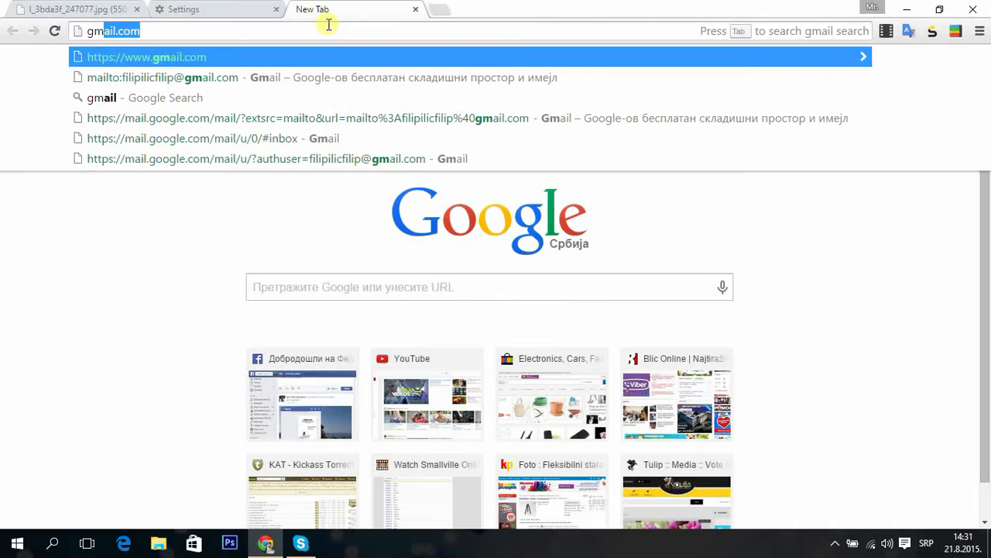
type("gm:")
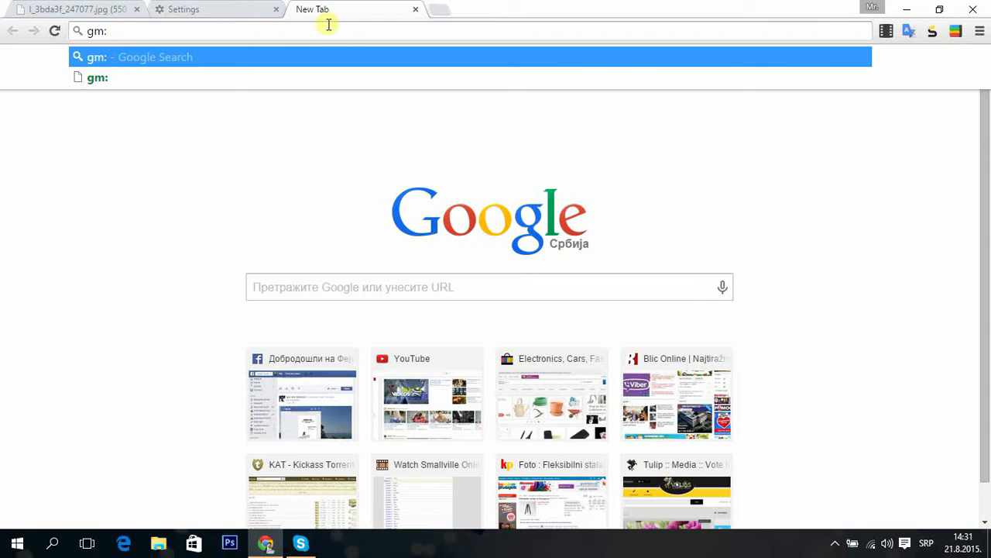
type("filip")
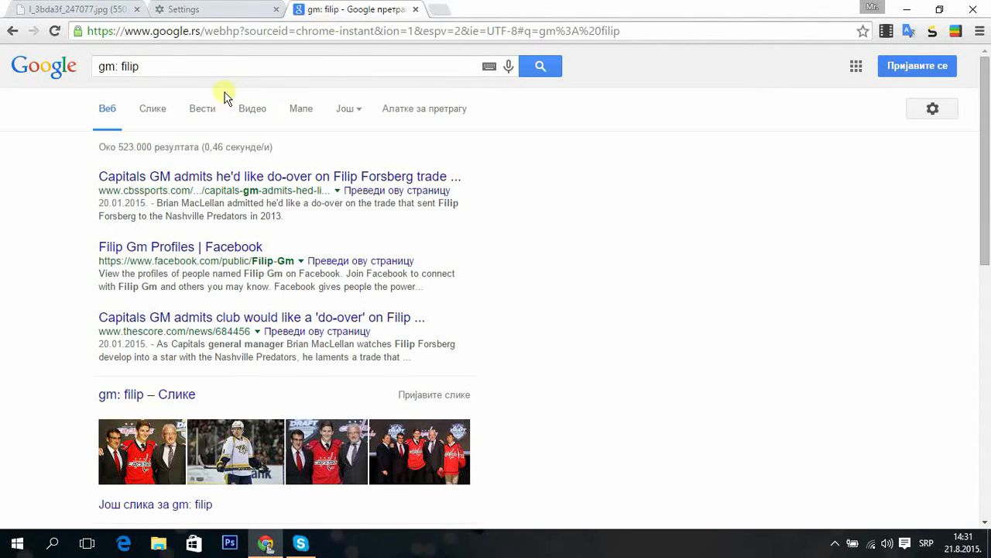
mouse_move(192, 65)
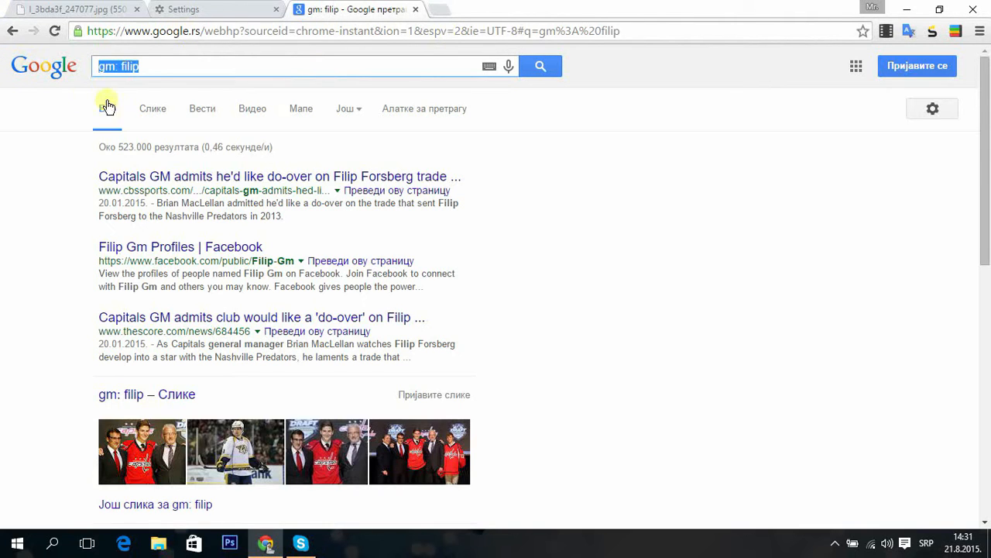
left_click(107, 109)
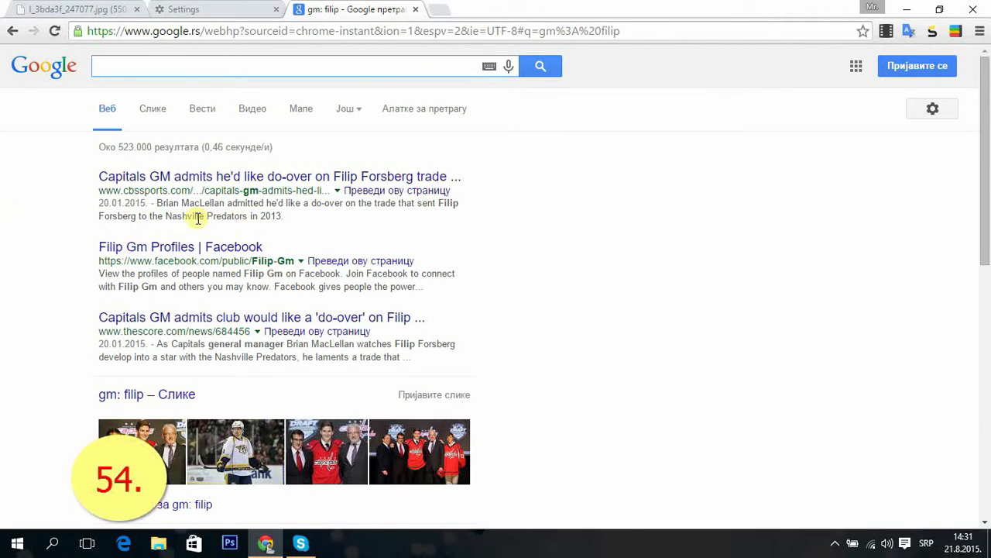
- Save a 'gm: filip' image result to the Desktop as download.jpg and check it there
left_click(302, 65)
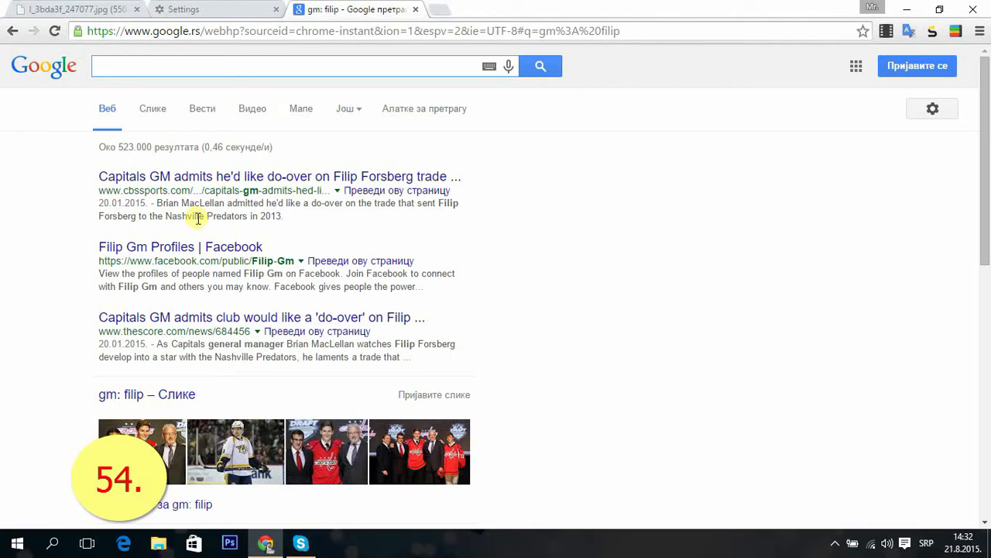
mouse_move(208, 209)
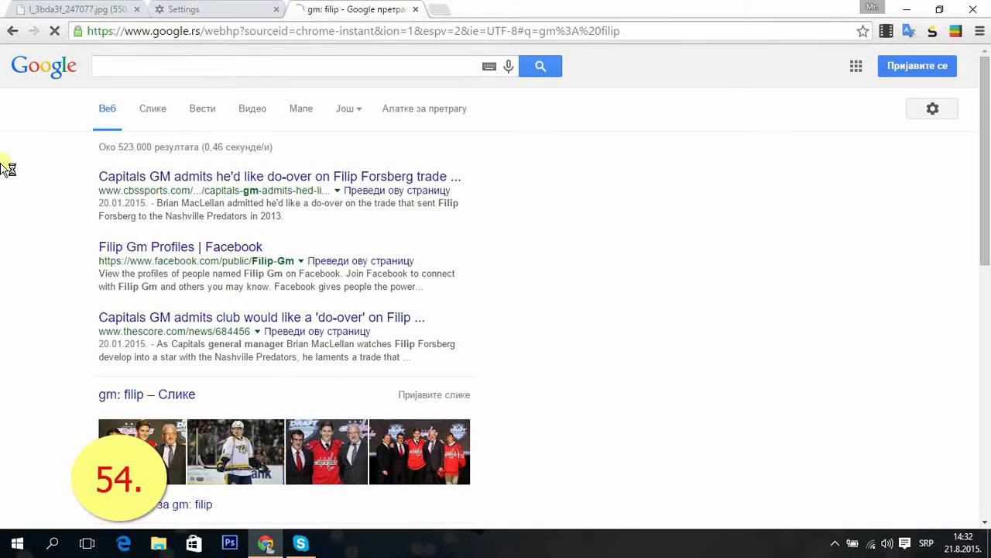
left_click(152, 109)
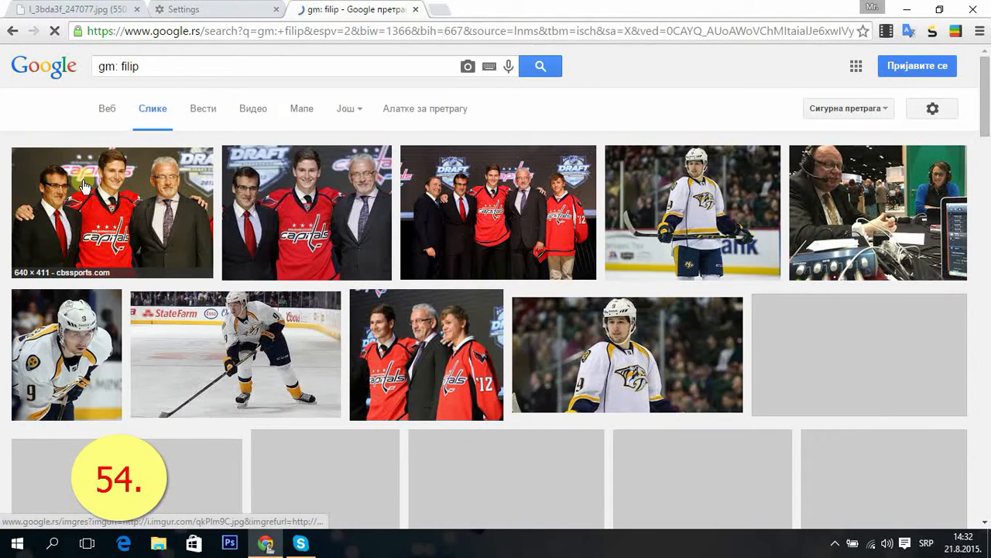
right_click(86, 183)
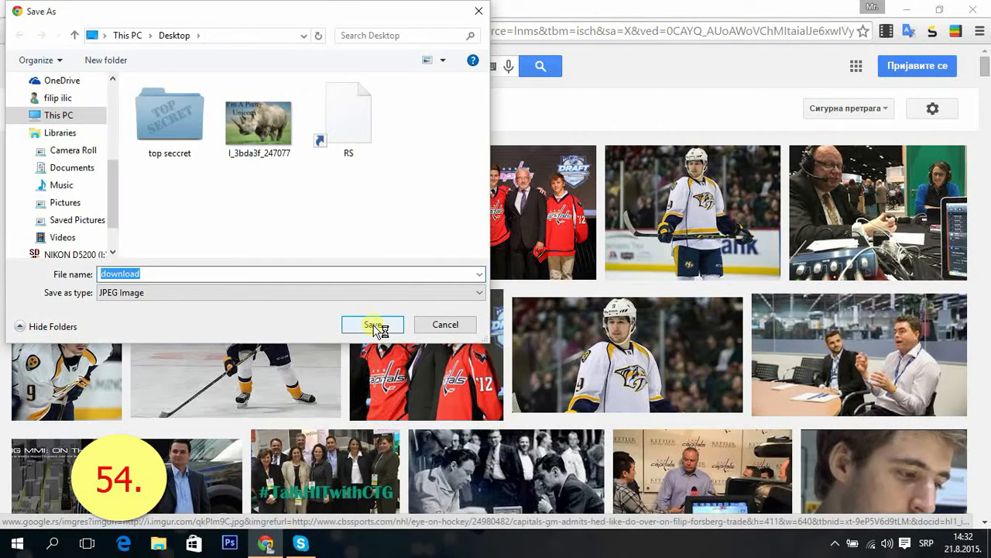
left_click(259, 116)
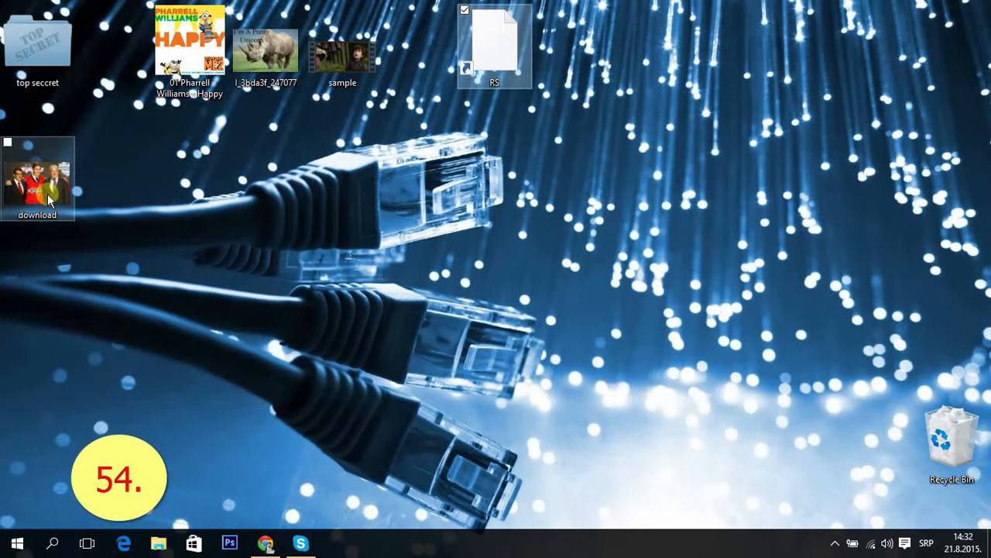
left_click(335, 542)
type("fa")
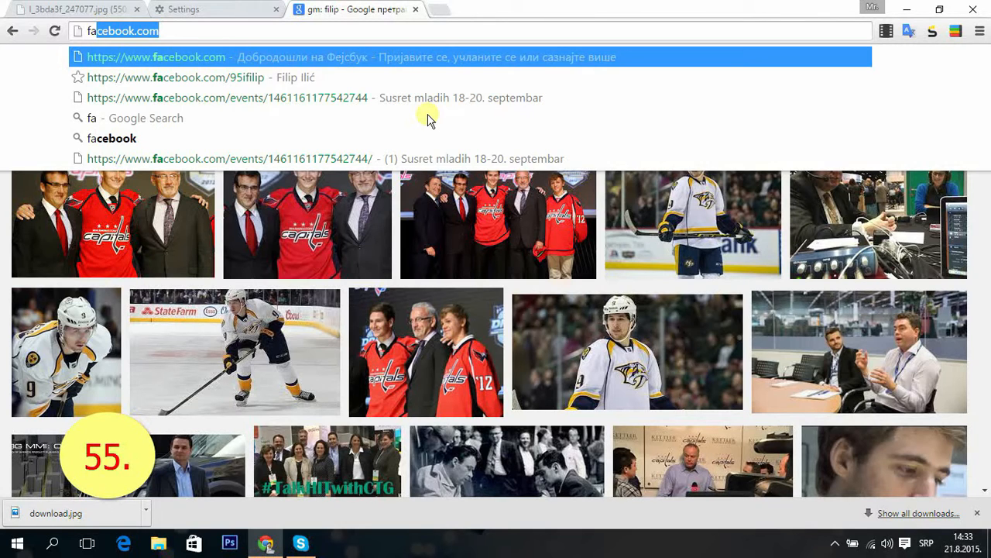
mouse_move(302, 108)
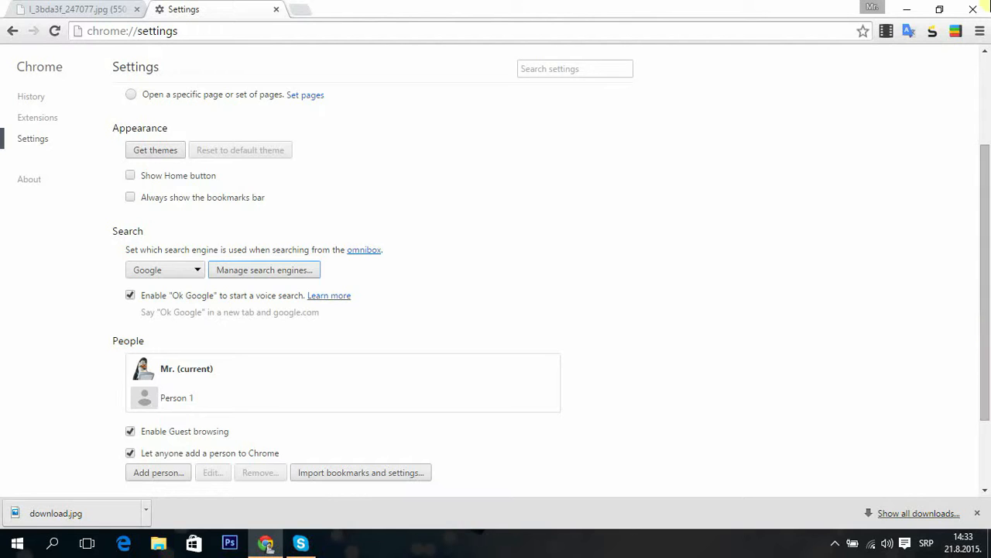
- Open YouTube from a new tab's thumbnail, start Sign in, then return to the Facebook tab
left_click(440, 9)
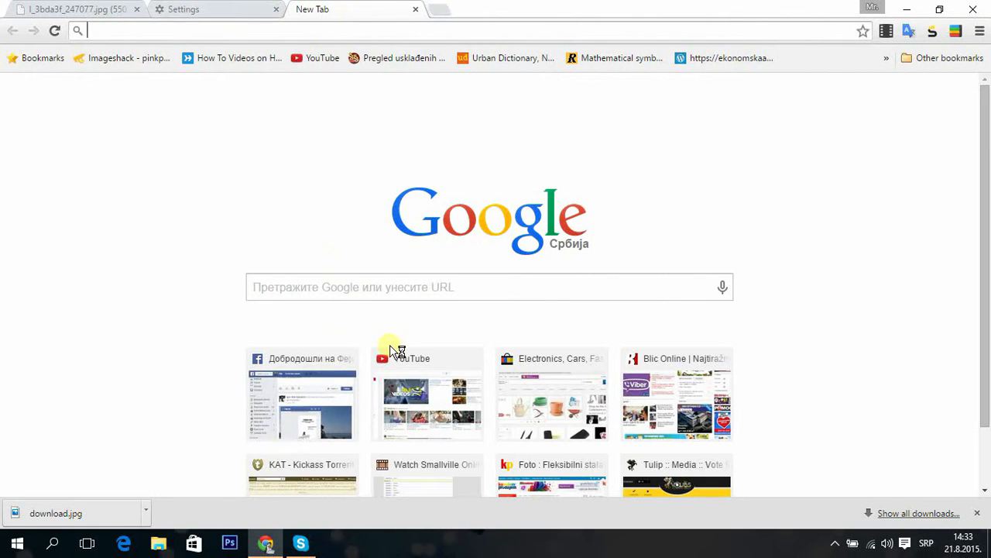
mouse_move(425, 384)
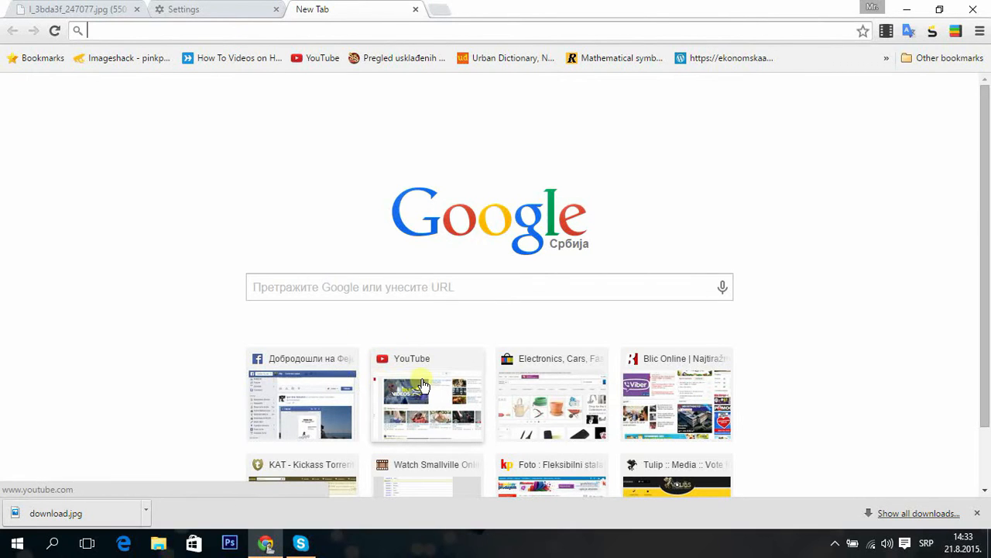
left_click(428, 395)
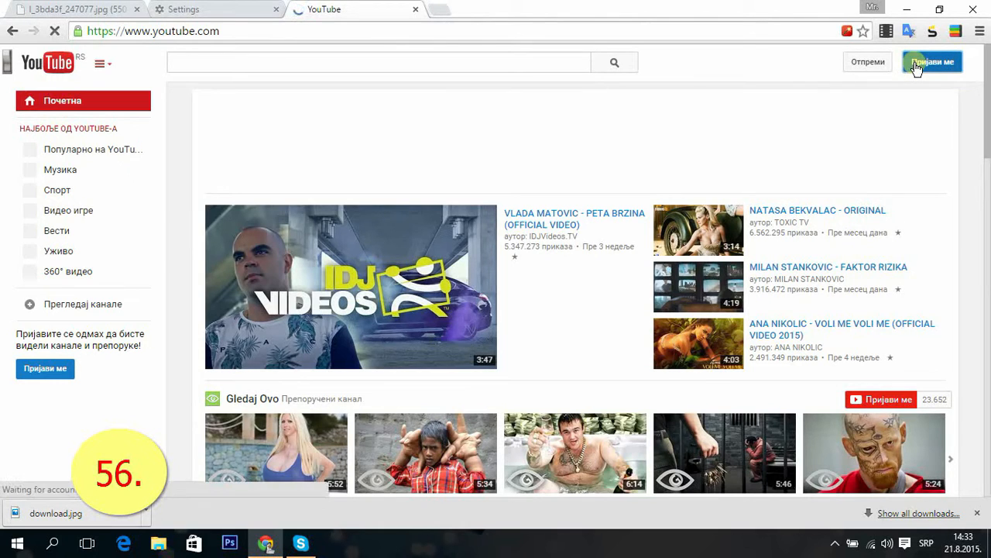
left_click(932, 62)
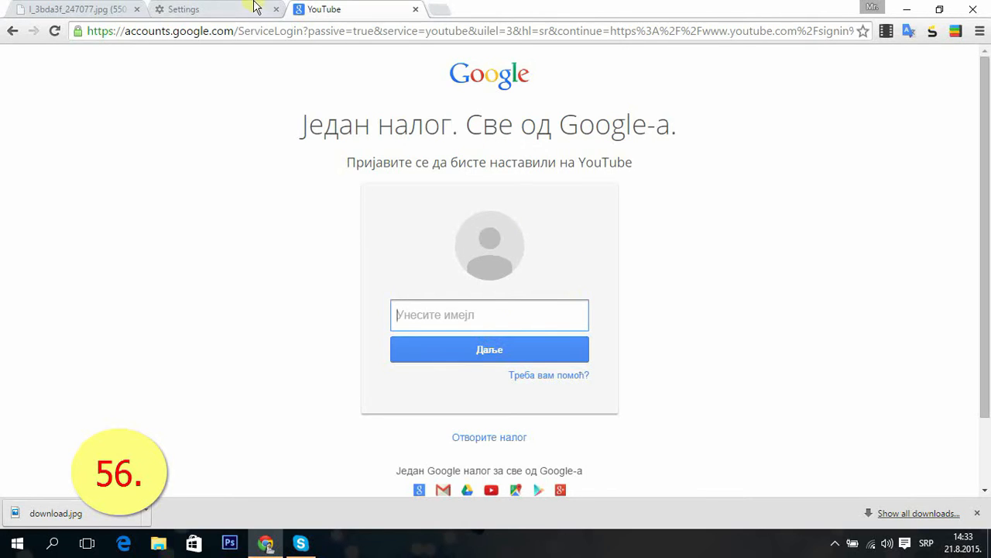
left_click(209, 9)
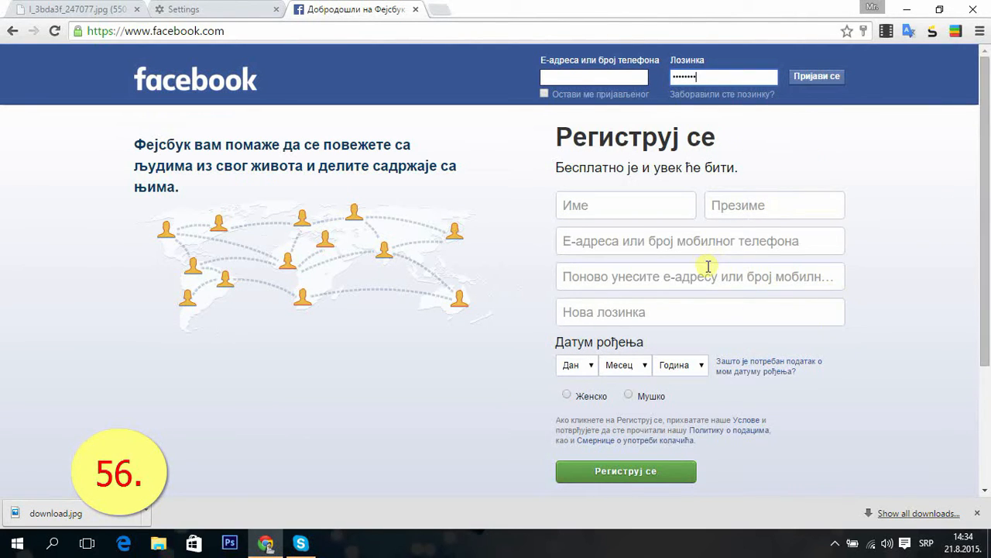
- Inspect Facebook's password field with F12 to reveal it as text, then open a new tab
key("F12")
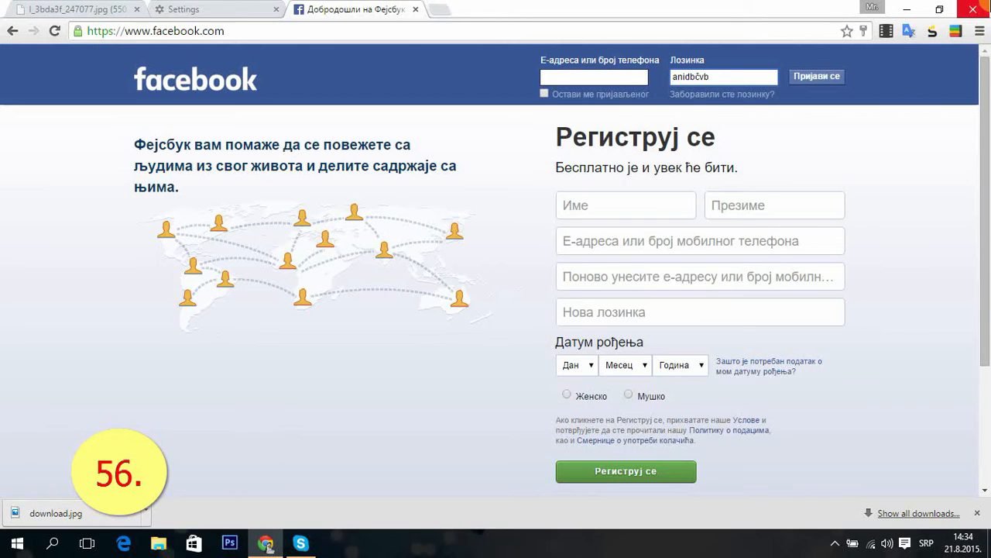
left_click(439, 10)
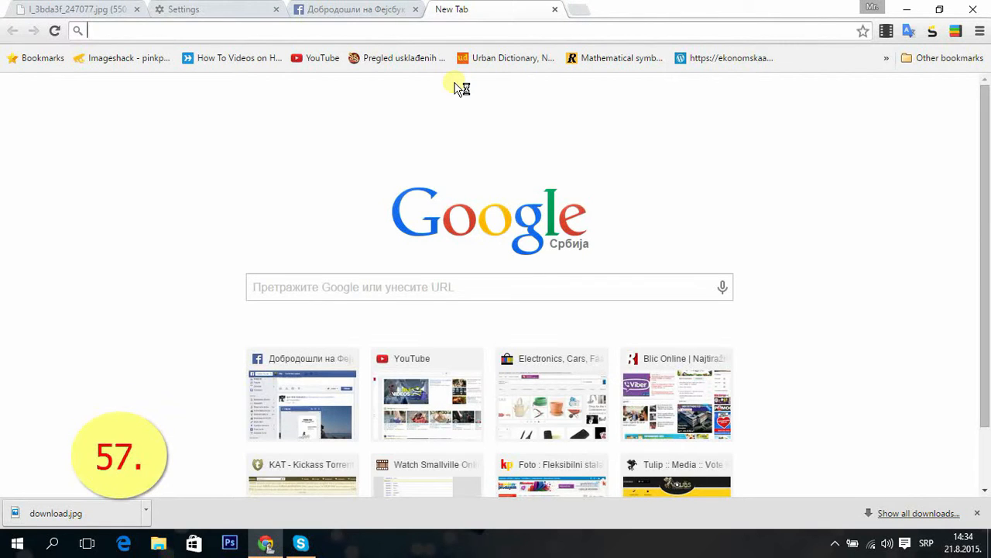
- Load about:memory in the new tab, then start typing a chrome:// address in the rhino tab
type("about:memor")
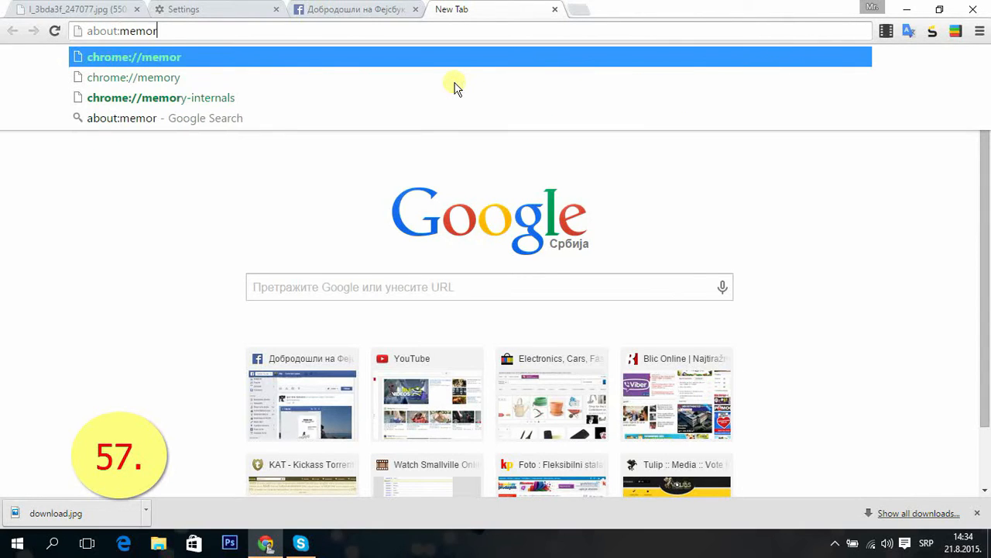
type("y-redirect")
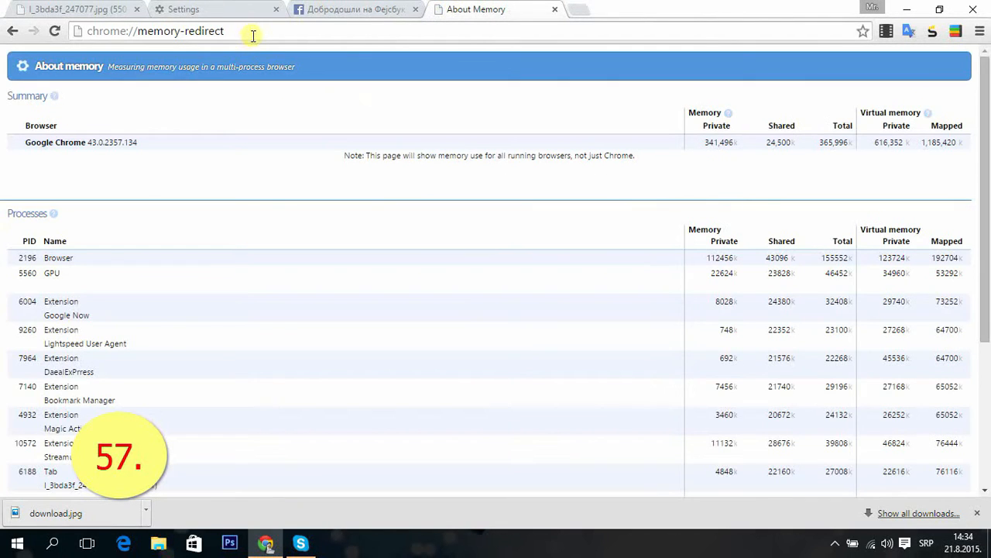
mouse_move(359, 434)
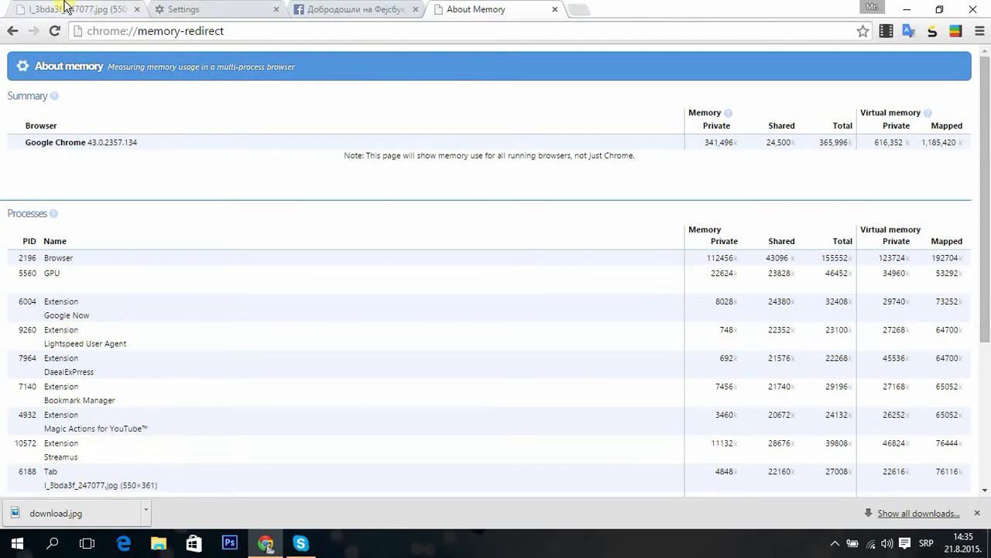
left_click(70, 9)
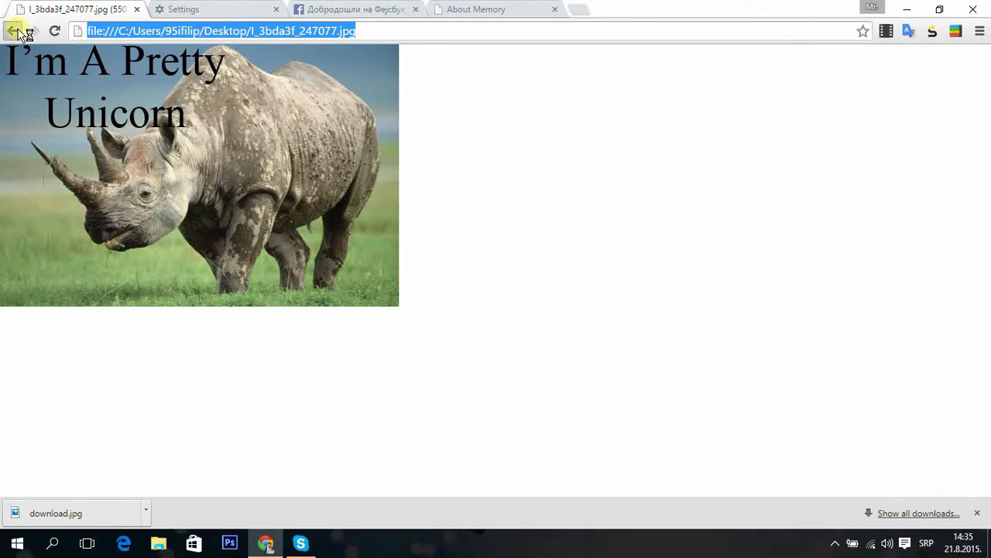
left_click(12, 31)
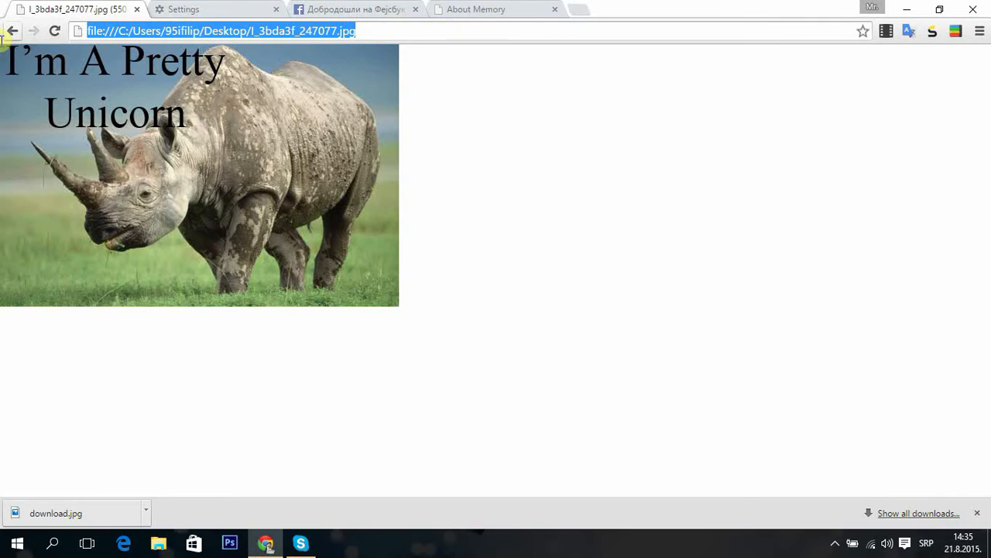
type("chorme://")
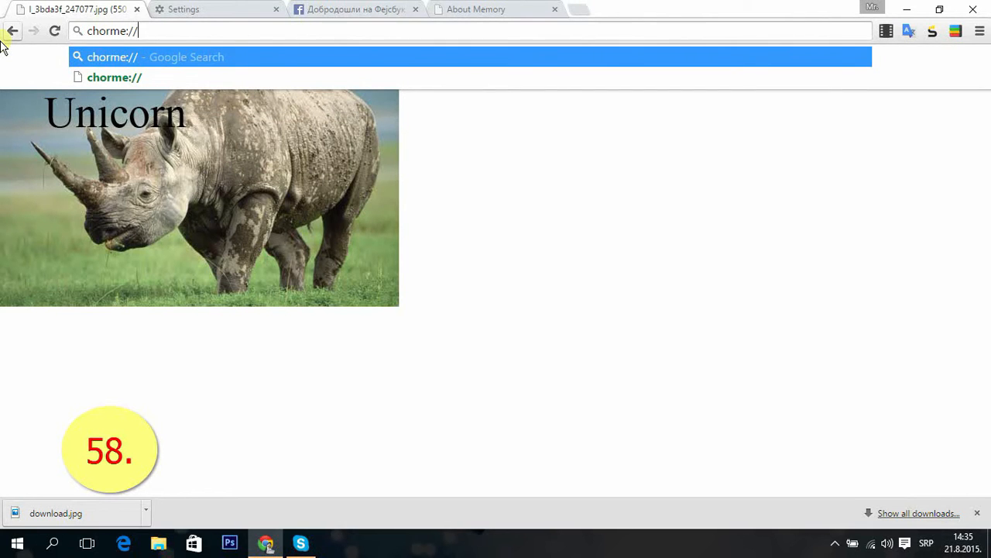
- On chrome://flags find 'mut' and enable the tab audio muting UI control, then go to the empty tab
key("Backspace")
type("r")
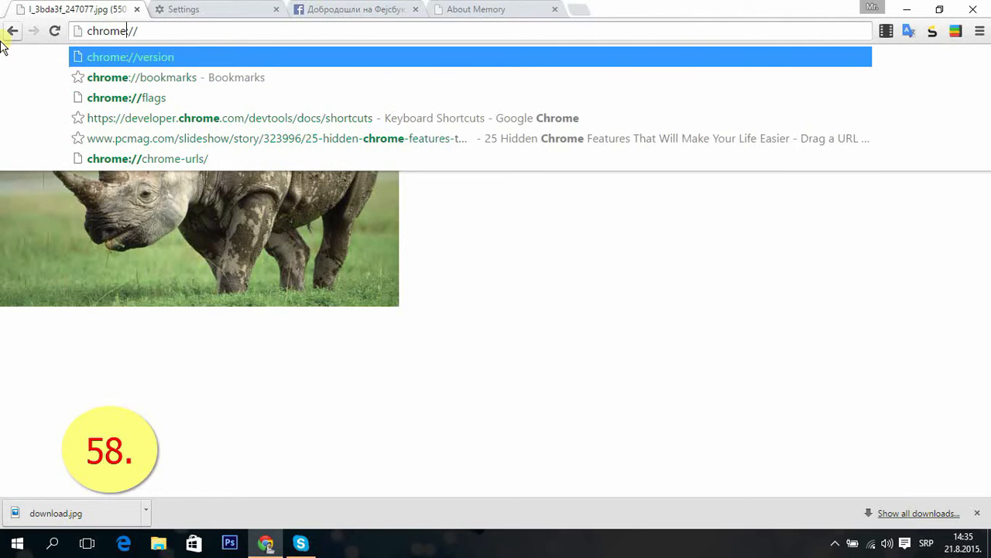
left_click(127, 98)
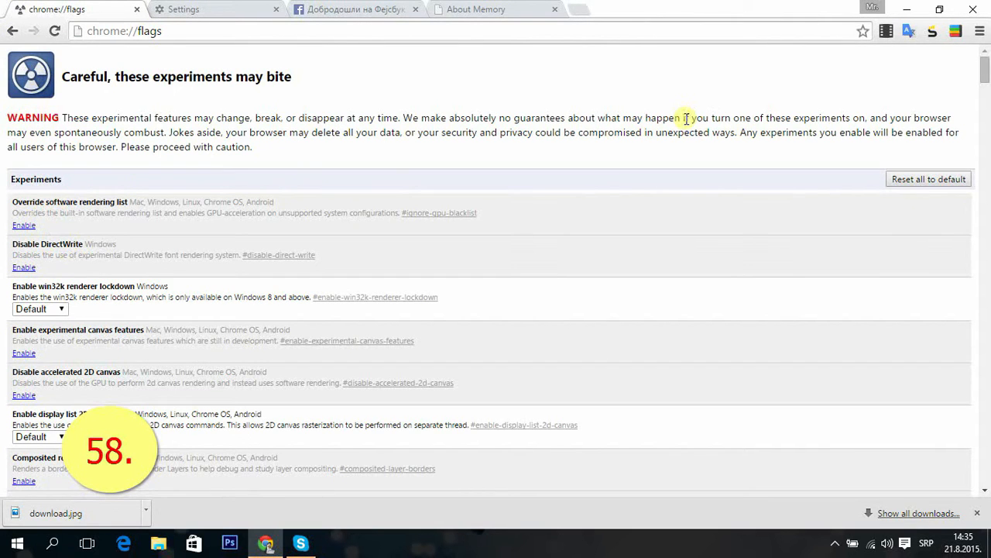
key("Ctrl+f")
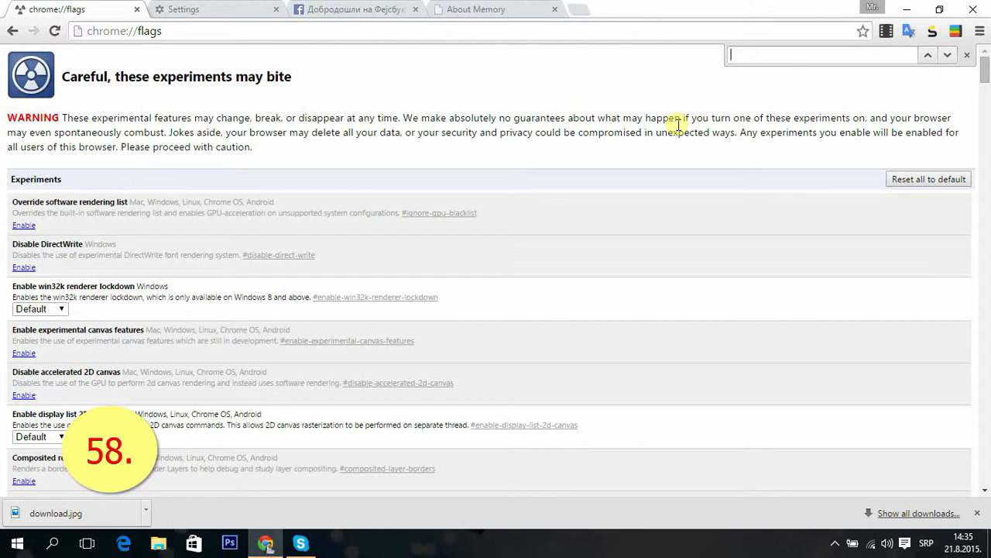
type("mut")
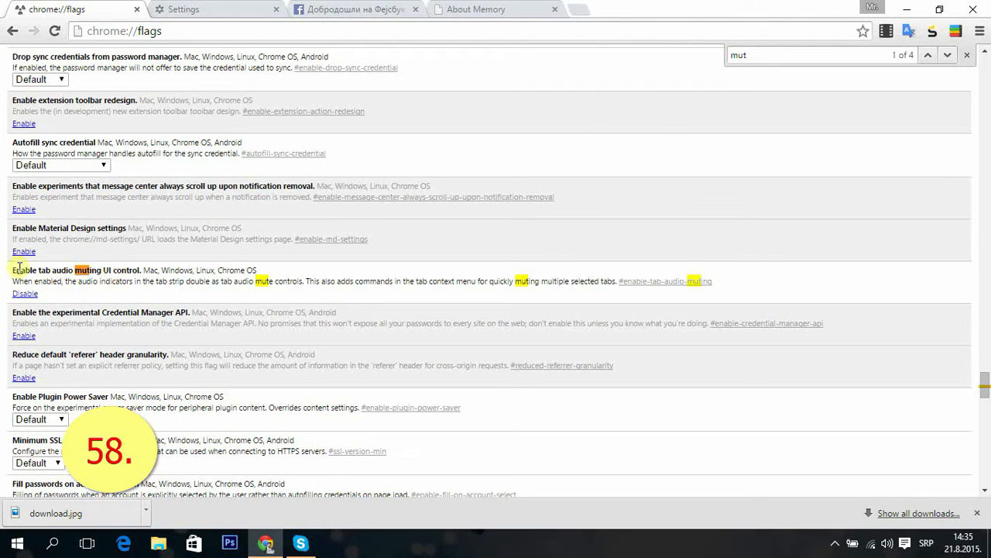
mouse_move(130, 270)
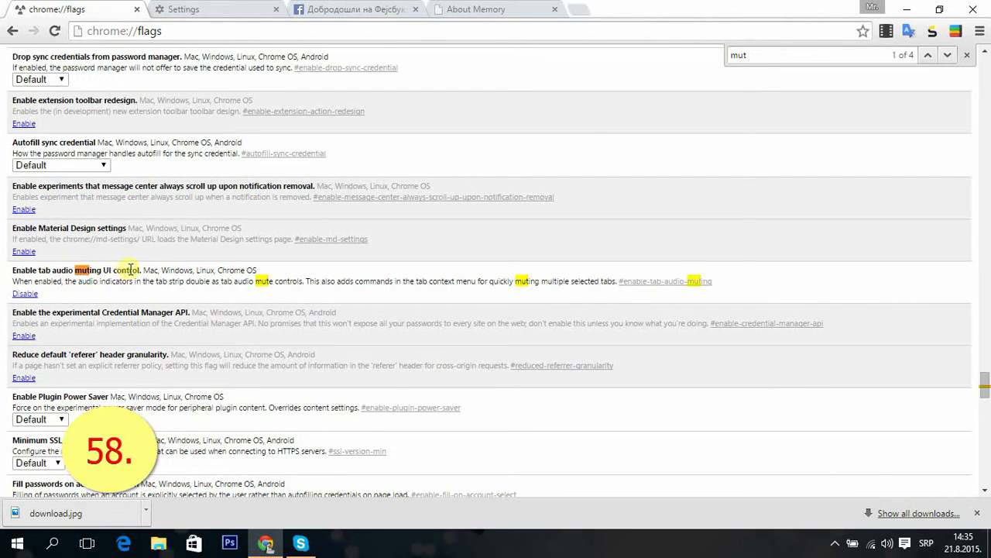
mouse_move(422, 153)
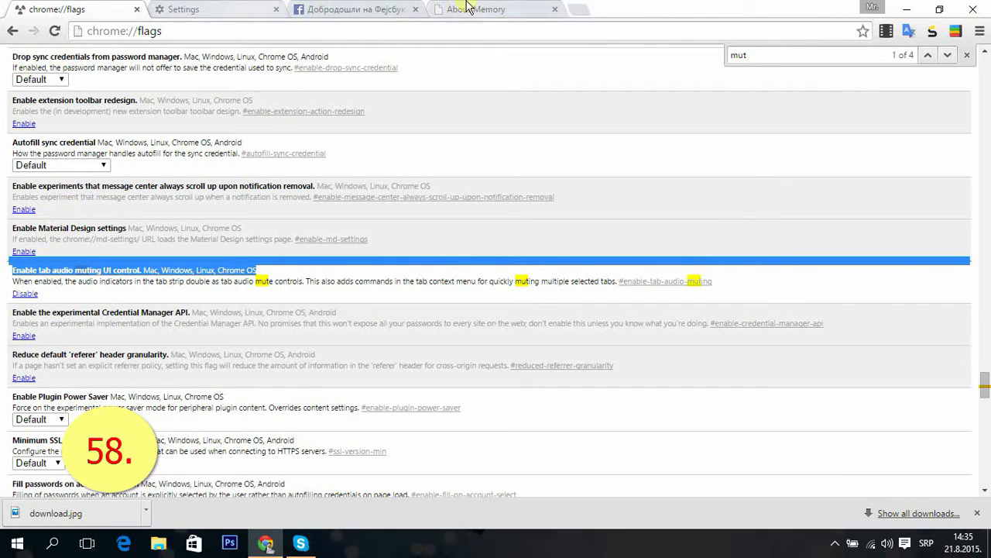
left_click(573, 10)
type("https://www.youtube.com")
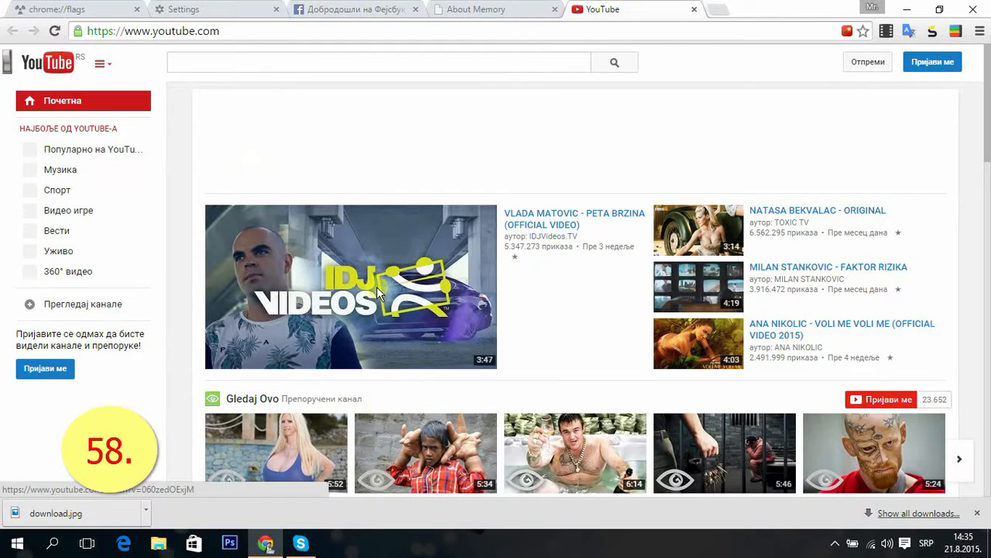
- Play VLADA MATOVIC - PETA BRZINA on YouTube and mute that tab via its speaker icon
left_click(351, 287)
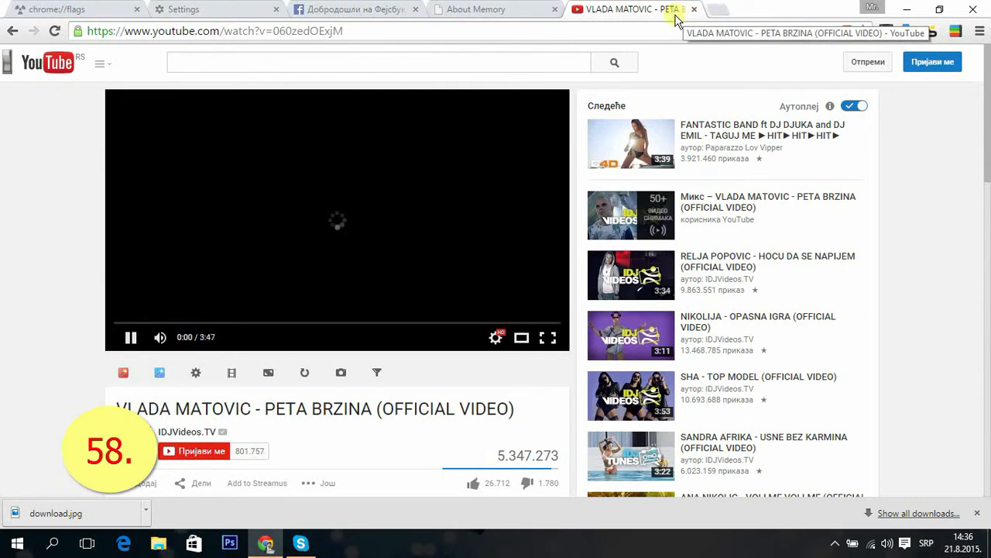
left_click(476, 9)
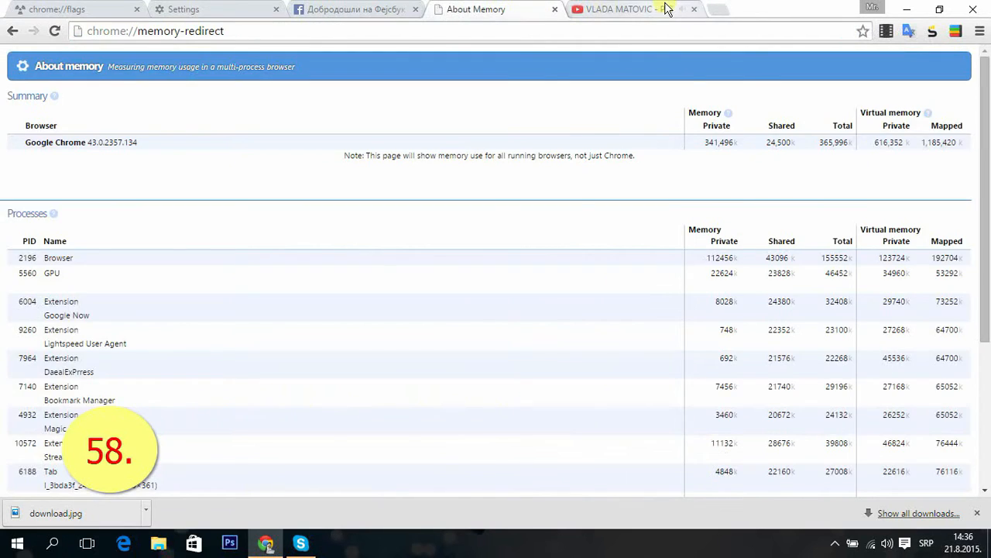
left_click(620, 10)
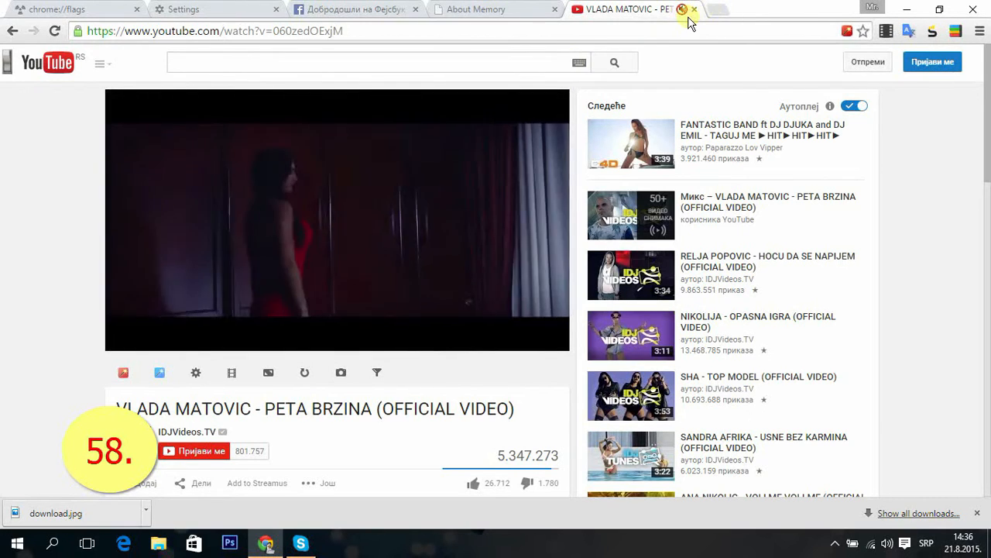
left_click(694, 9)
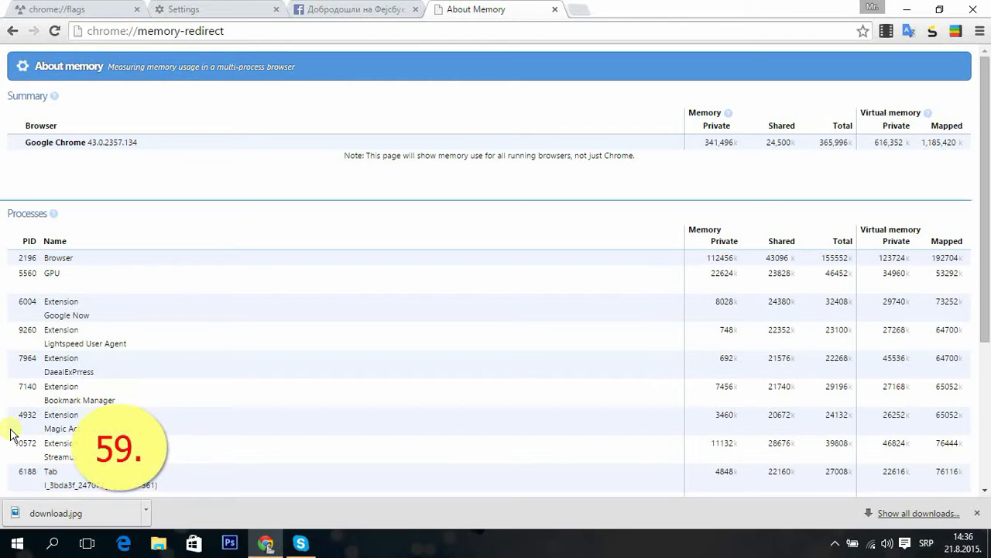
mouse_move(860, 542)
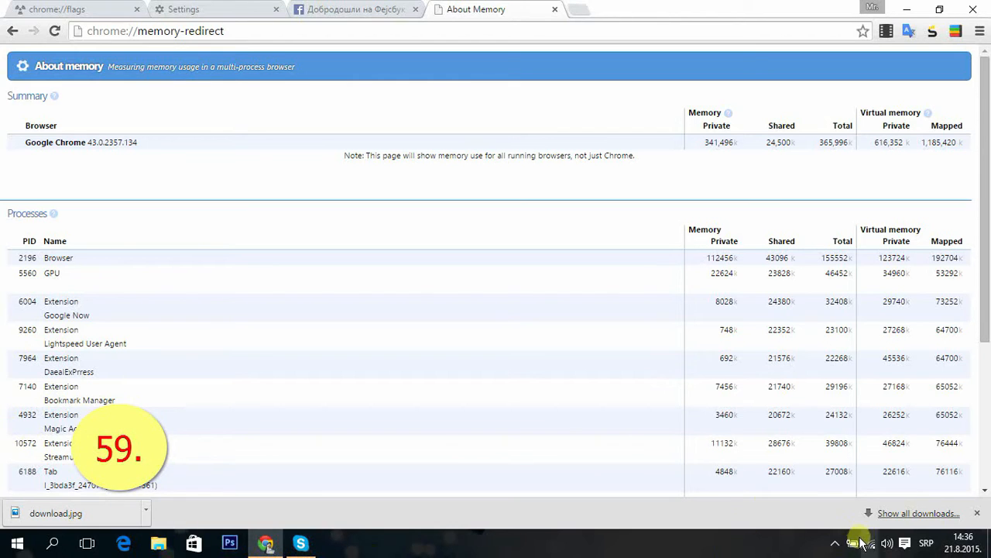
- Open the Chrome Help Center from the Chrome menu's Help submenu in a new tab
left_click(835, 542)
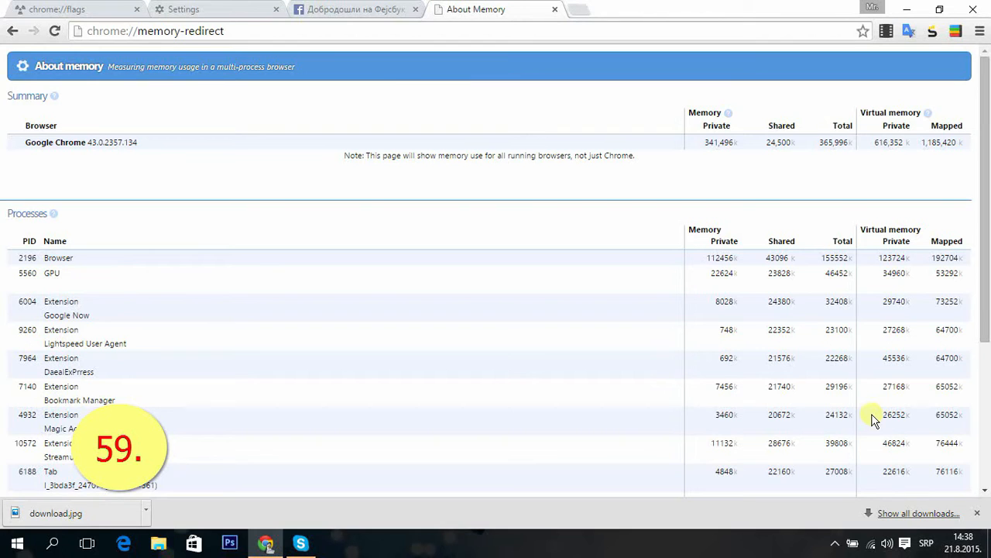
left_click(979, 30)
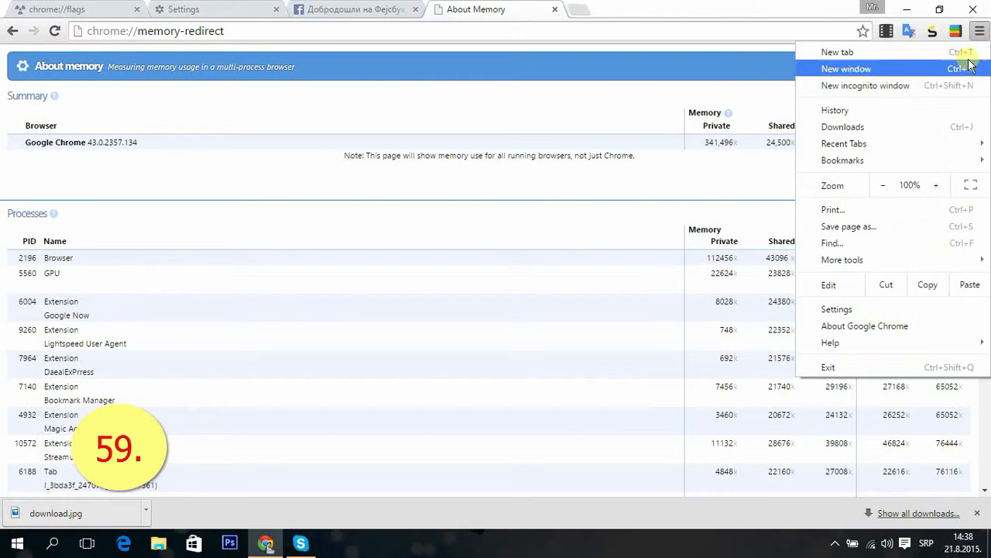
mouse_move(874, 342)
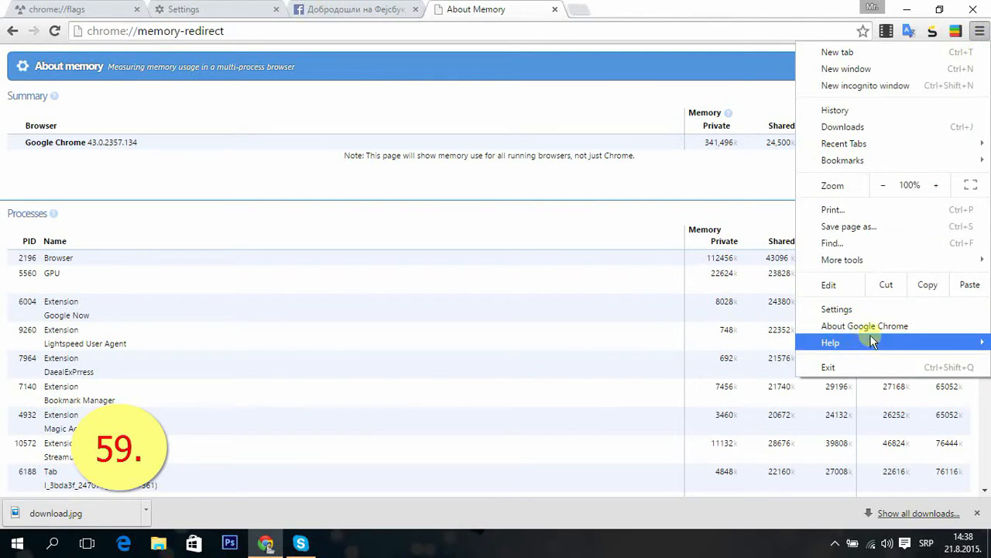
mouse_move(830, 343)
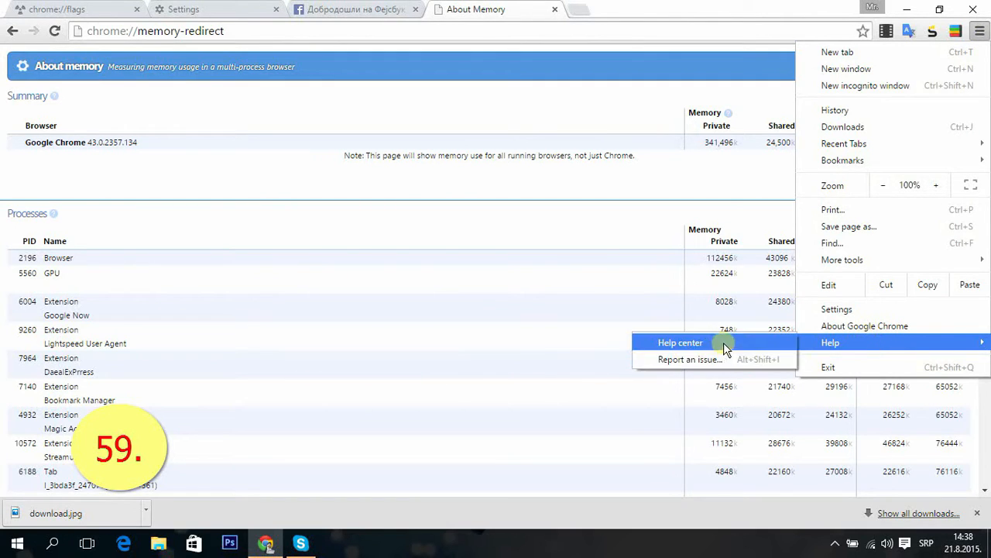
left_click(679, 342)
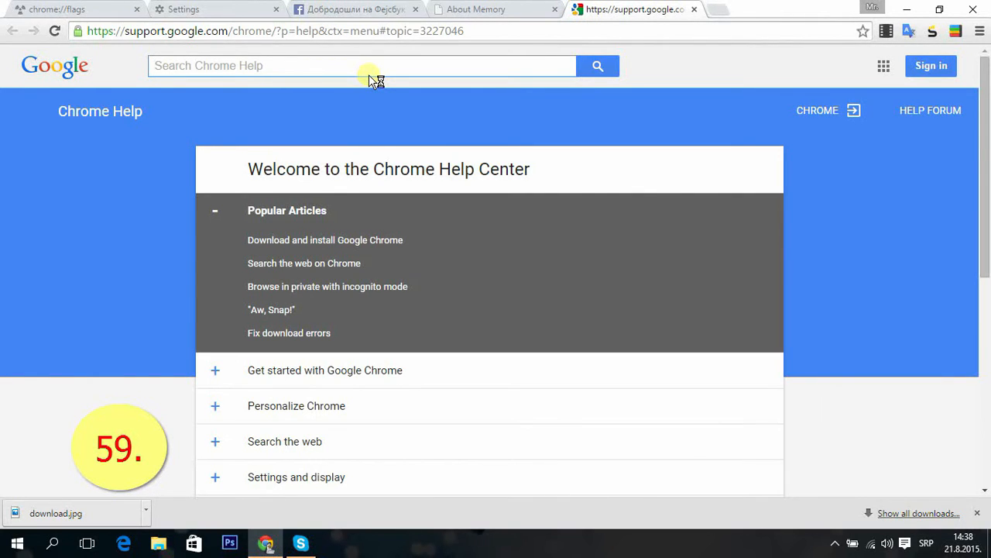
- Search Chrome Help for 'short', view the Keyboard shortcuts article, then close the help tab
left_click(363, 65)
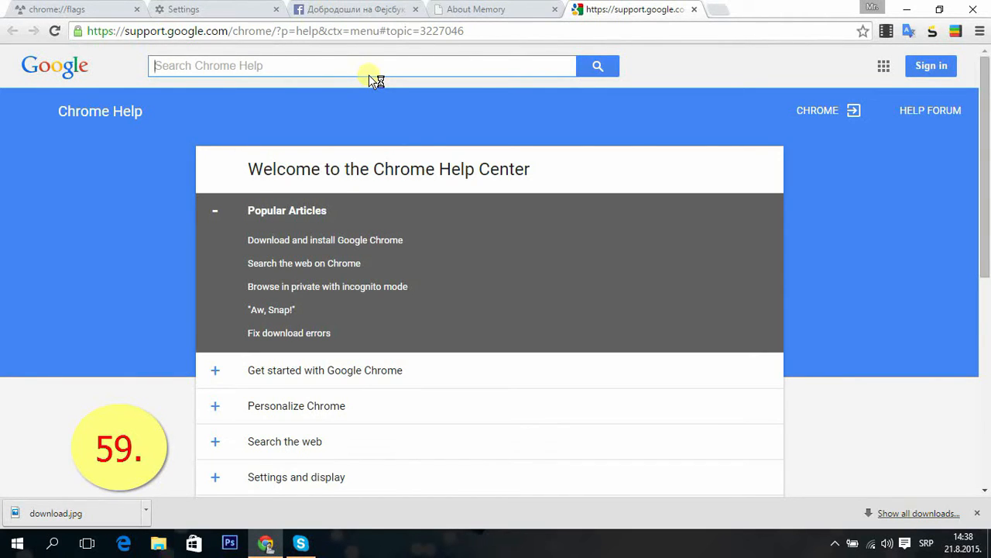
type("short")
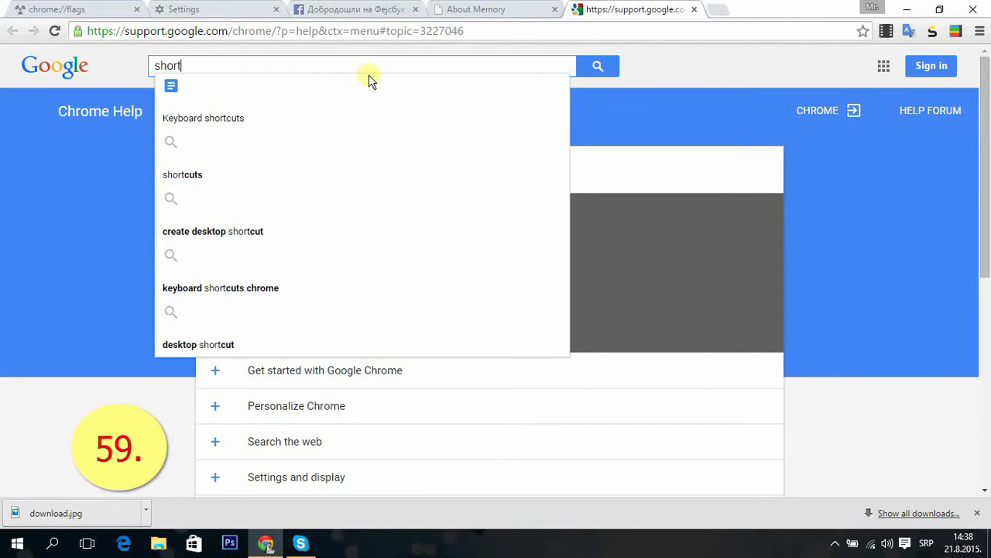
left_click(203, 118)
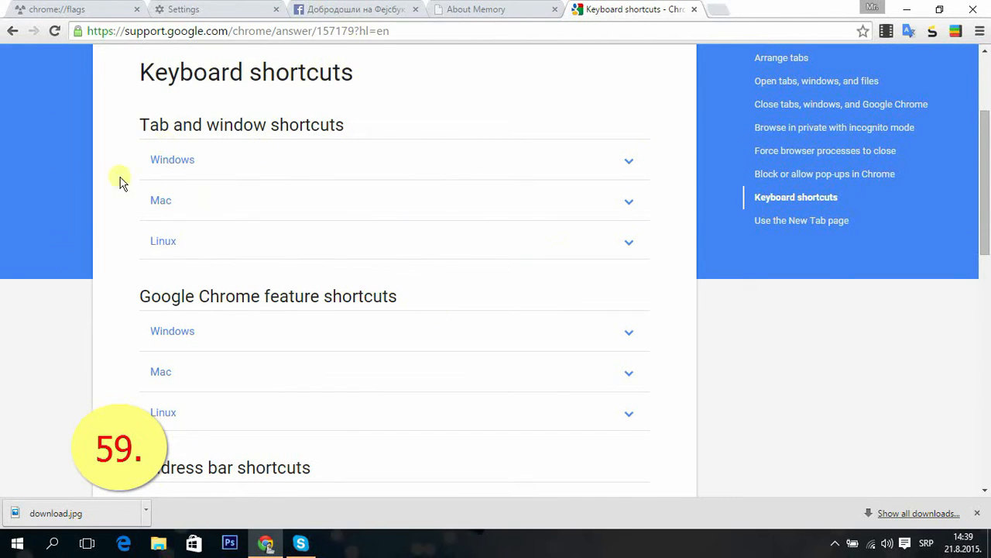
mouse_move(689, 17)
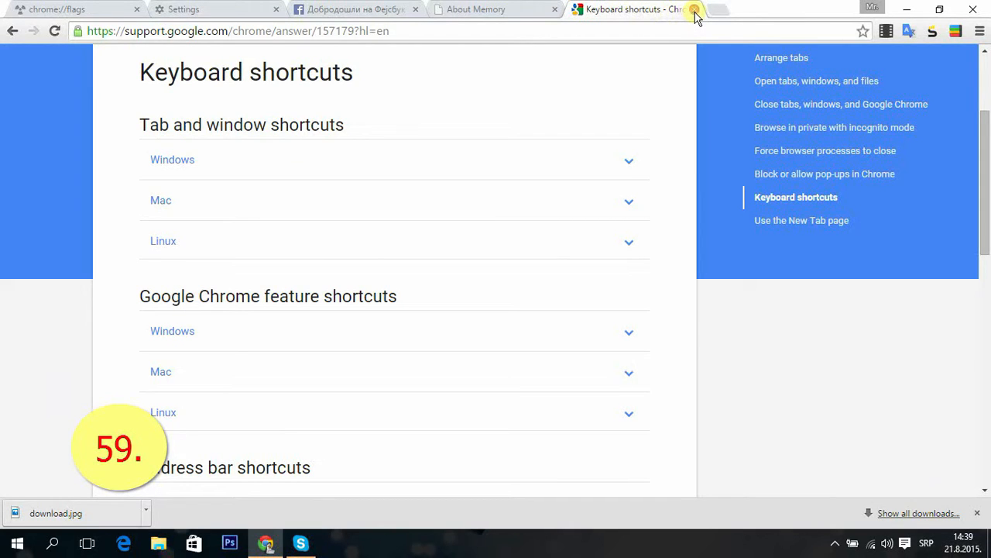
left_click(694, 9)
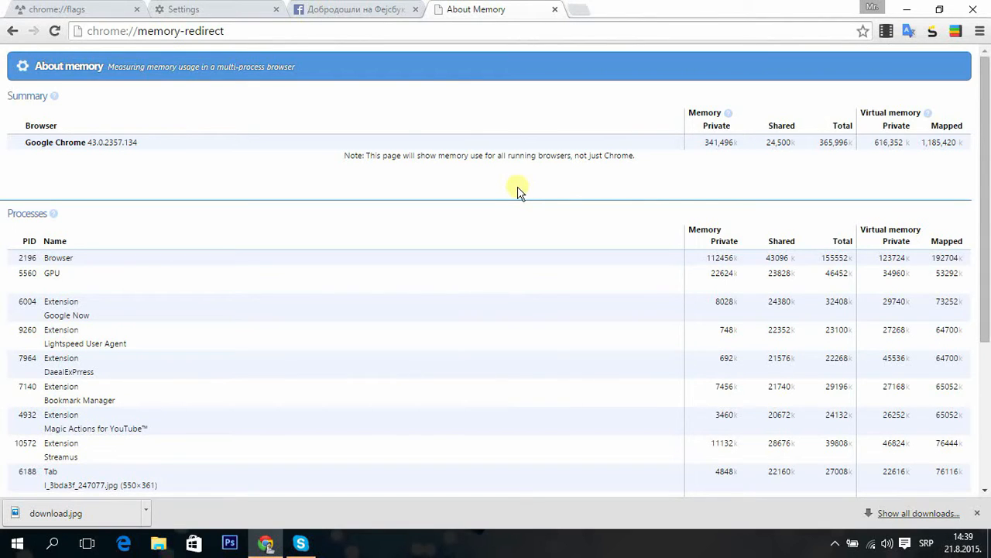
mouse_move(509, 193)
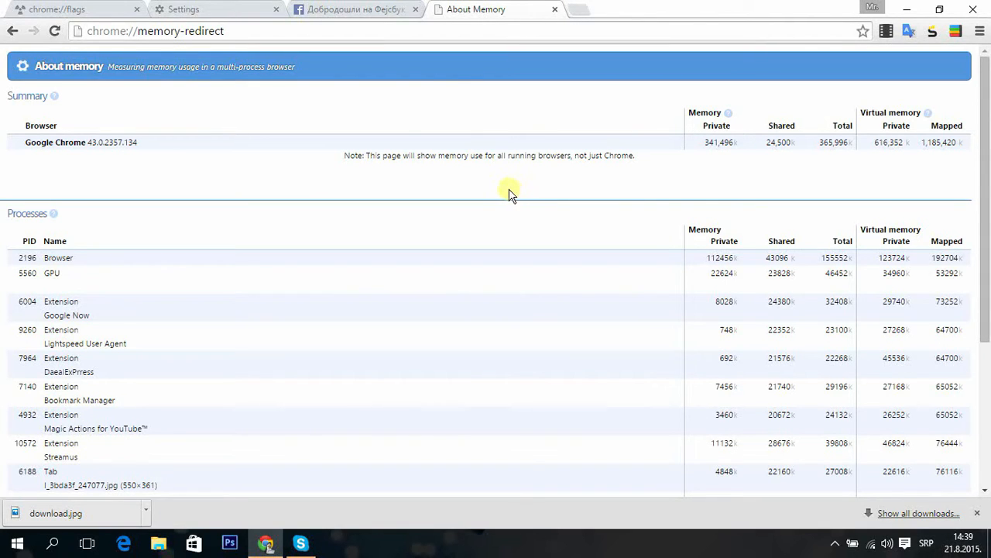
mouse_move(525, 107)
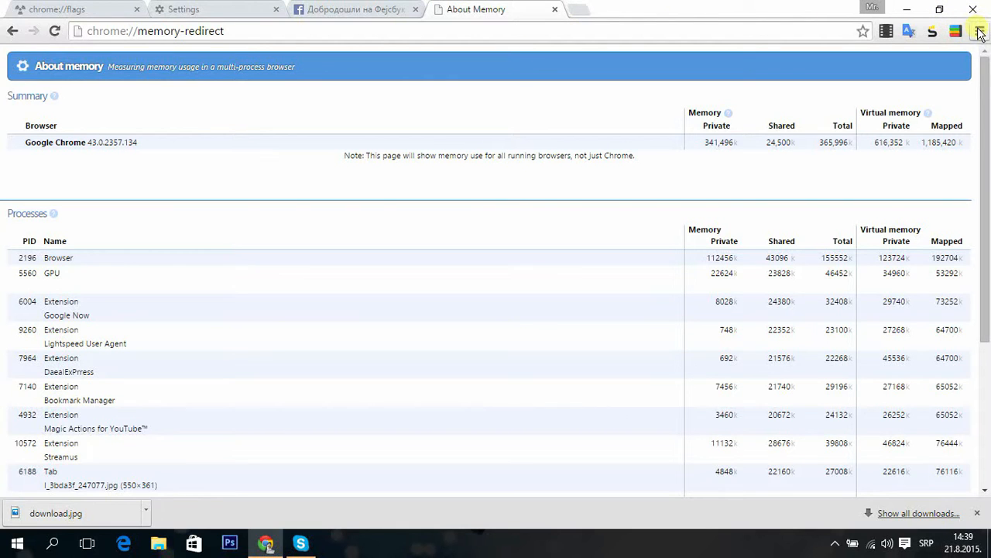
- Show the Chrome menu's Find, More tools and Edit entries over the About Memory page
left_click(979, 31)
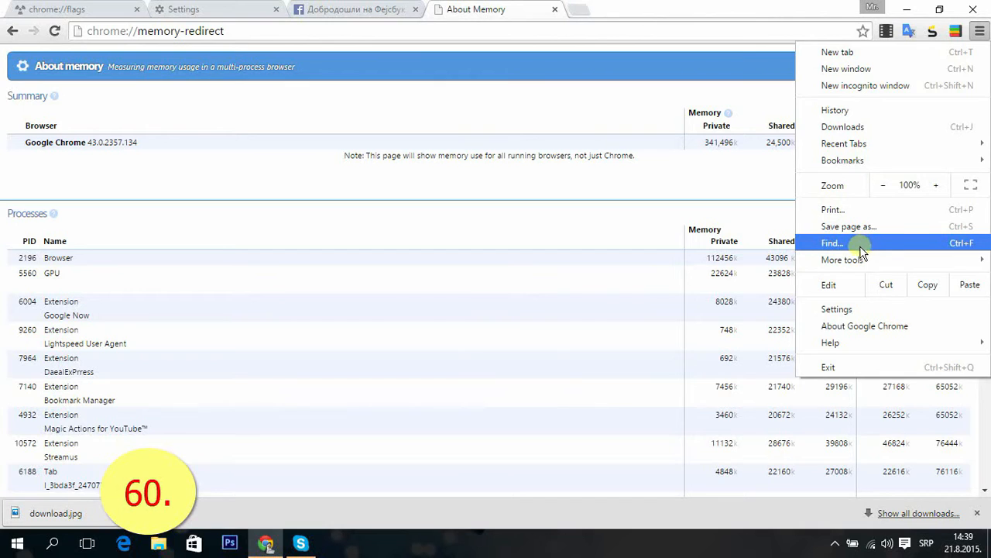
mouse_move(843, 260)
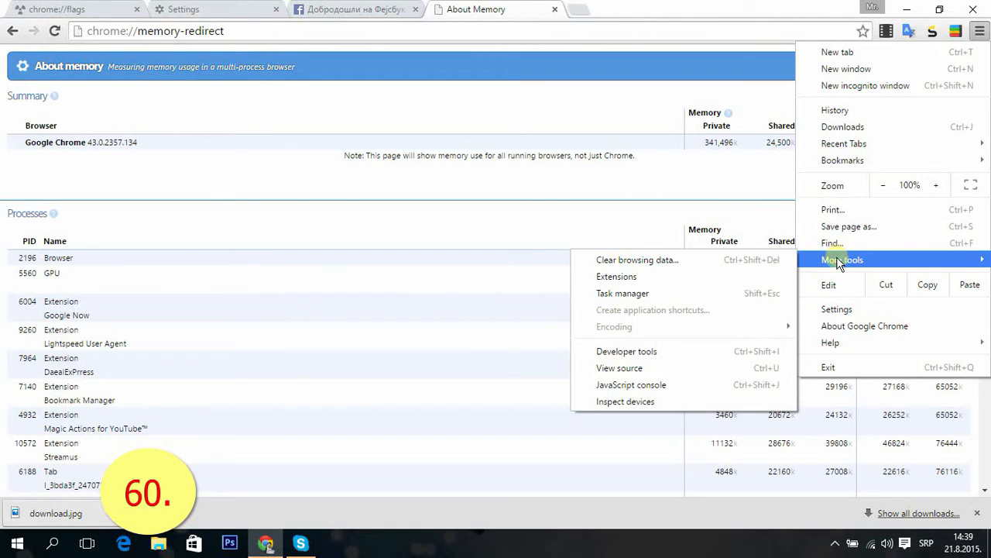
mouse_move(828, 285)
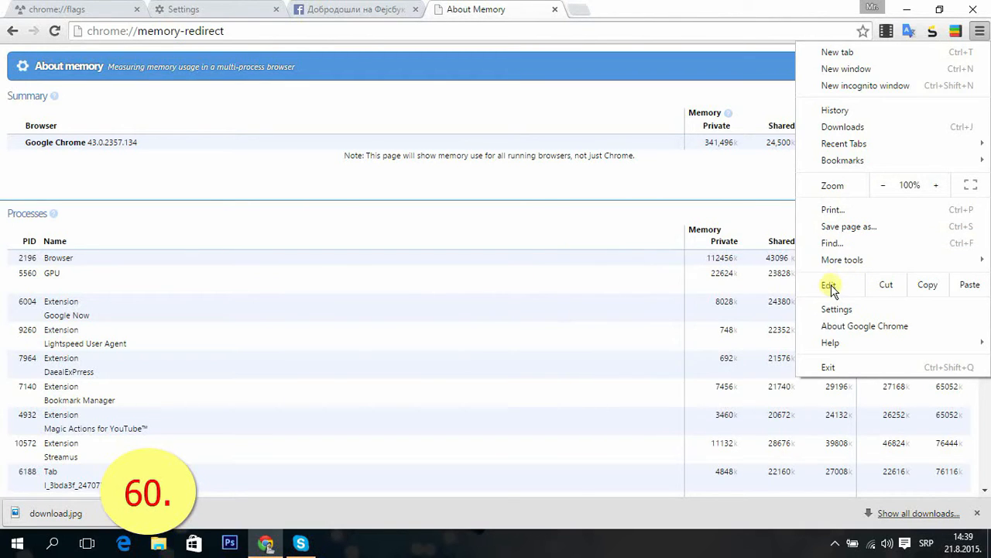
mouse_move(829, 297)
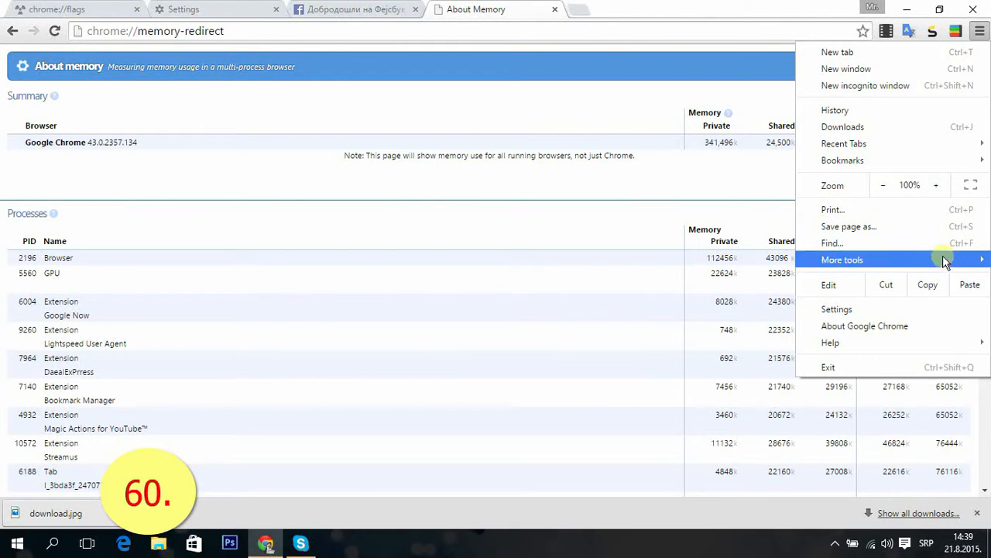
mouse_move(917, 326)
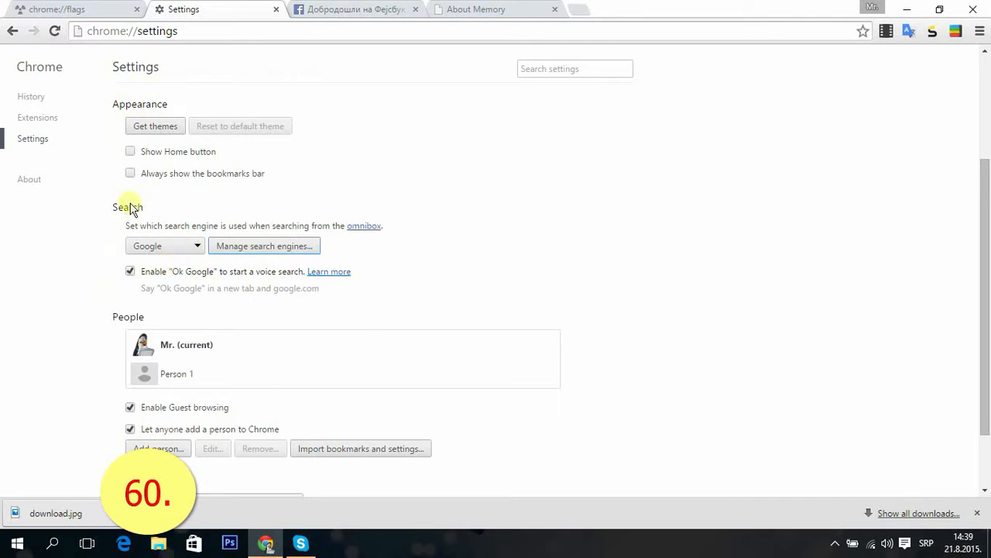
- Toggle 'Enable "Ok Google" to start a voice search' off and back on, leaving it enabled
left_click(130, 271)
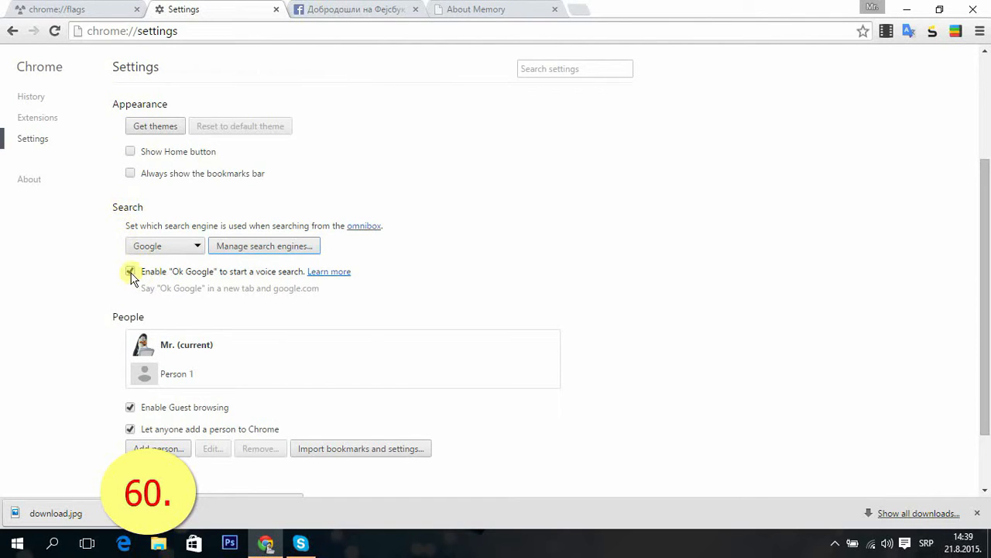
left_click(130, 271)
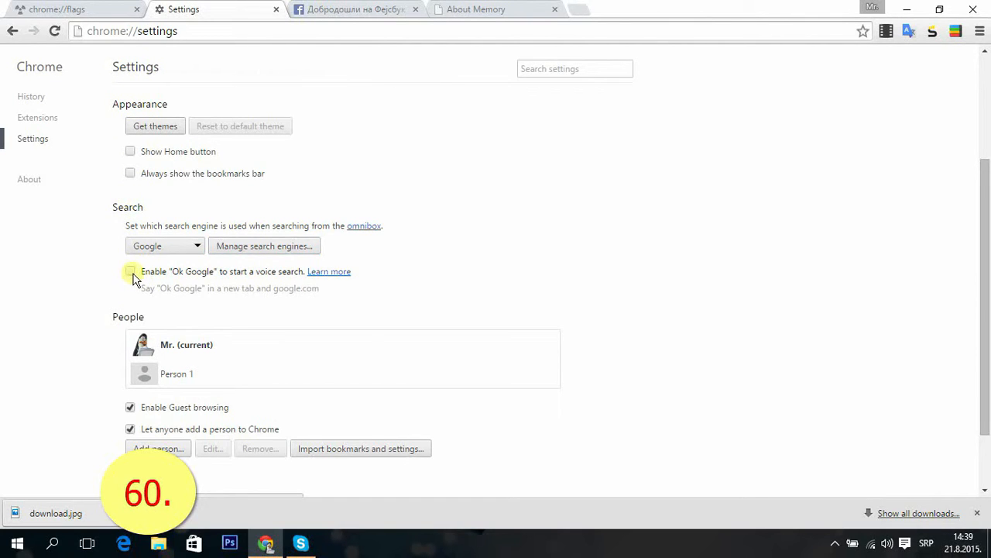
left_click(130, 271)
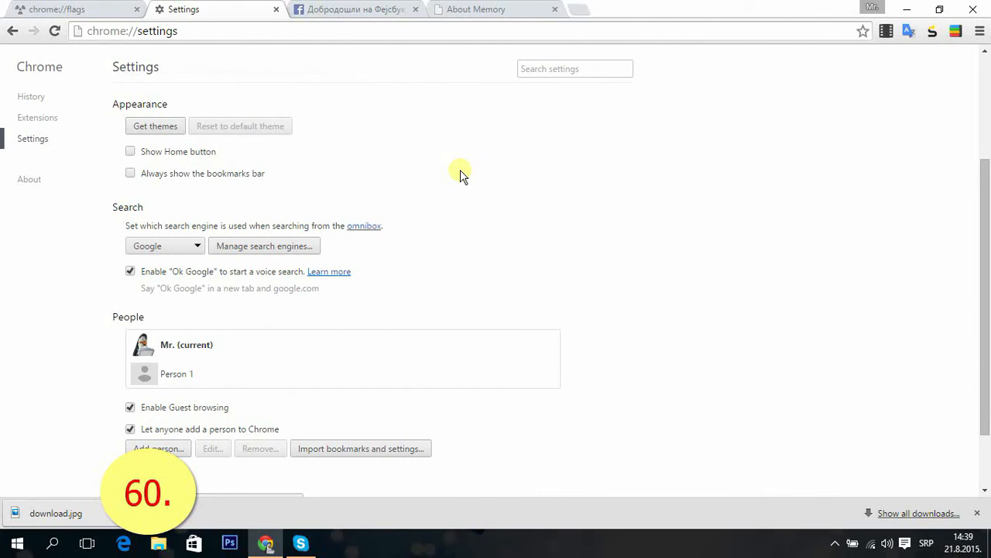
mouse_move(393, 60)
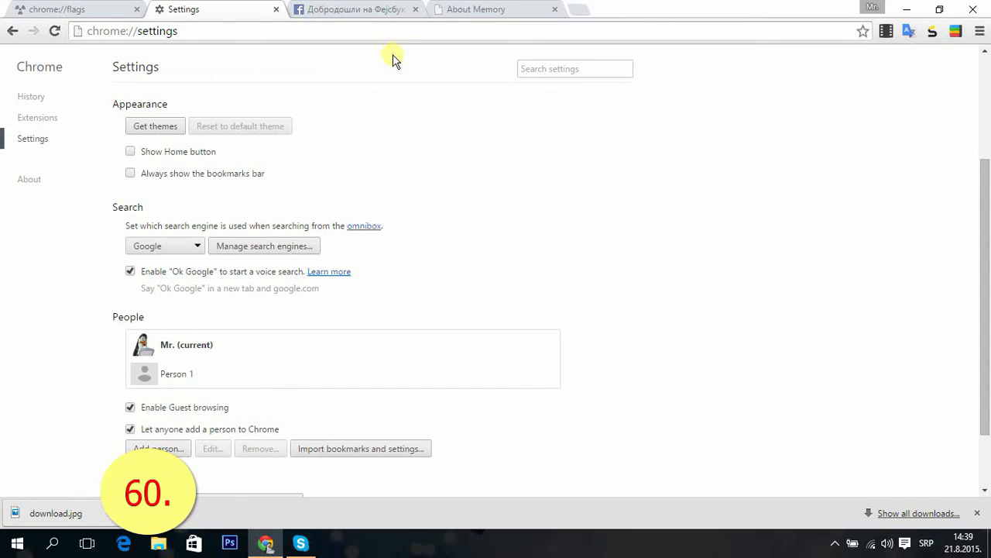